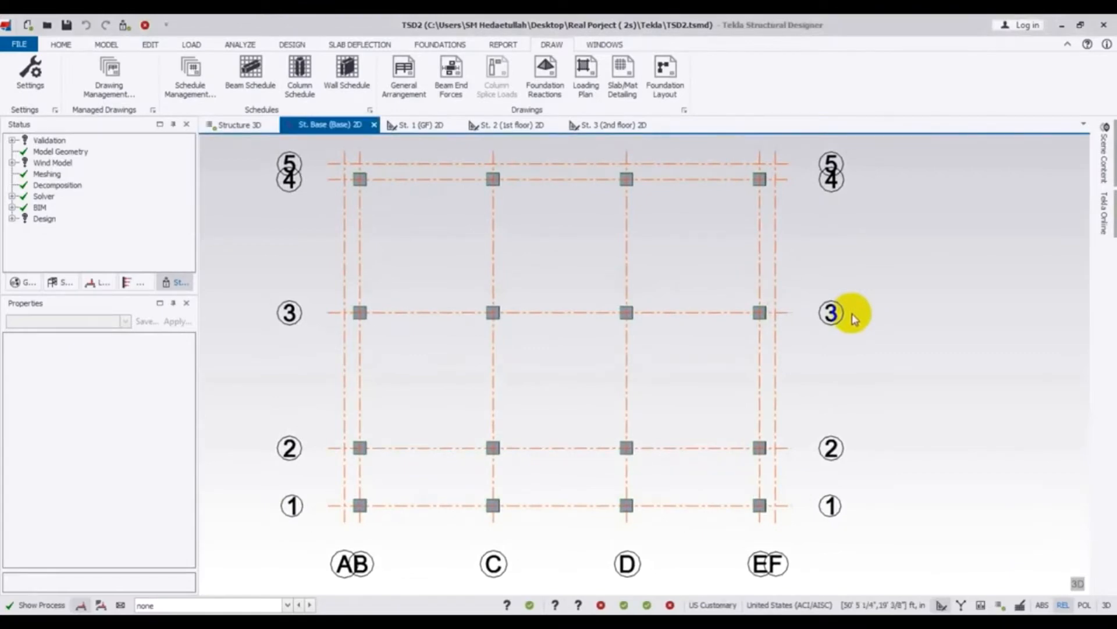
mouse_move(955, 340)
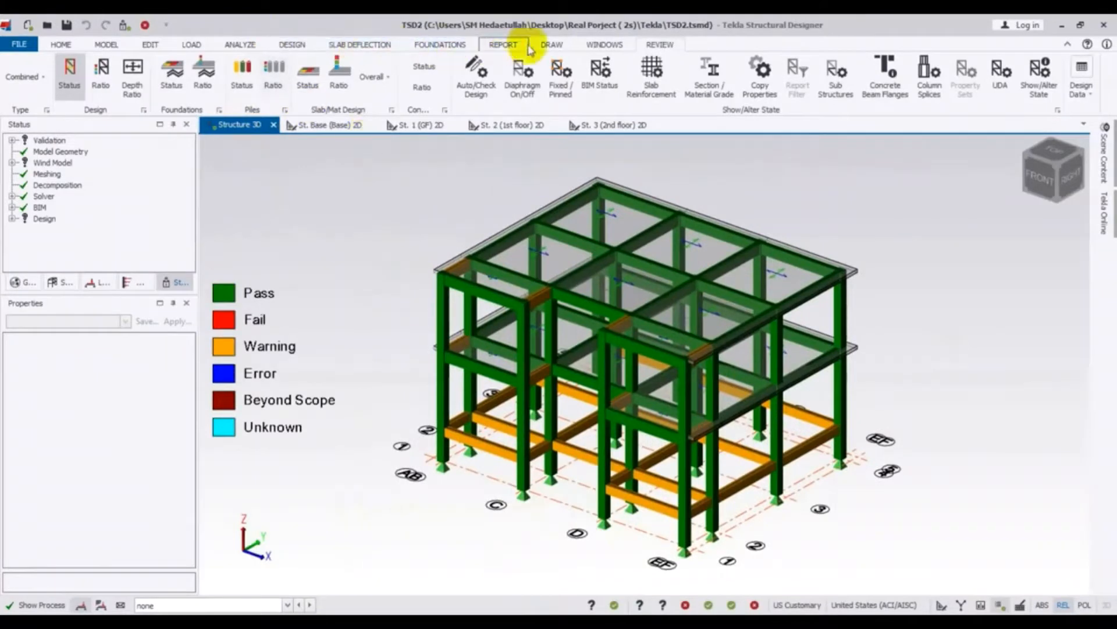
- Show the DRAW ribbon's drawing and schedule commands over the 3D model
click(553, 45)
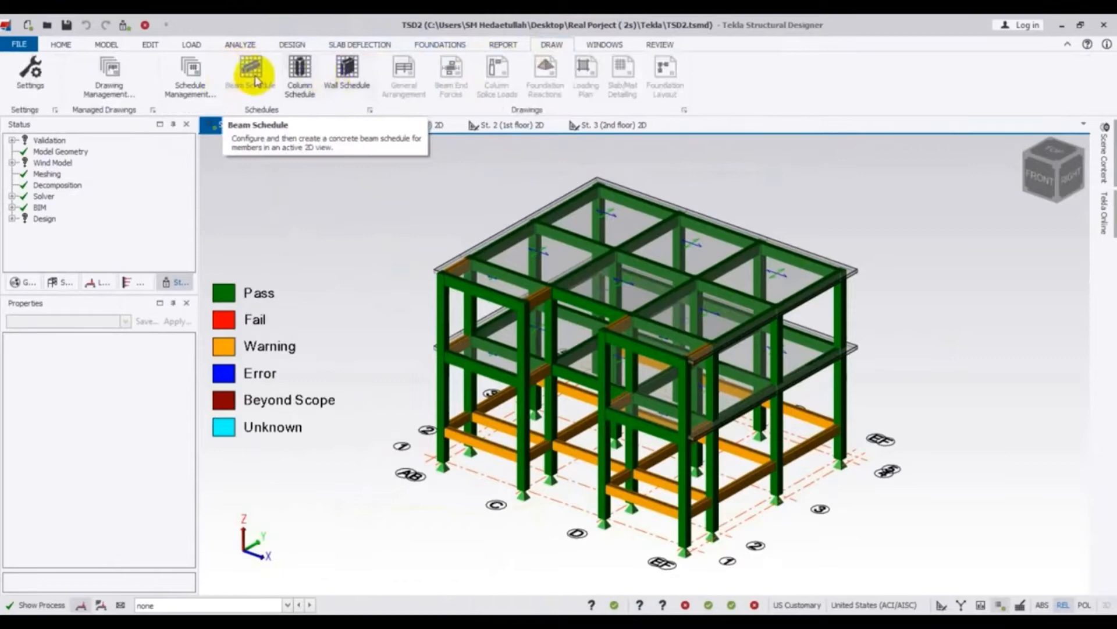
mouse_move(273, 75)
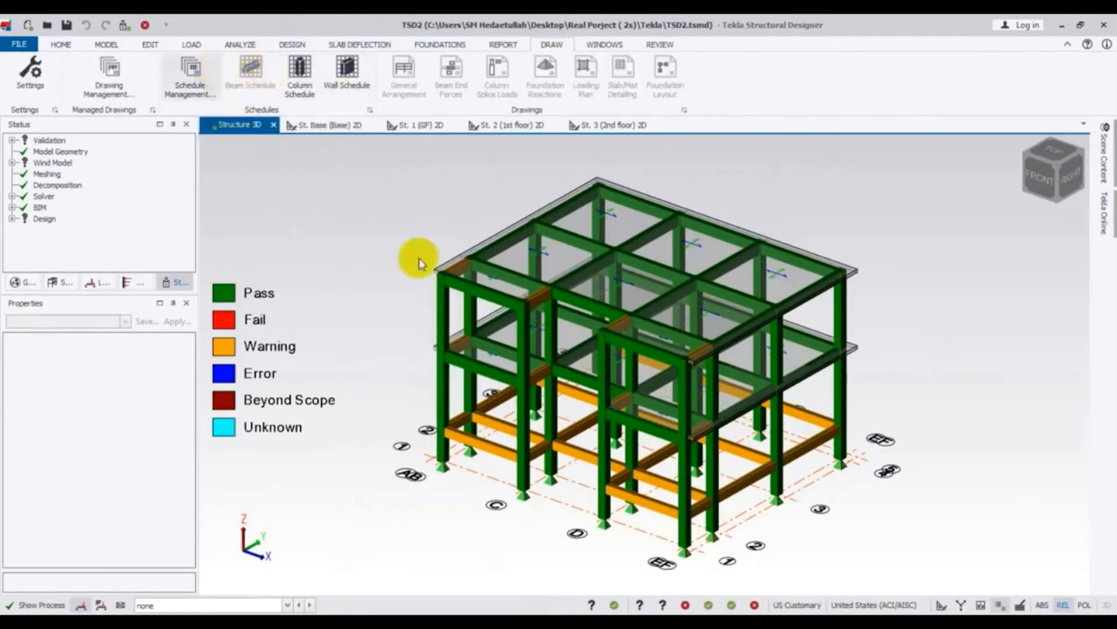
mouse_move(317, 263)
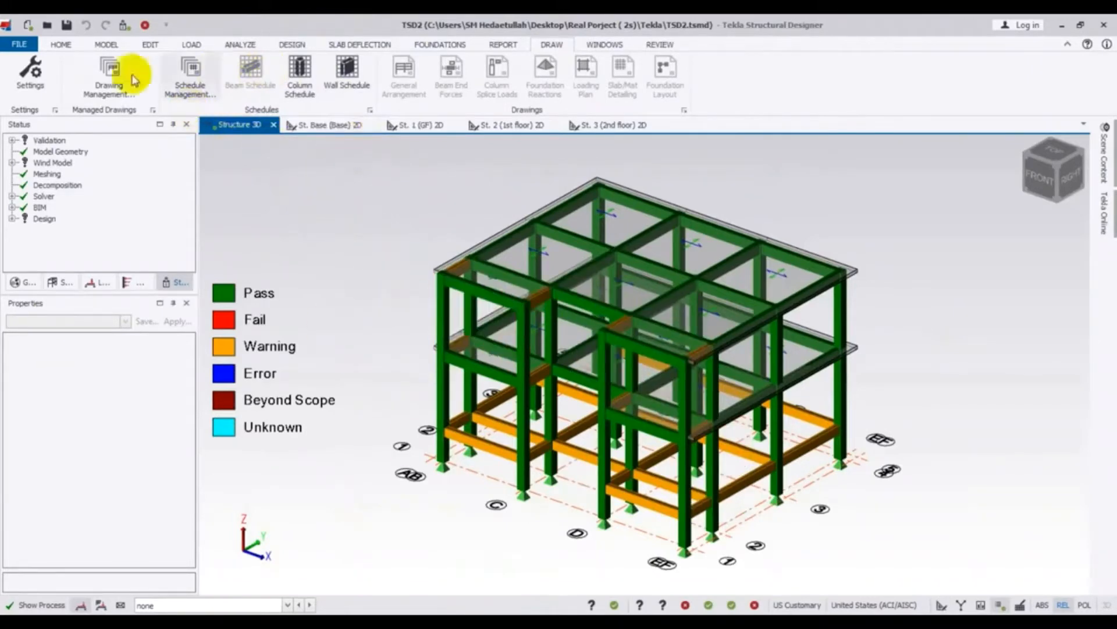
click(108, 67)
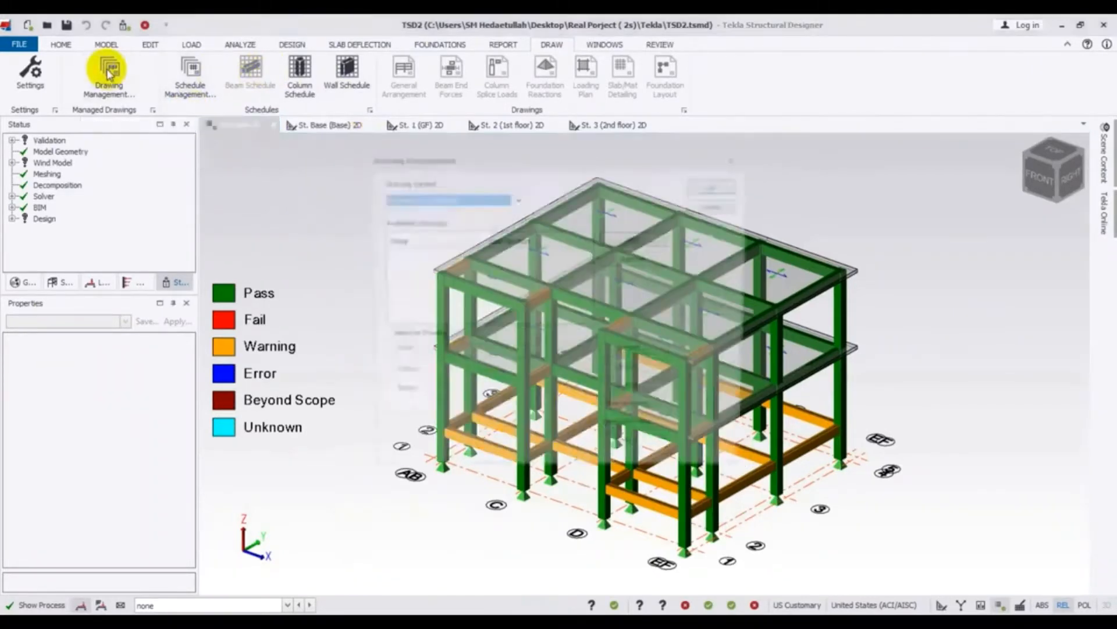
click(107, 67)
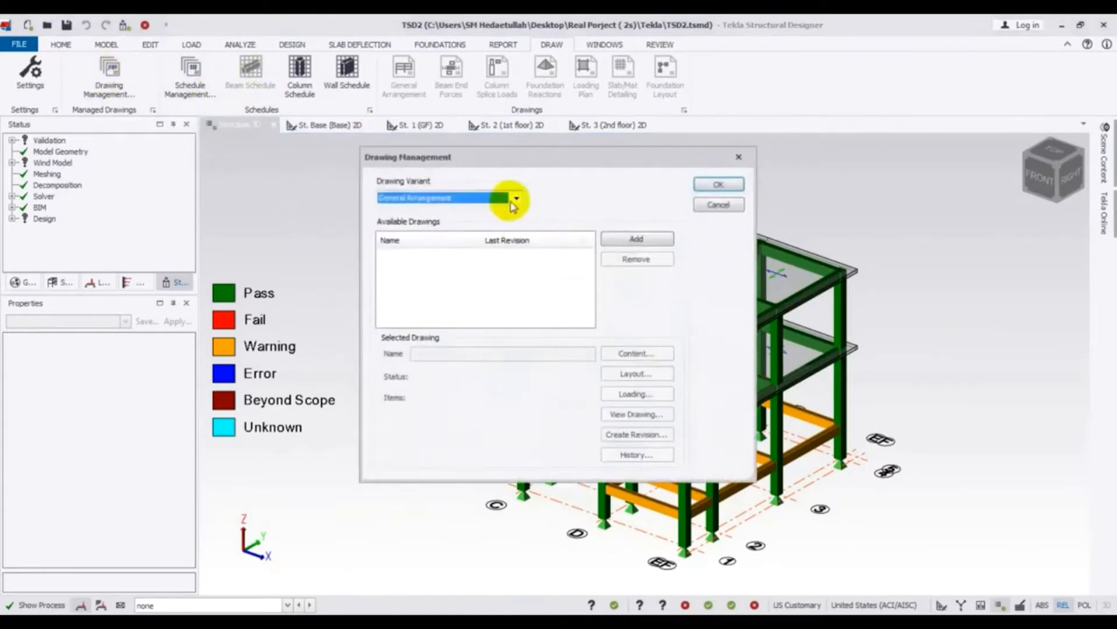
click(516, 197)
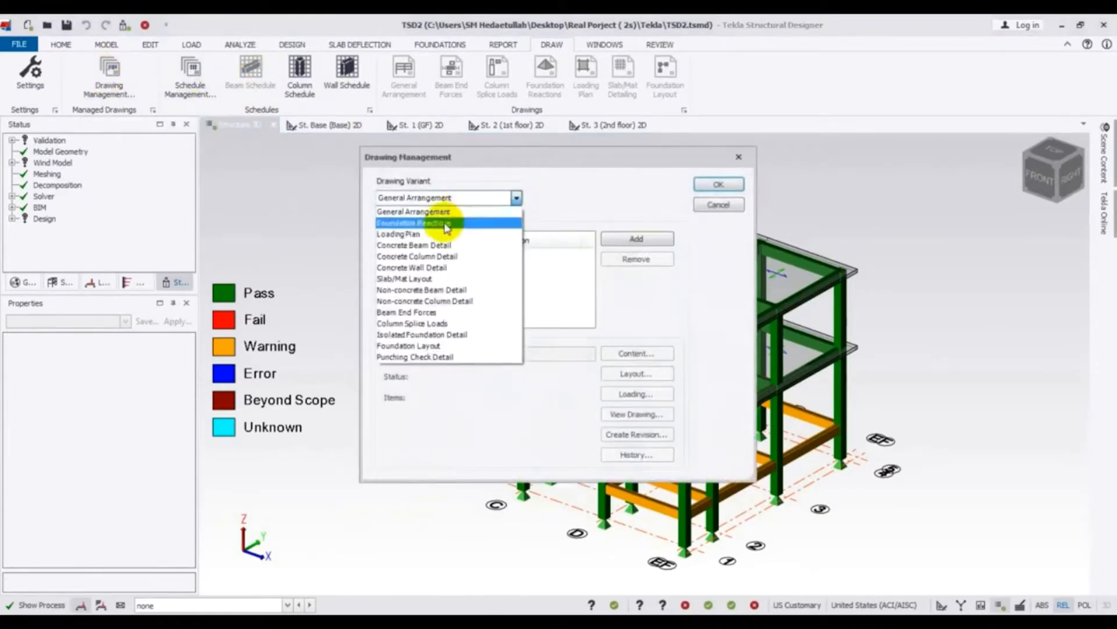
mouse_move(442, 307)
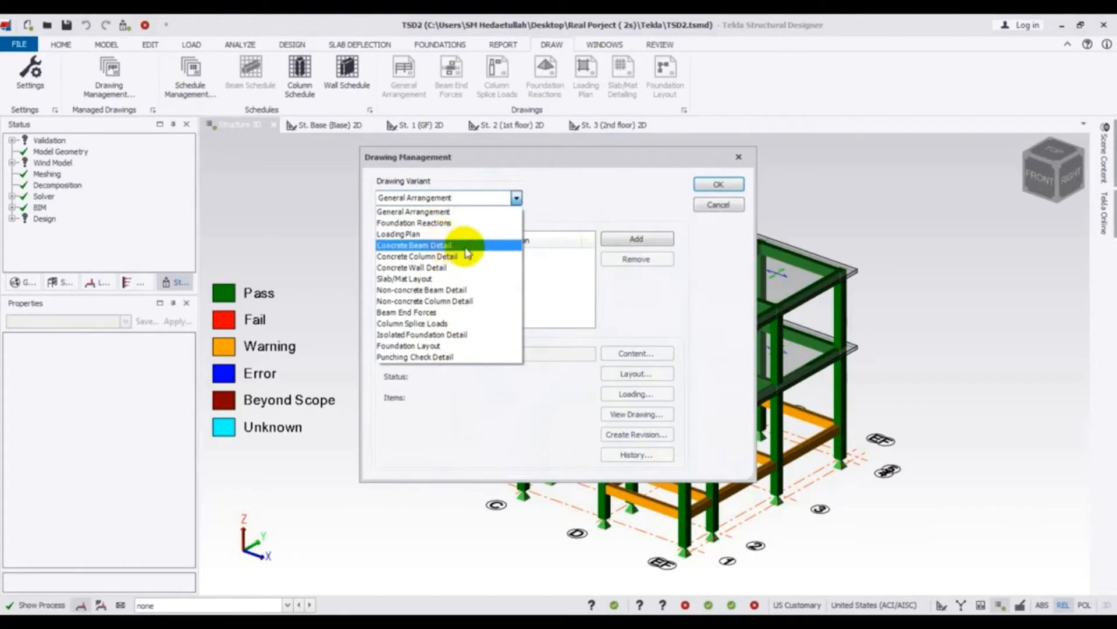
click(415, 244)
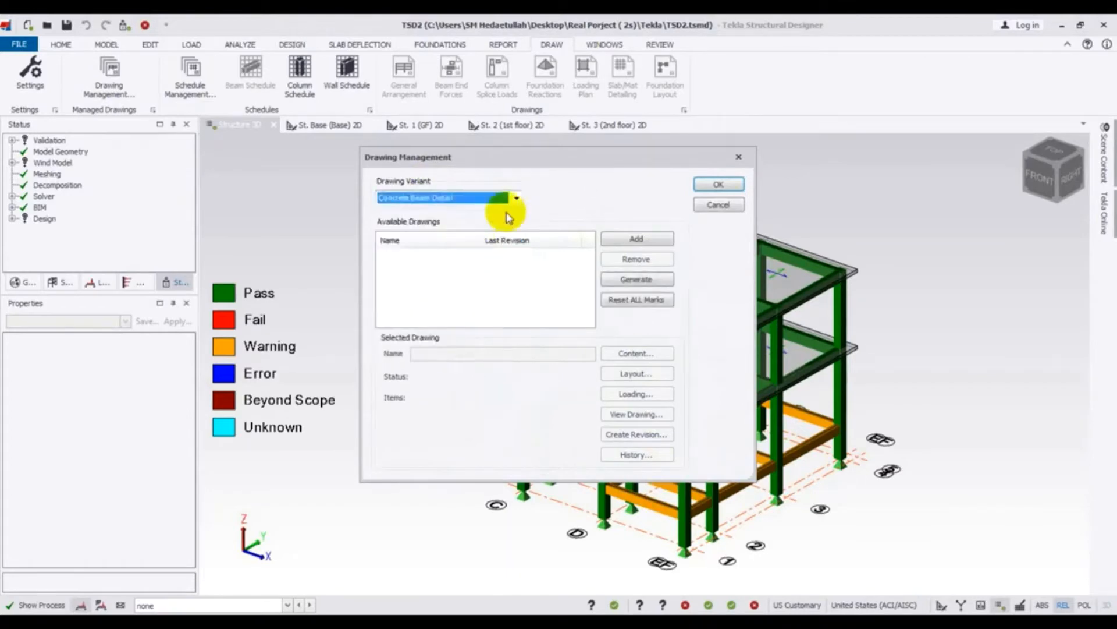
click(636, 239)
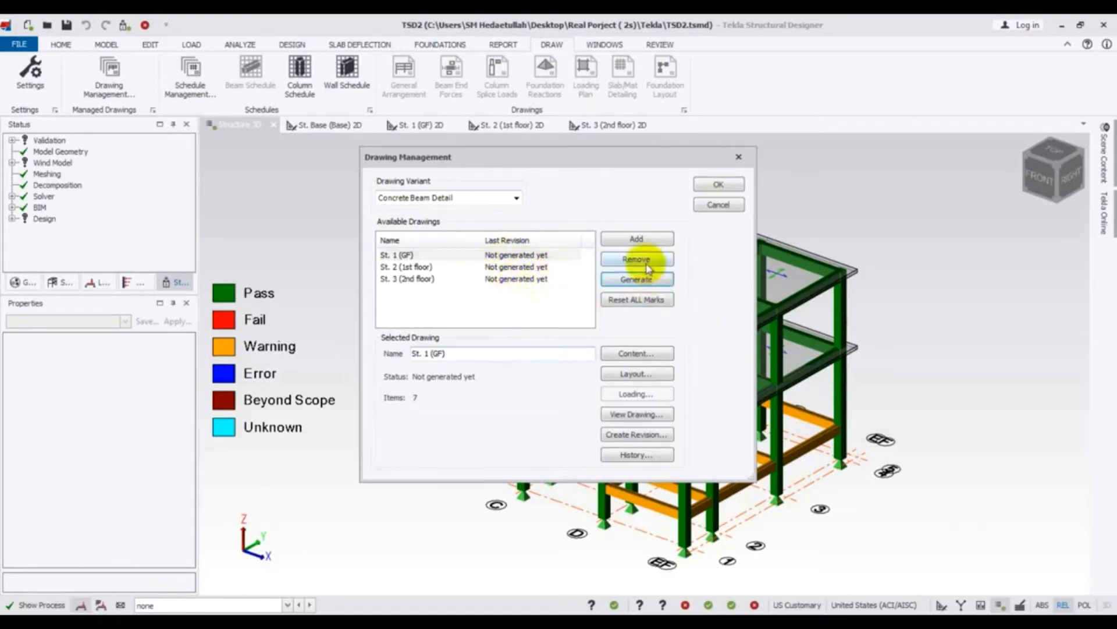
click(637, 258)
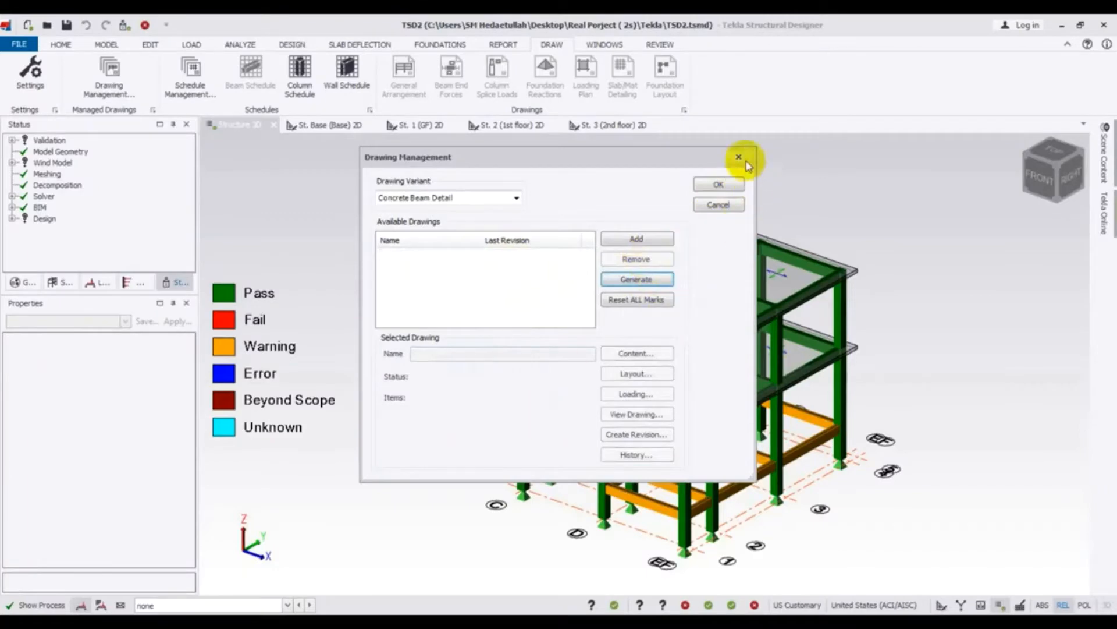
click(740, 156)
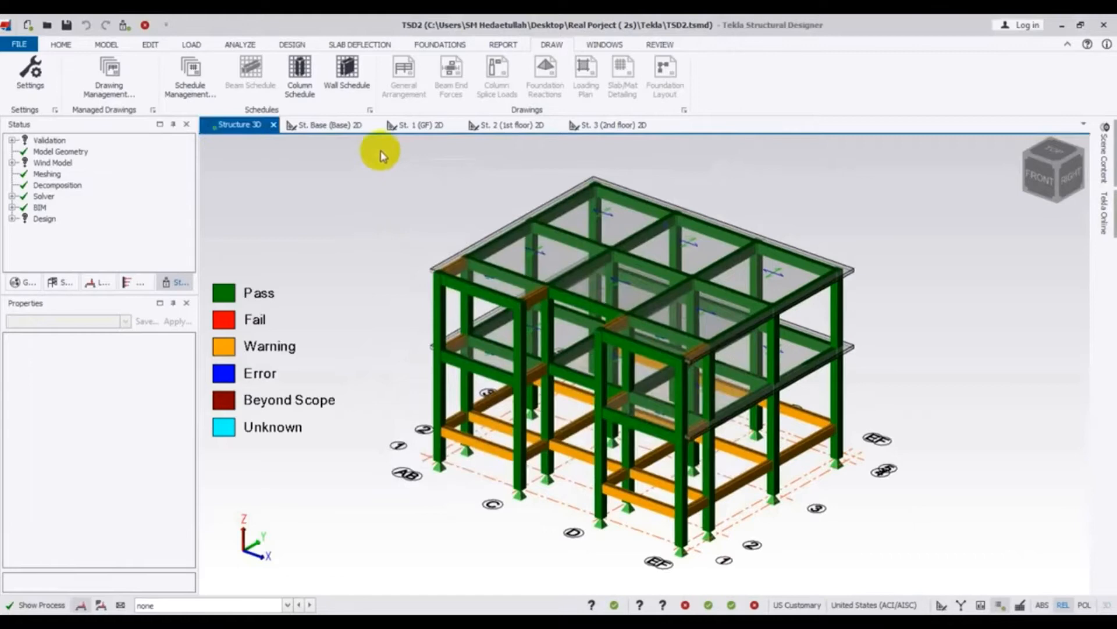
- Show the St. 1 (GF) plan and bring up Drawing Management on General Arrangement
click(417, 124)
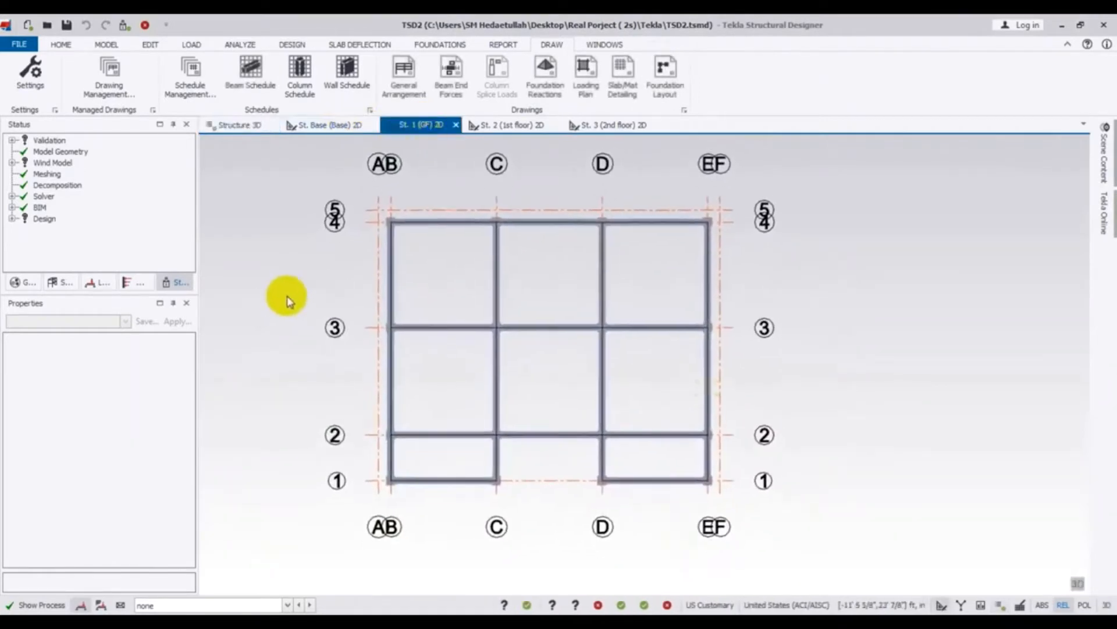
mouse_move(190, 74)
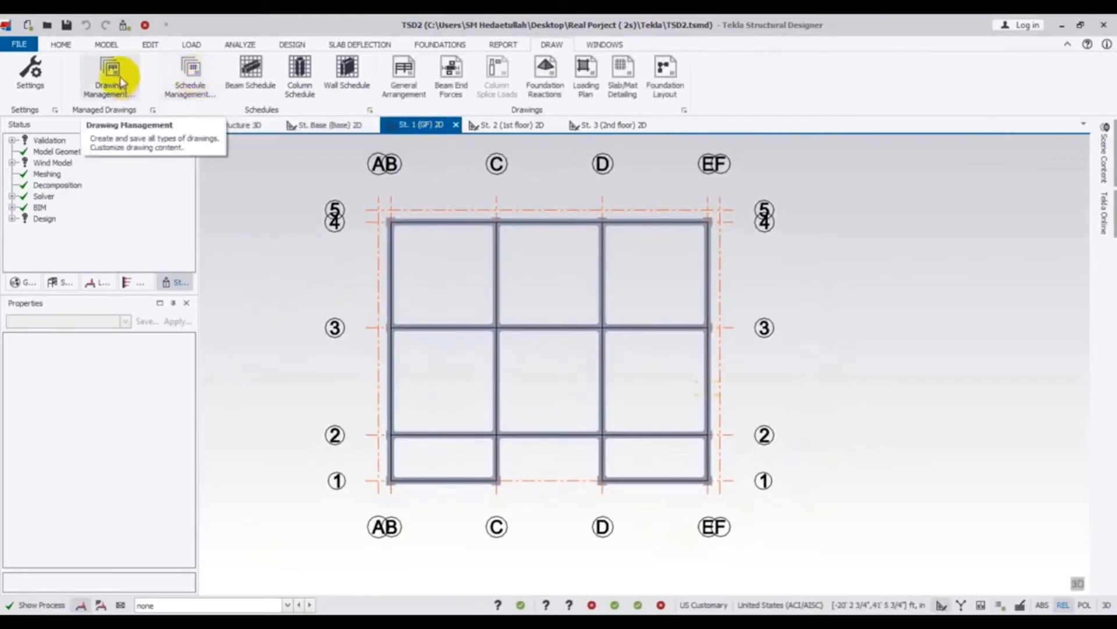
click(111, 68)
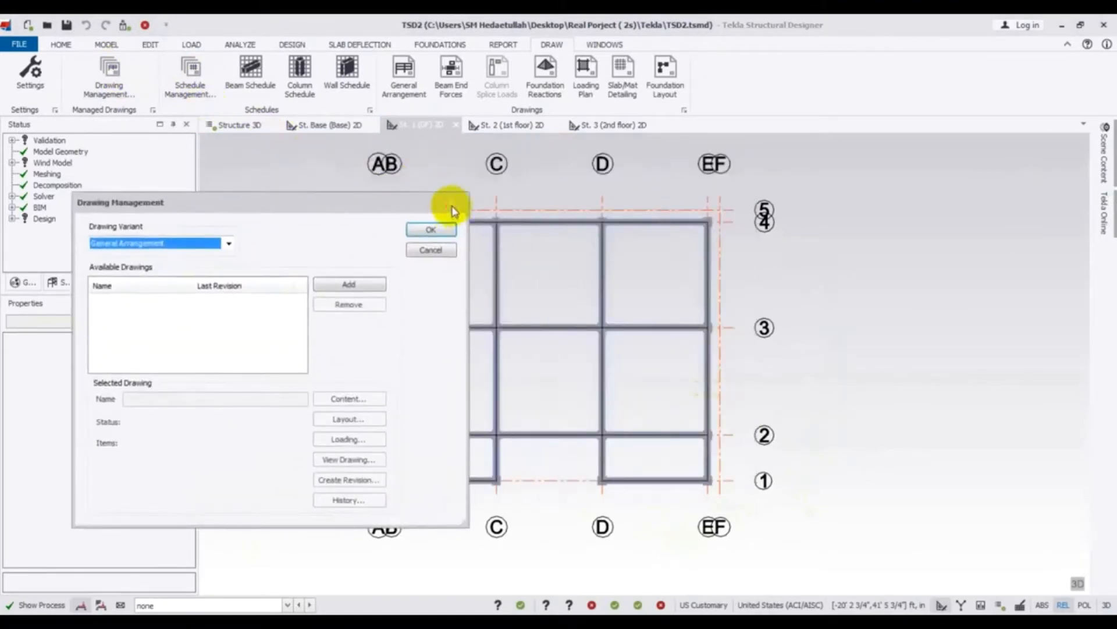
- Add a Concrete Beam Schedule drawing from the schedule variants list
click(189, 76)
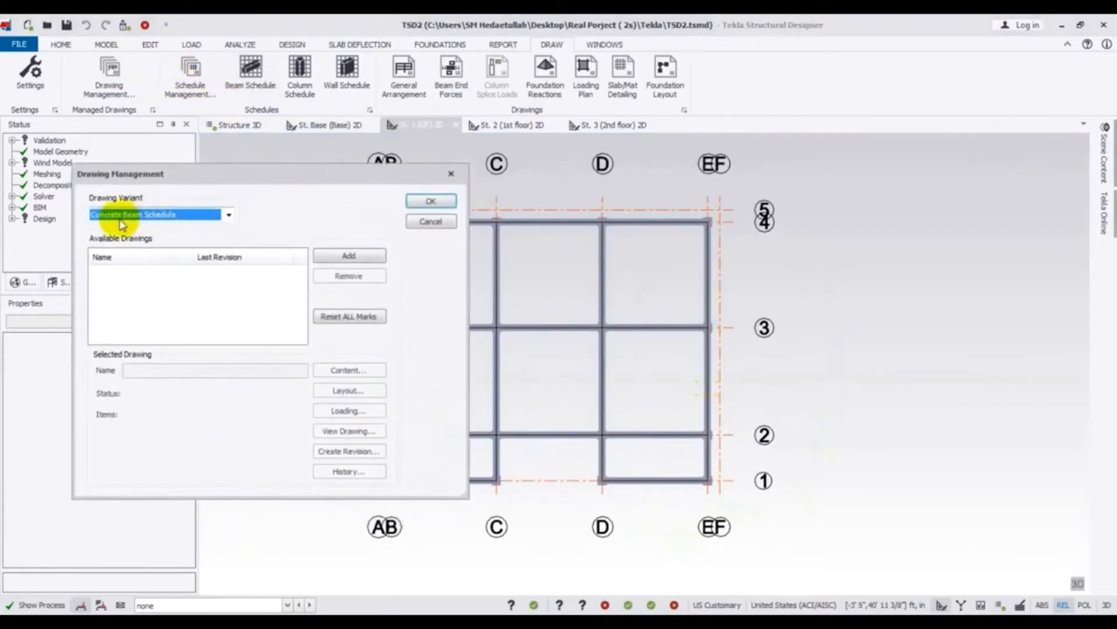
click(228, 214)
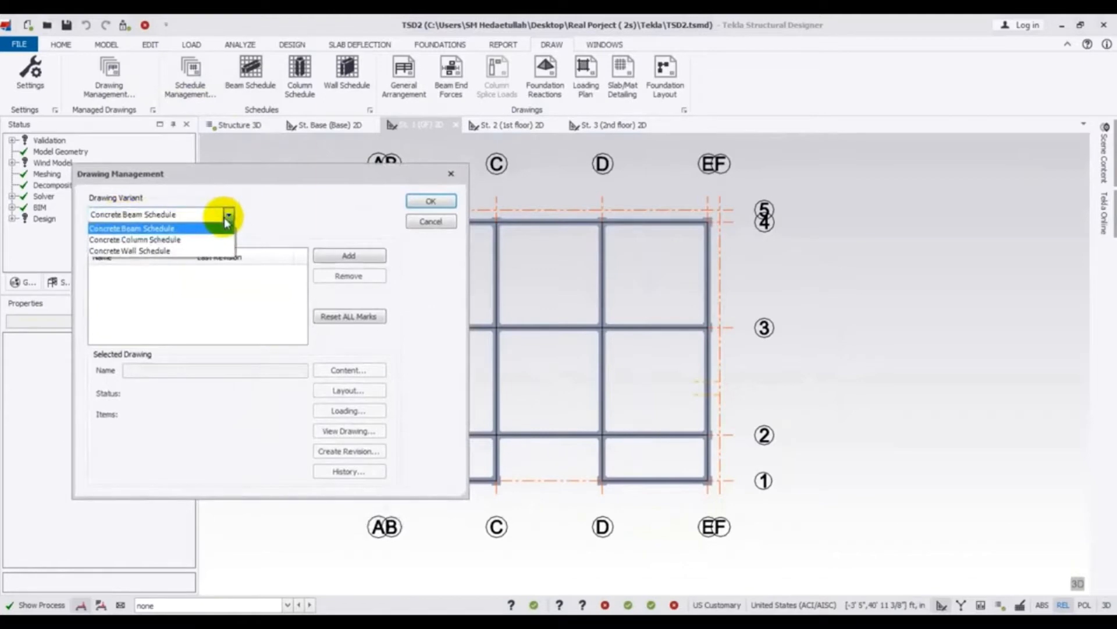
click(130, 228)
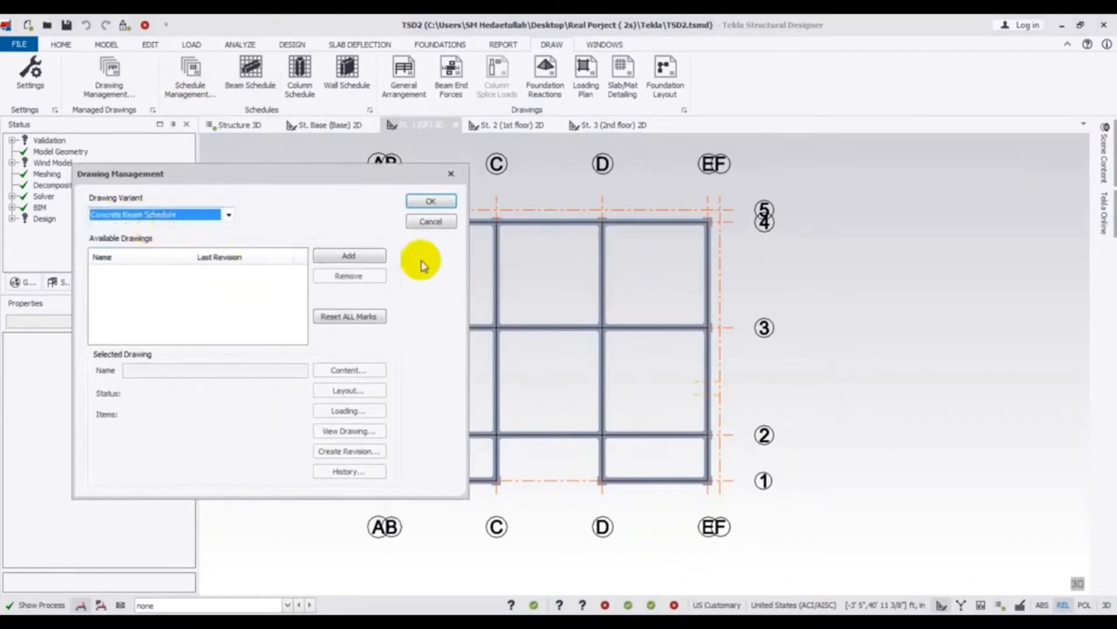
click(349, 255)
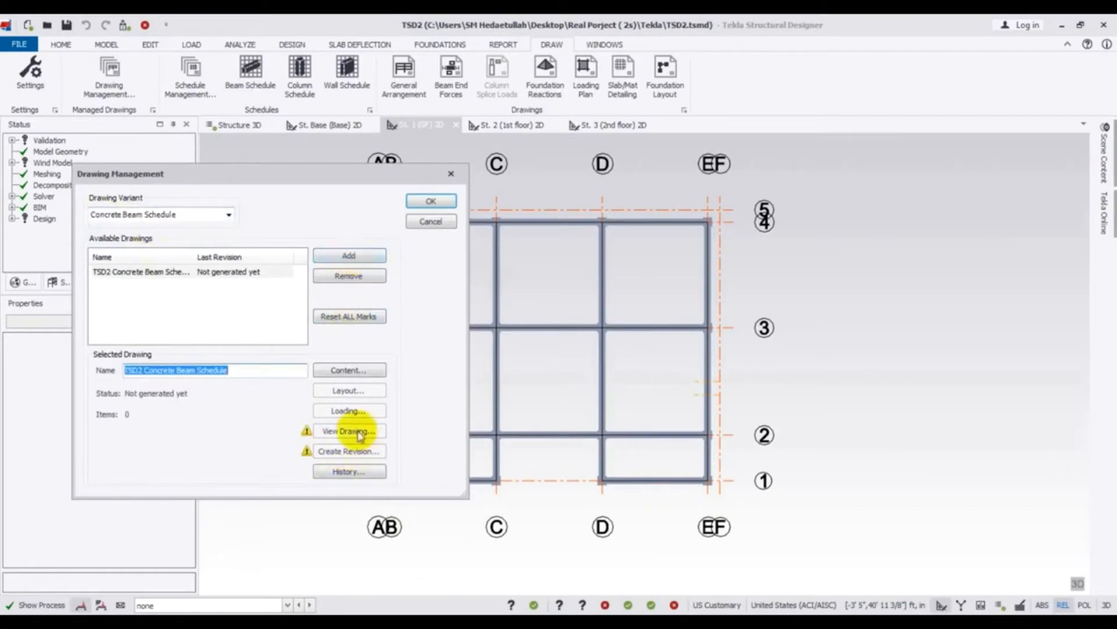
mouse_move(270, 370)
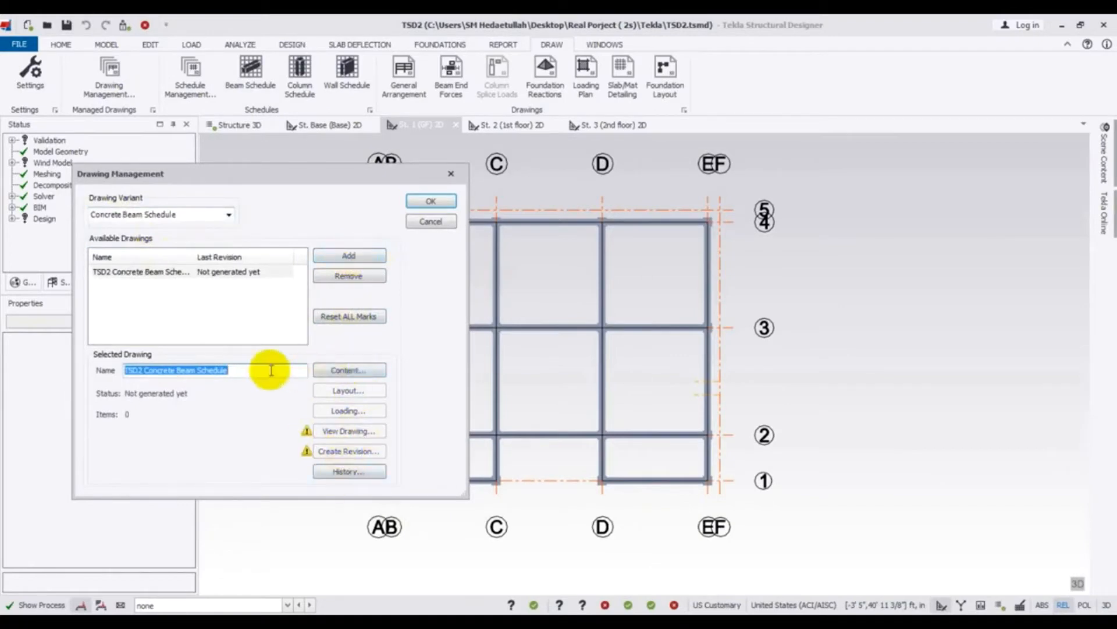
mouse_move(301, 333)
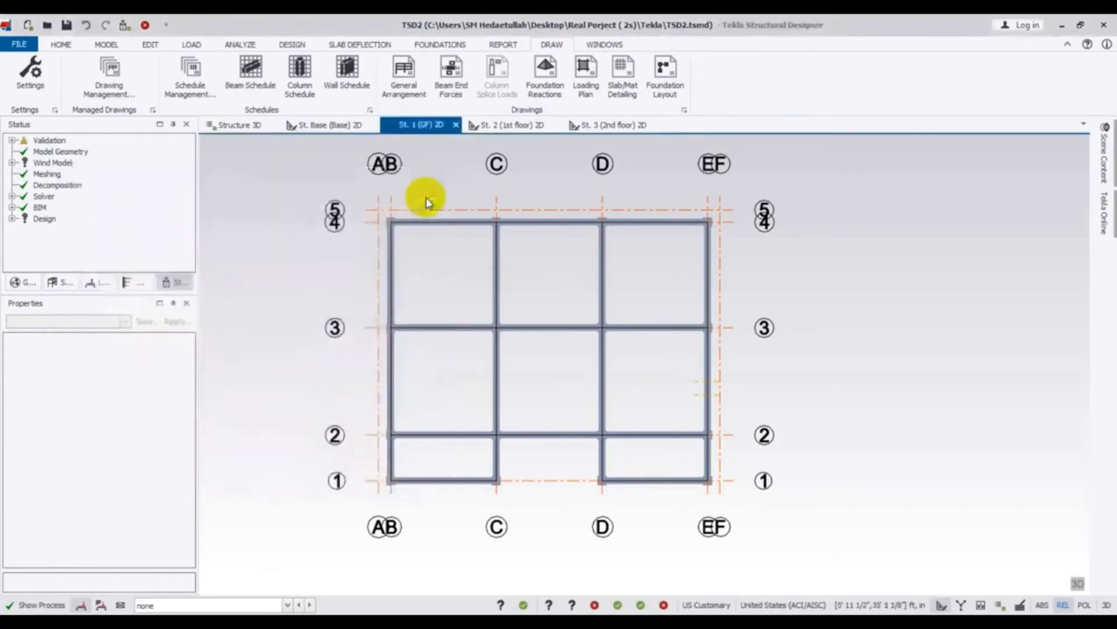
mouse_move(808, 326)
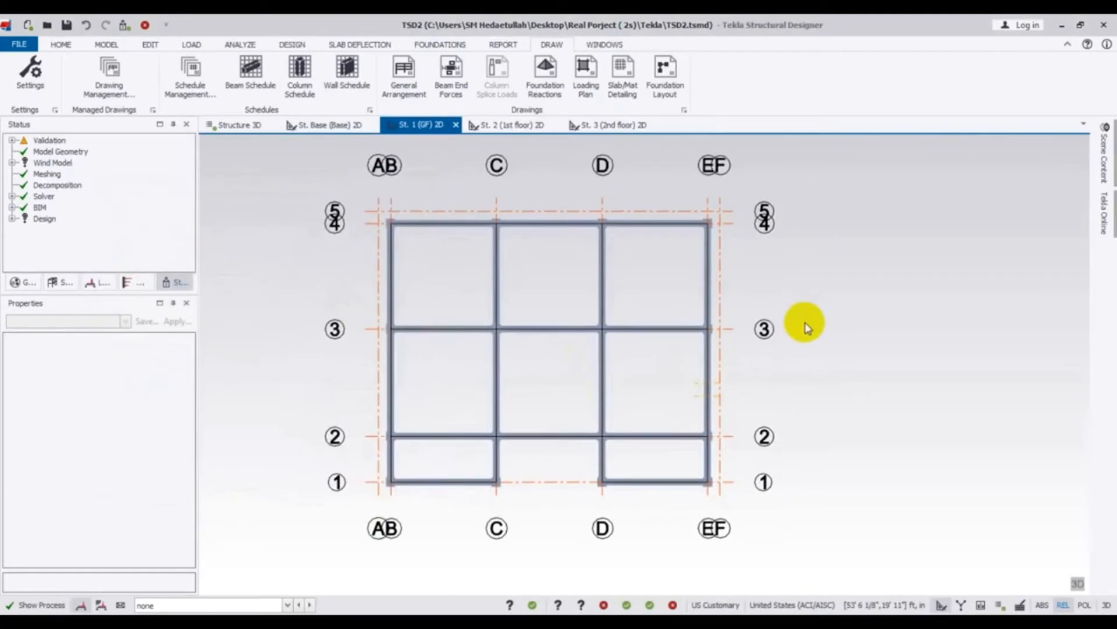
mouse_move(223, 129)
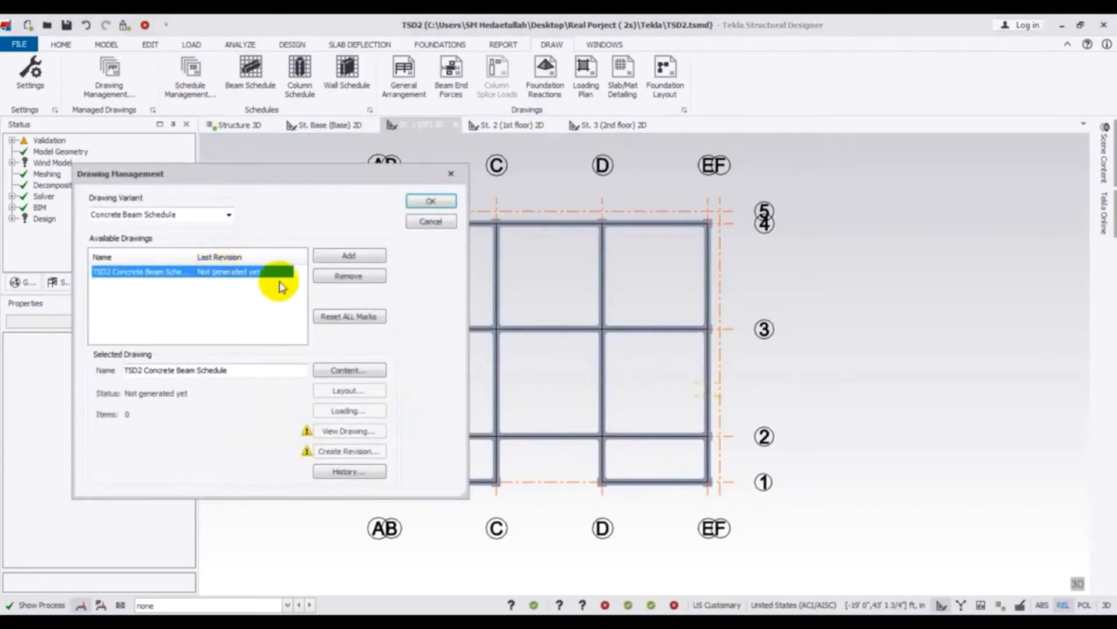
- Remove the beam schedule drawing again and confirm Drawing Management
click(349, 276)
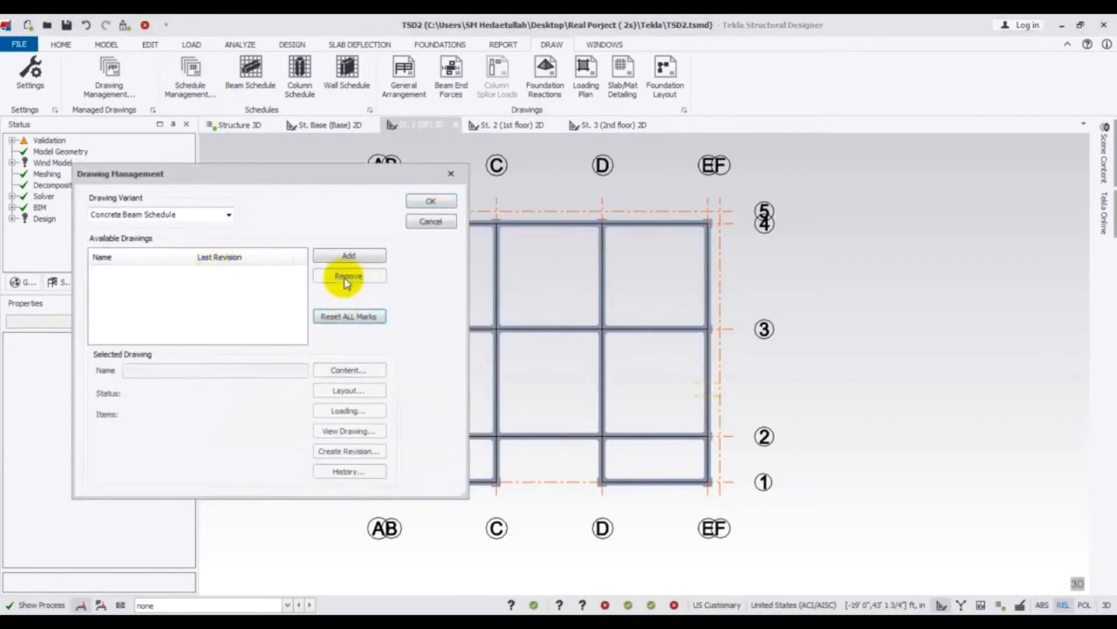
mouse_move(430, 202)
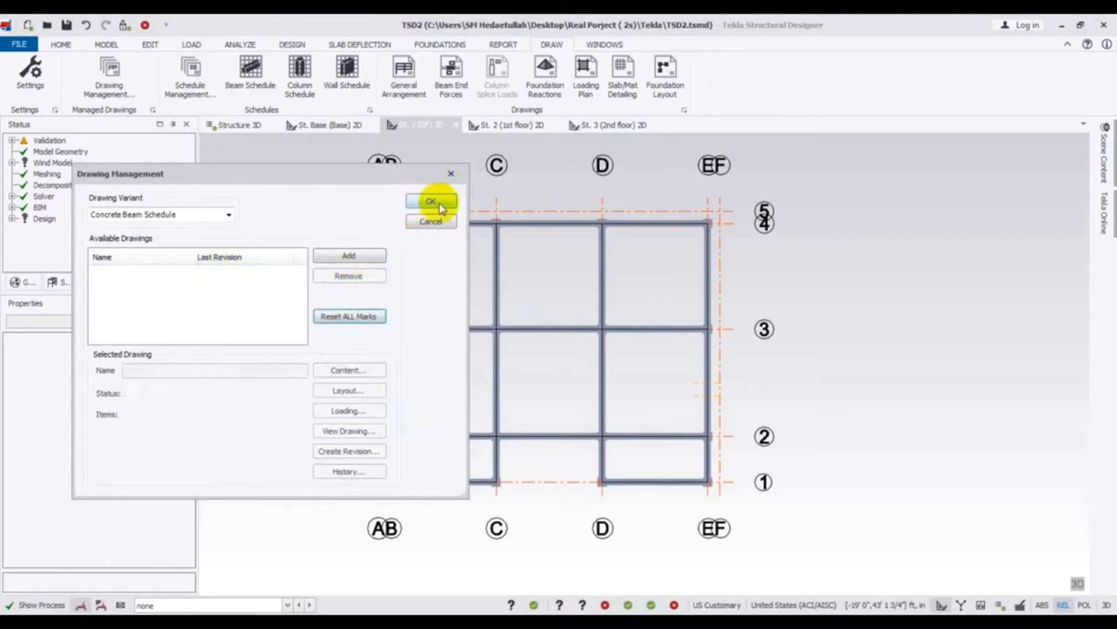
click(431, 203)
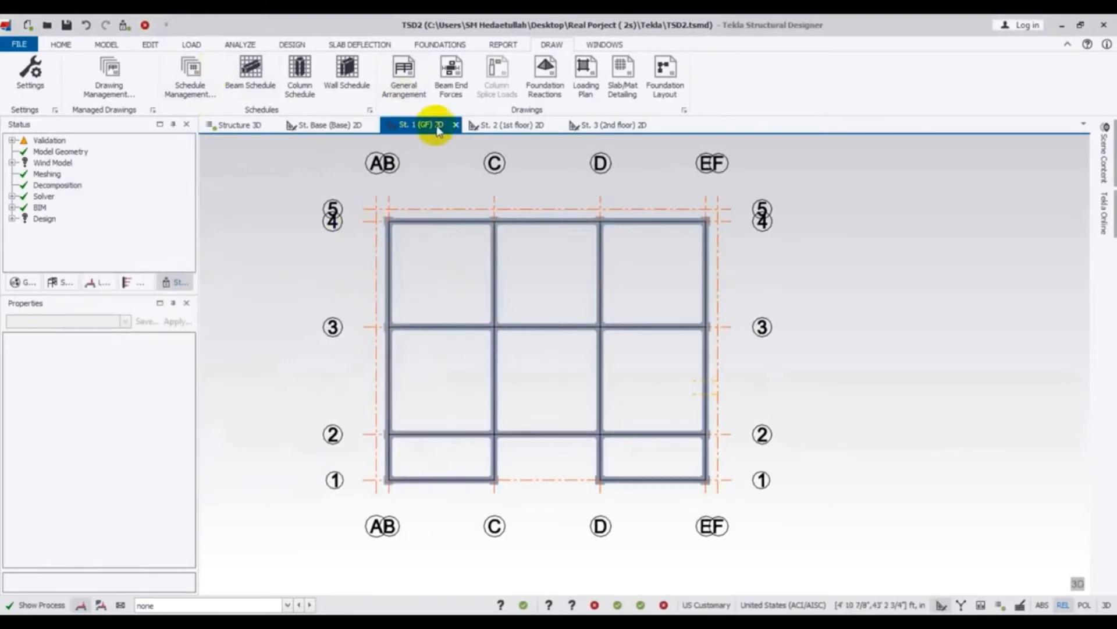
mouse_move(256, 76)
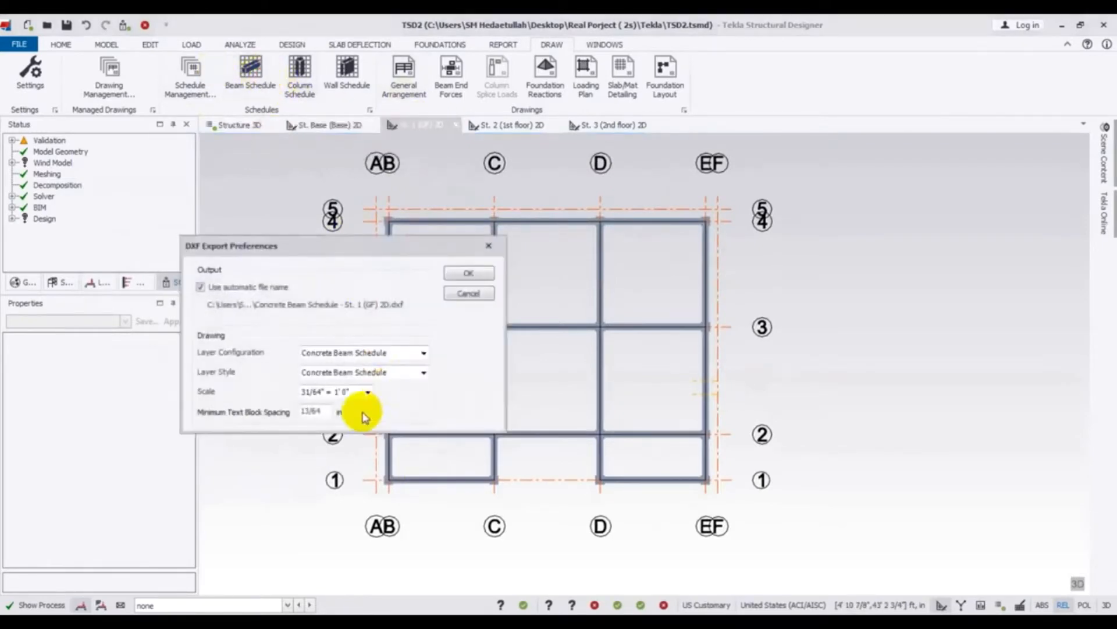
- Choose the 1" = 1'0" scale in the Concrete Beam Schedule DXF export preferences
click(368, 391)
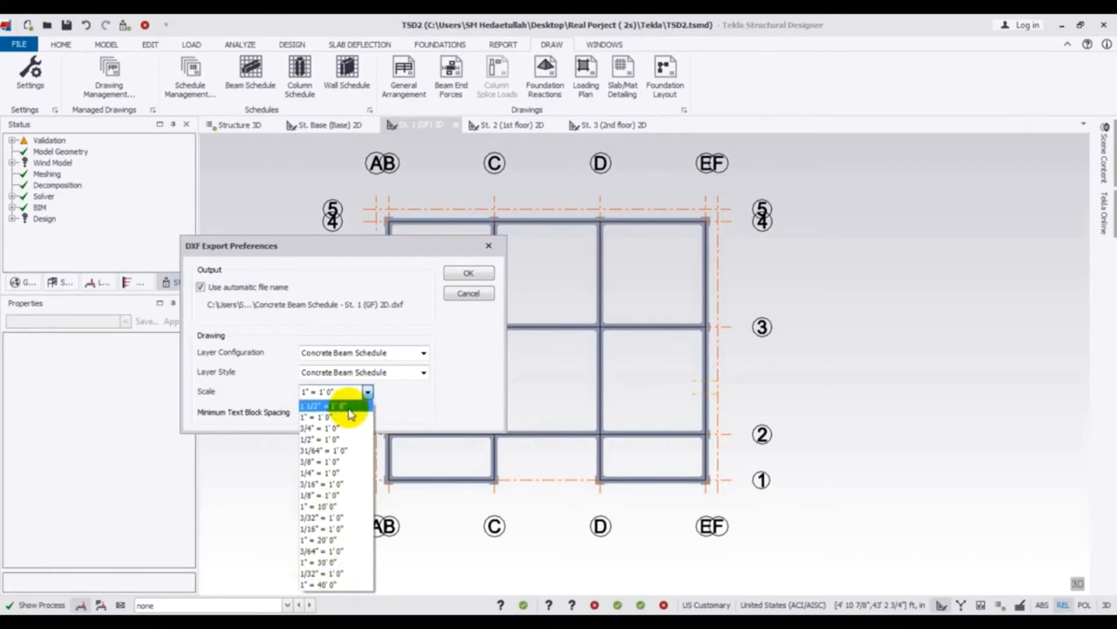
mouse_move(345, 417)
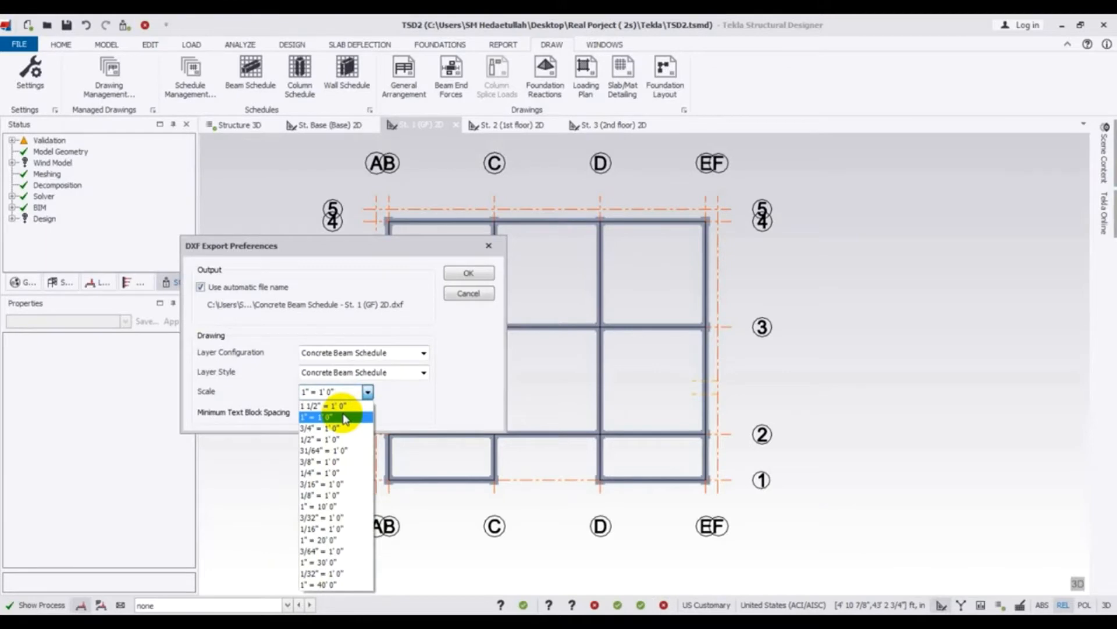
mouse_move(277, 427)
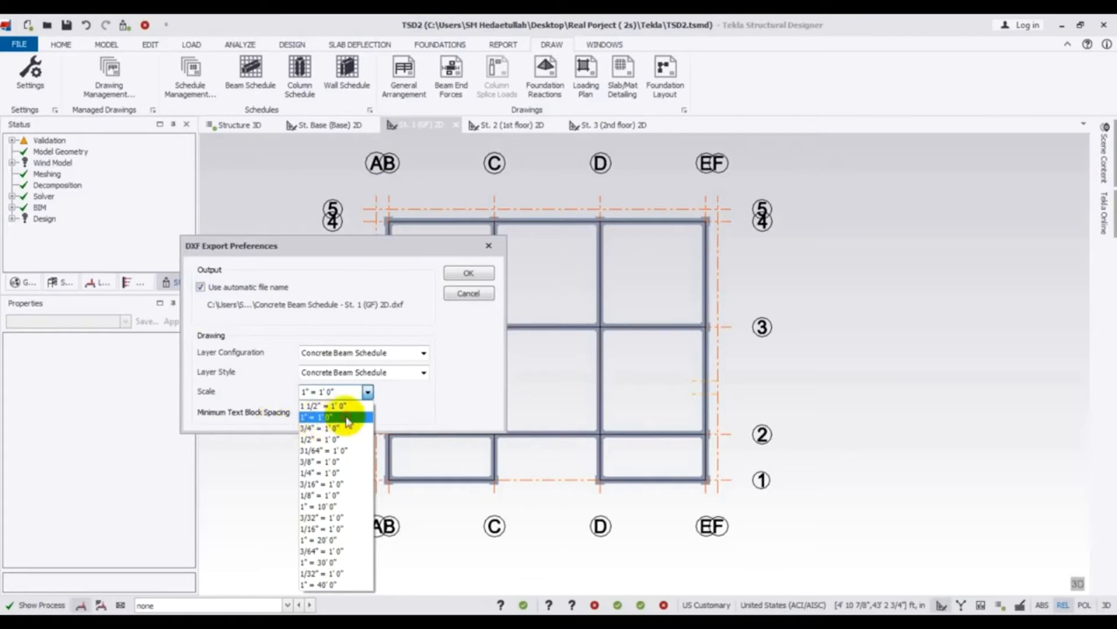
click(323, 416)
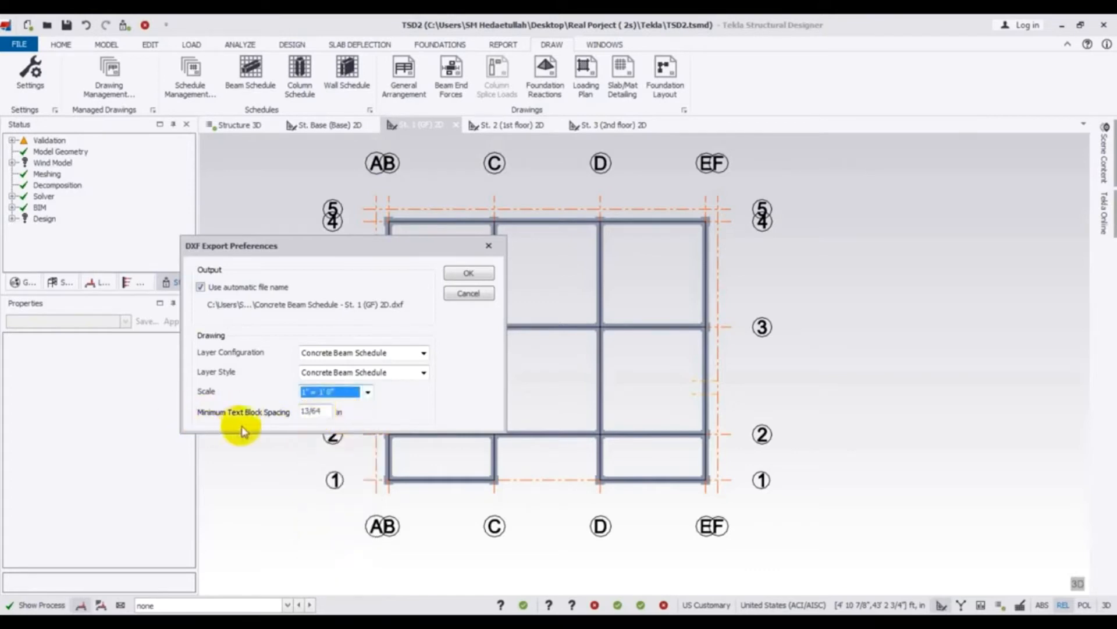
mouse_move(286, 423)
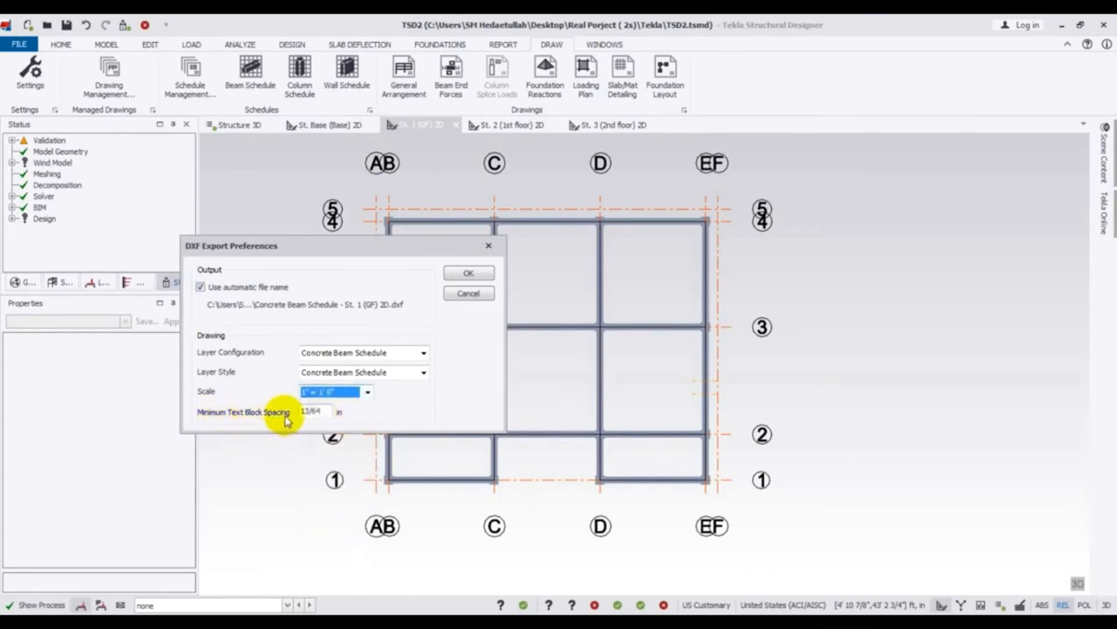
mouse_move(382, 351)
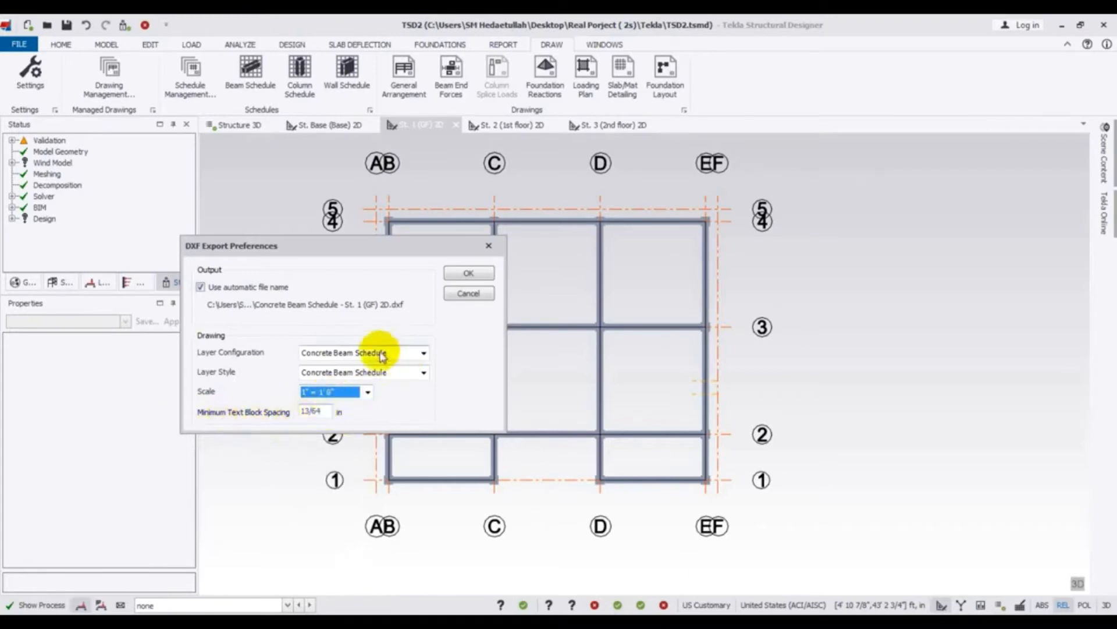
mouse_move(361, 355)
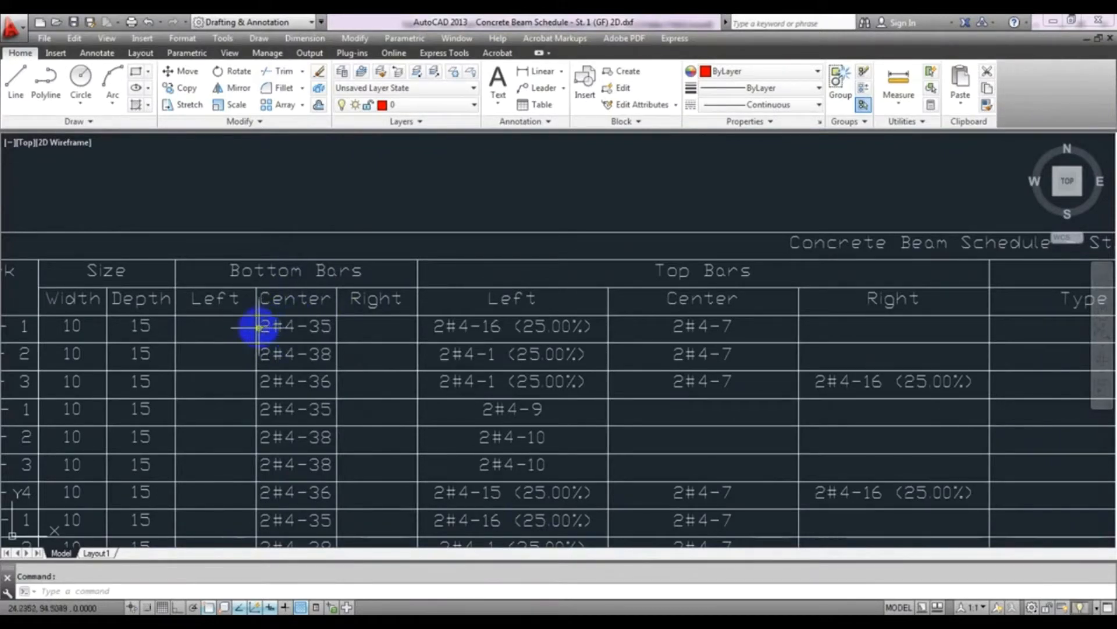
mouse_move(517, 323)
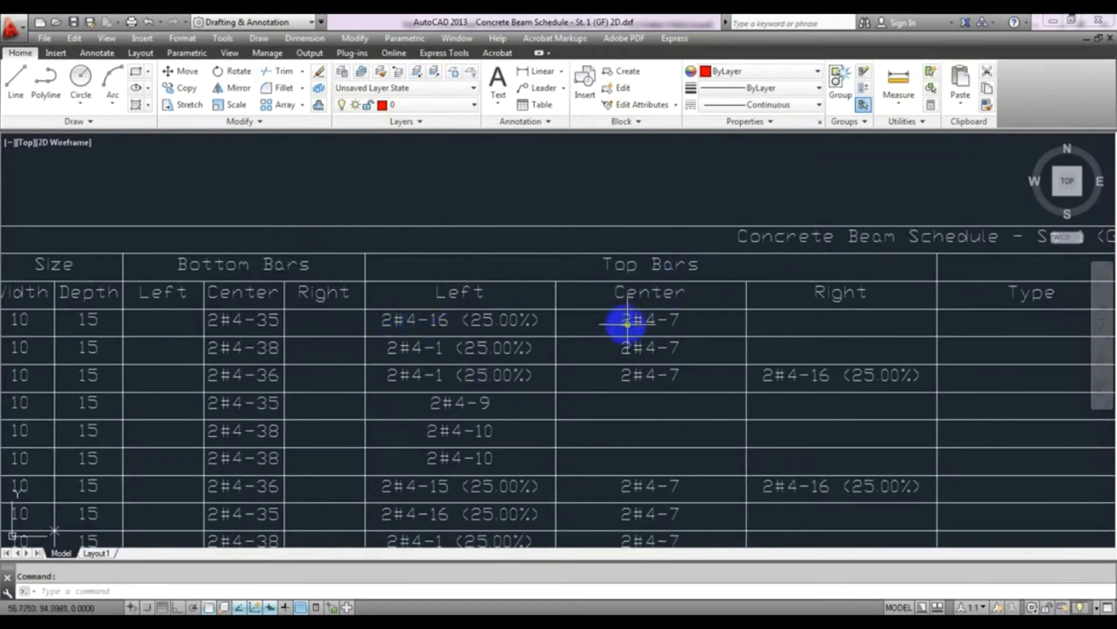
mouse_move(395, 319)
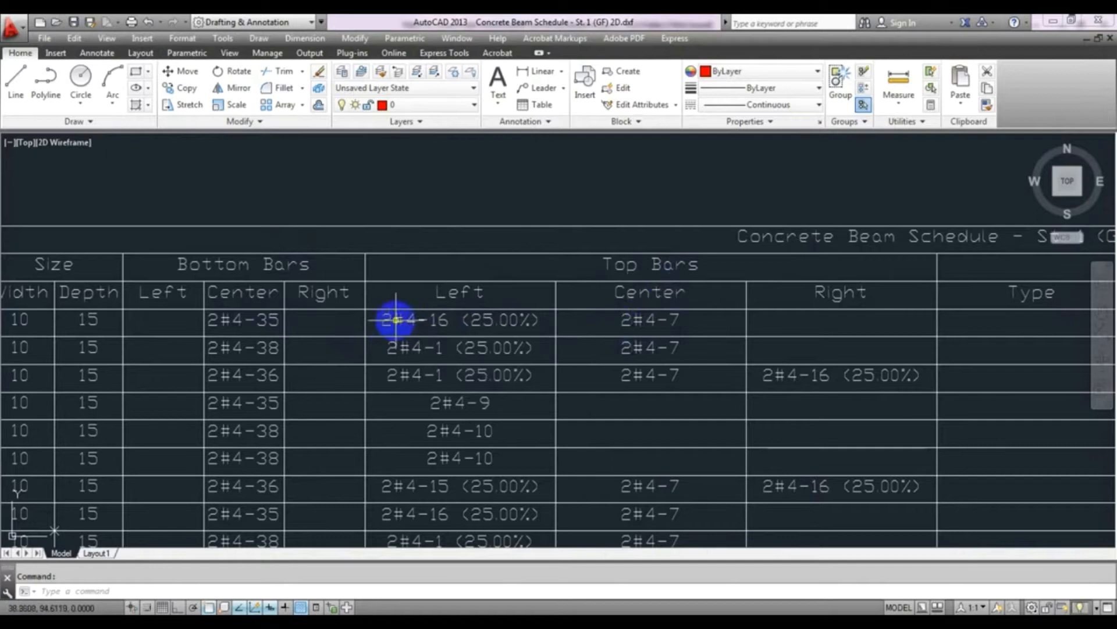
mouse_move(549, 321)
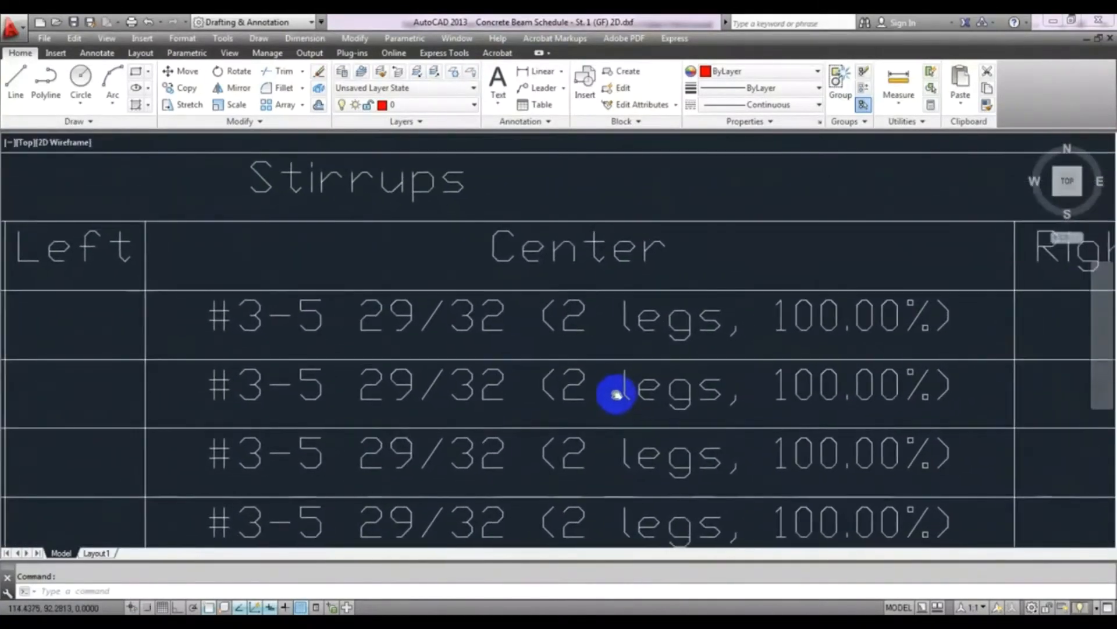
mouse_move(270, 323)
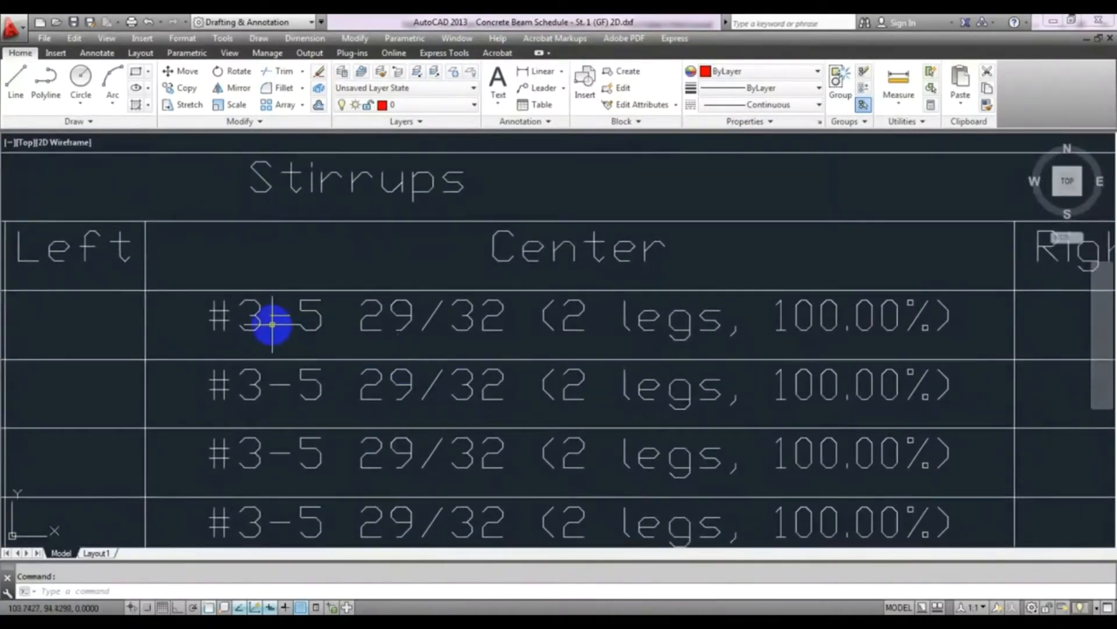
mouse_move(212, 338)
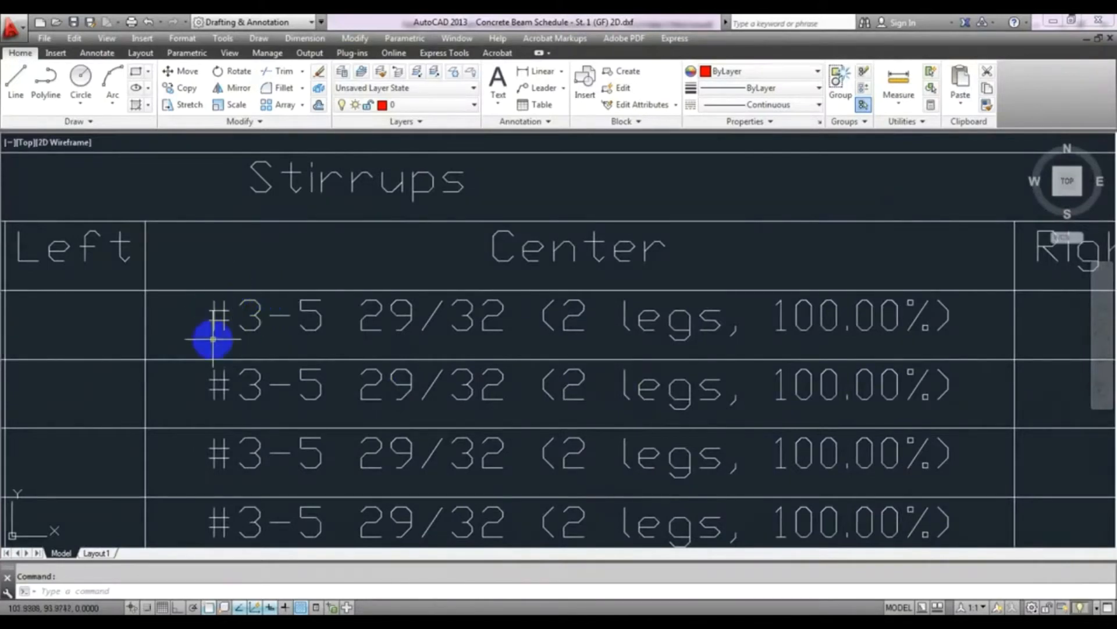
mouse_move(302, 306)
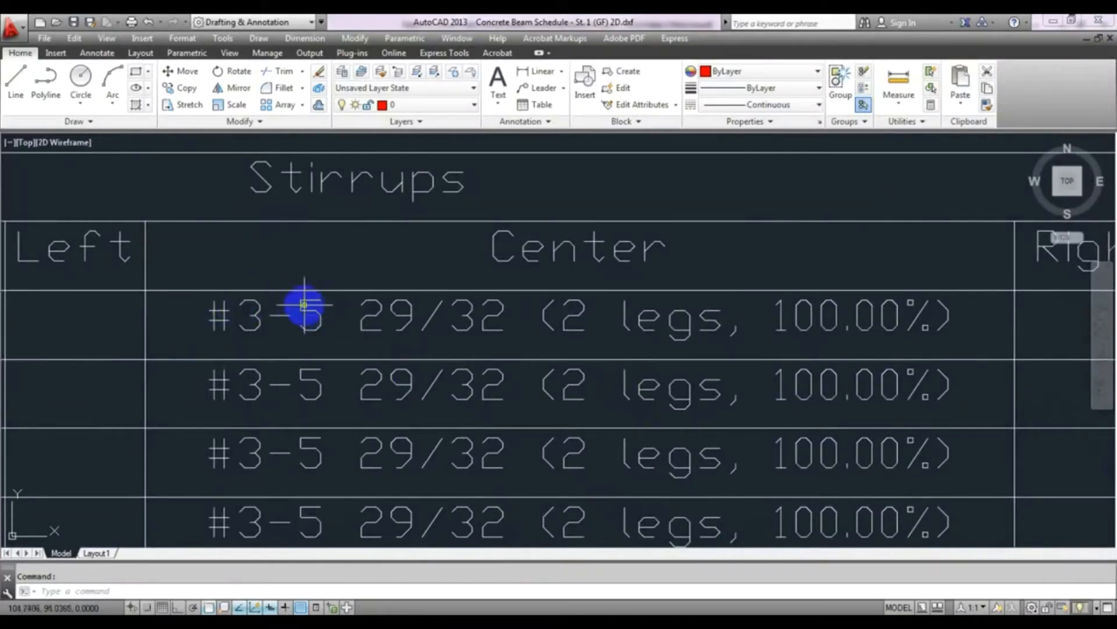
mouse_move(380, 320)
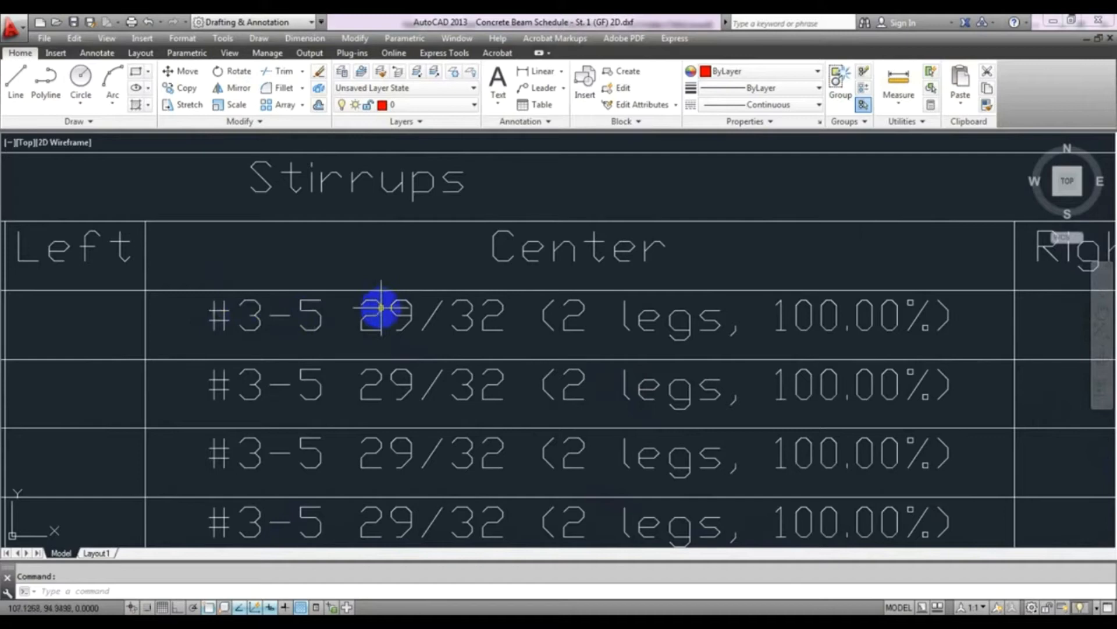
mouse_move(487, 335)
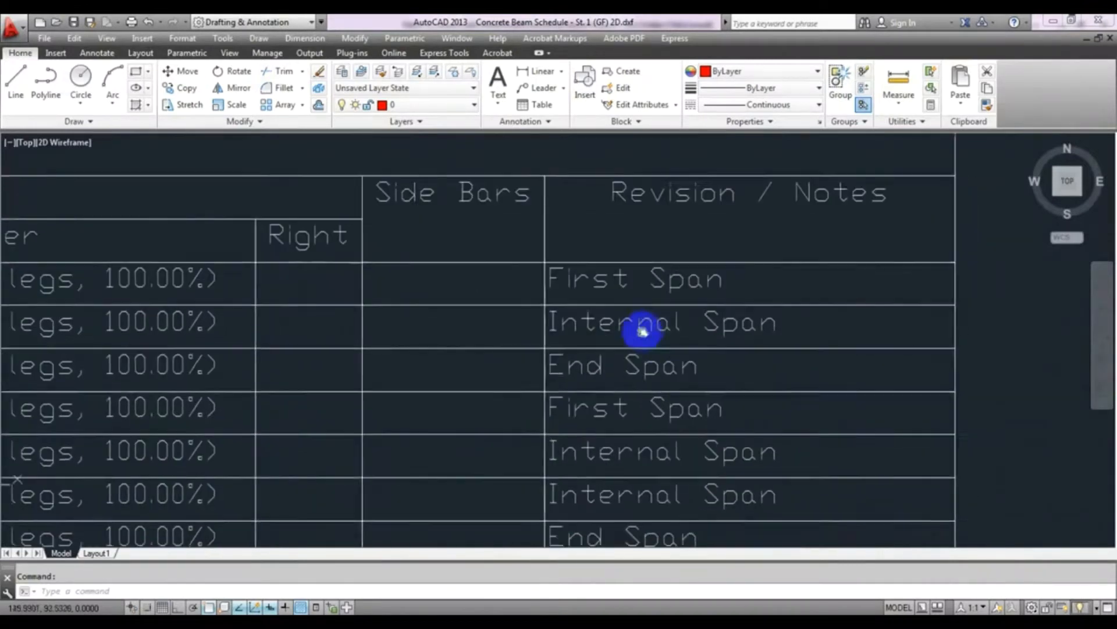
- Zoom around the exported Concrete Beam Schedule DXF in AutoCAD to review it
scroll(down, 3)
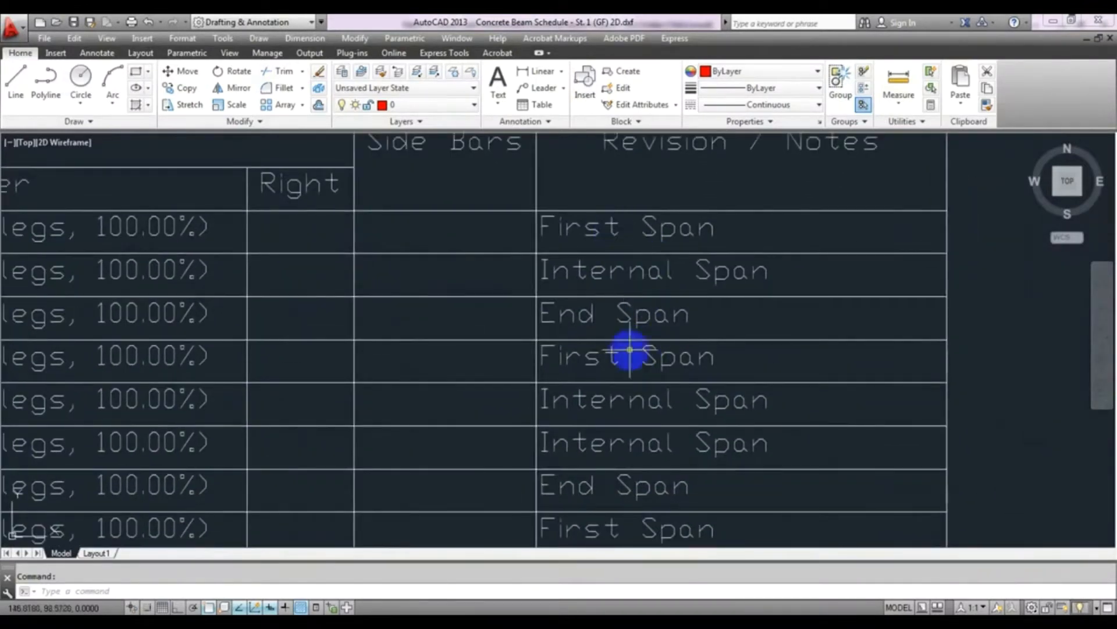
mouse_move(661, 315)
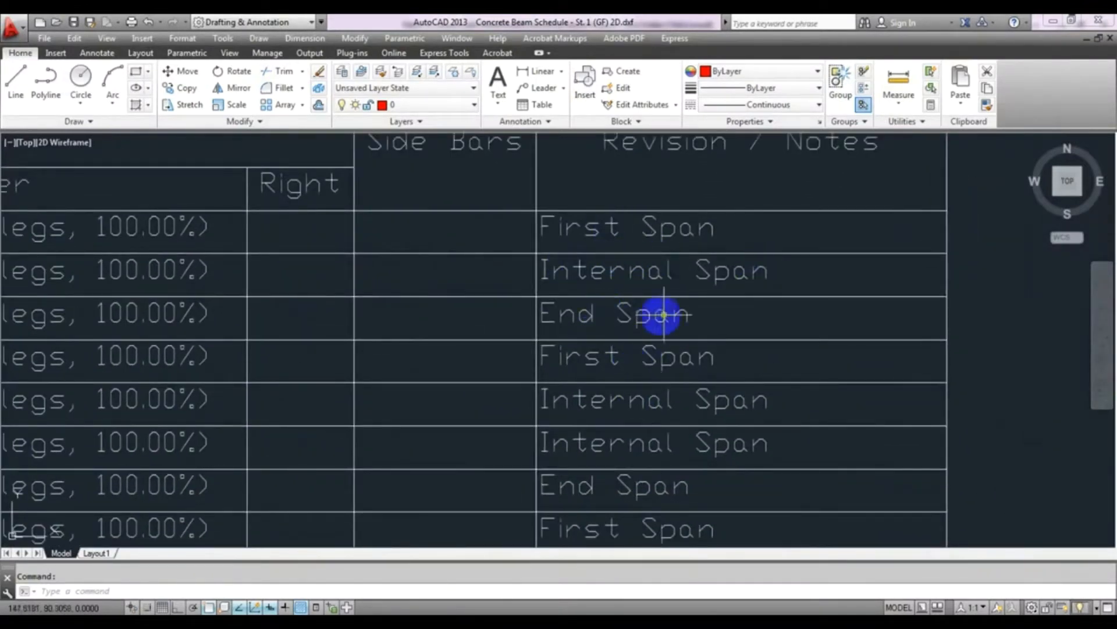
mouse_move(583, 443)
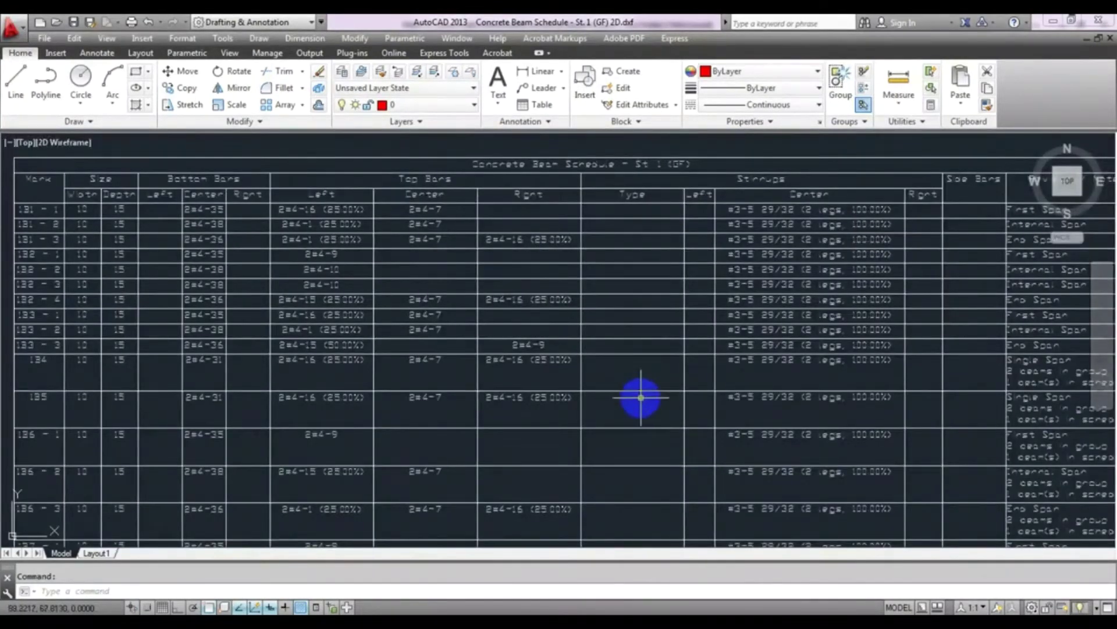
scroll(down, 3)
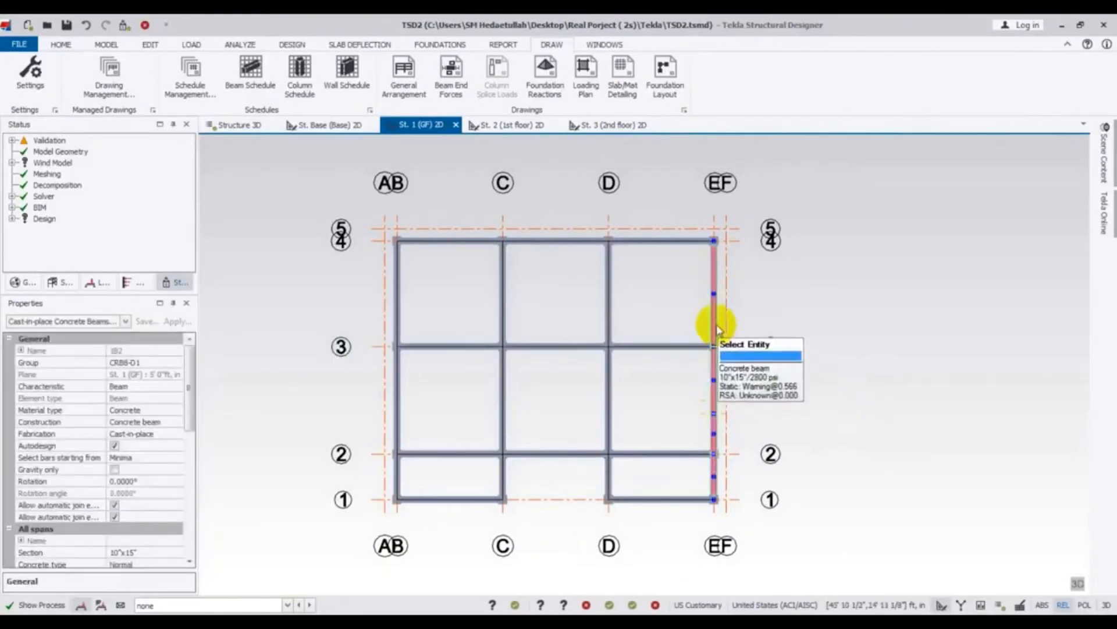
- Locate beam 1B1 in the 3D view and generate its detailing drawing
right_click(714, 330)
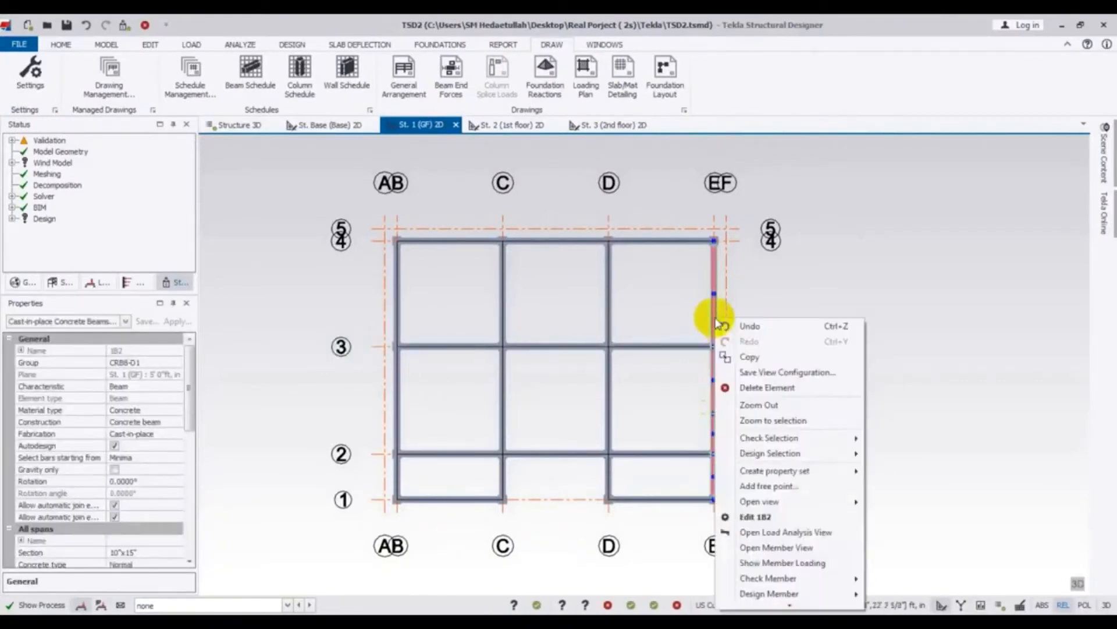
mouse_move(759, 547)
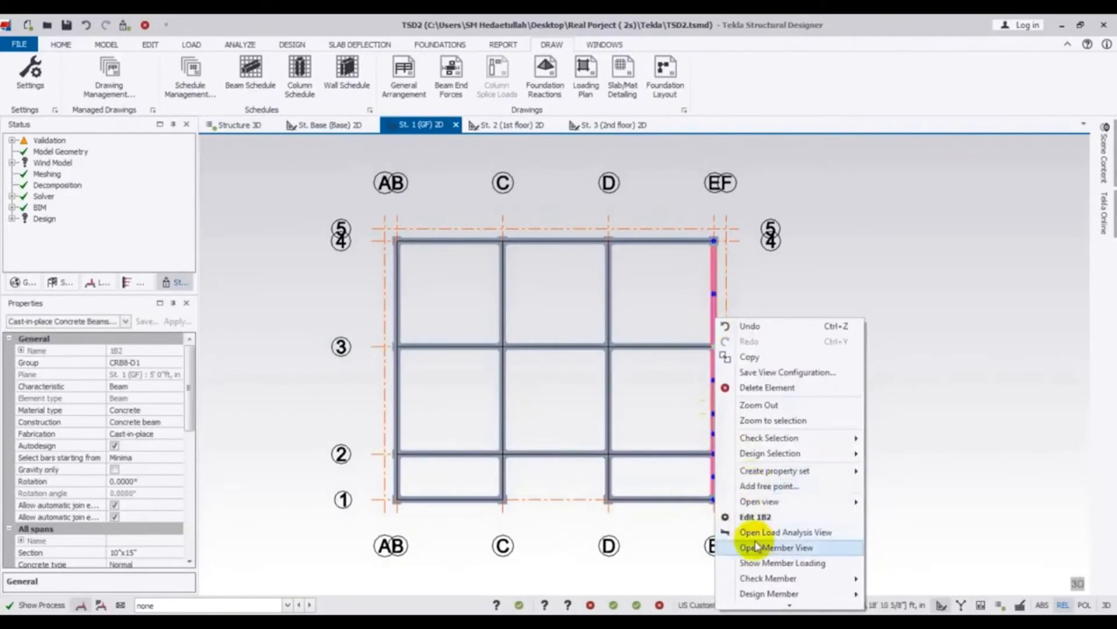
mouse_move(773, 568)
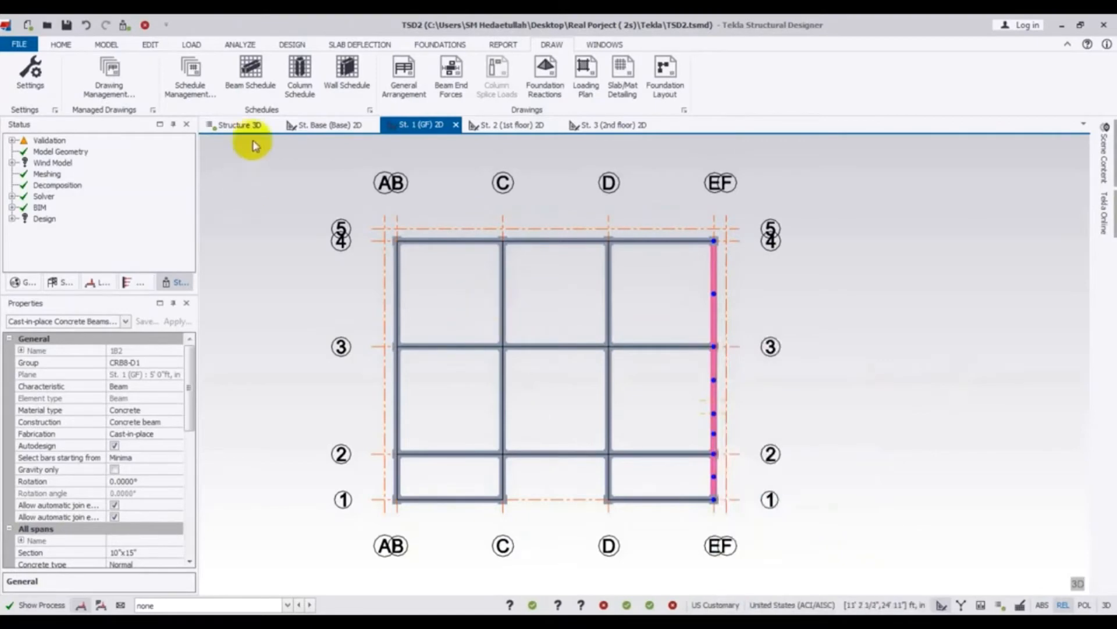
click(238, 124)
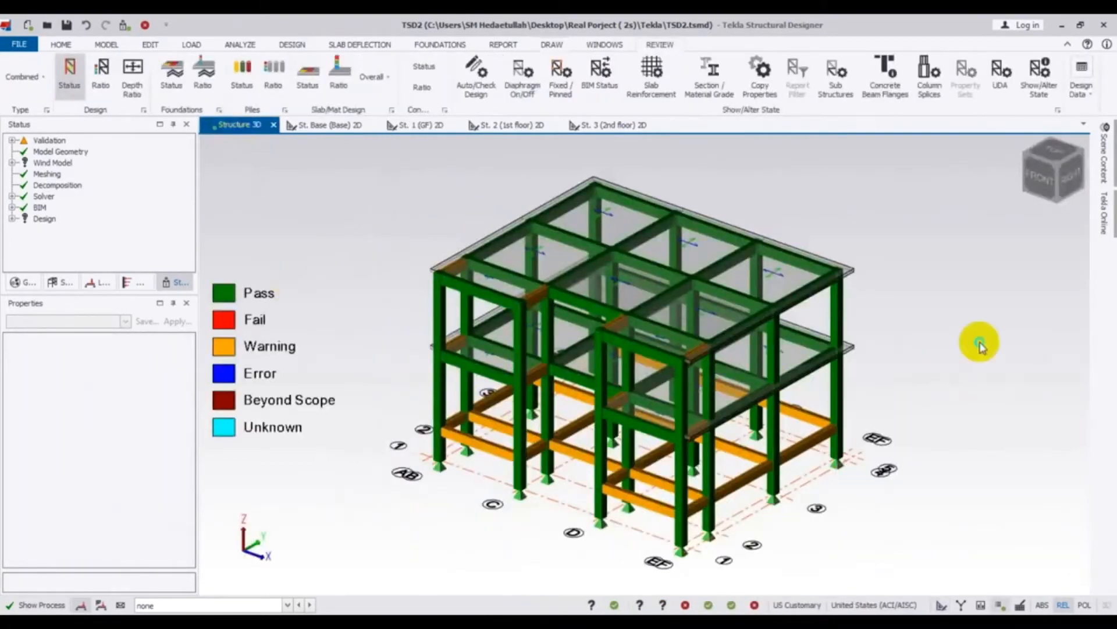
drag(980, 348, 487, 332)
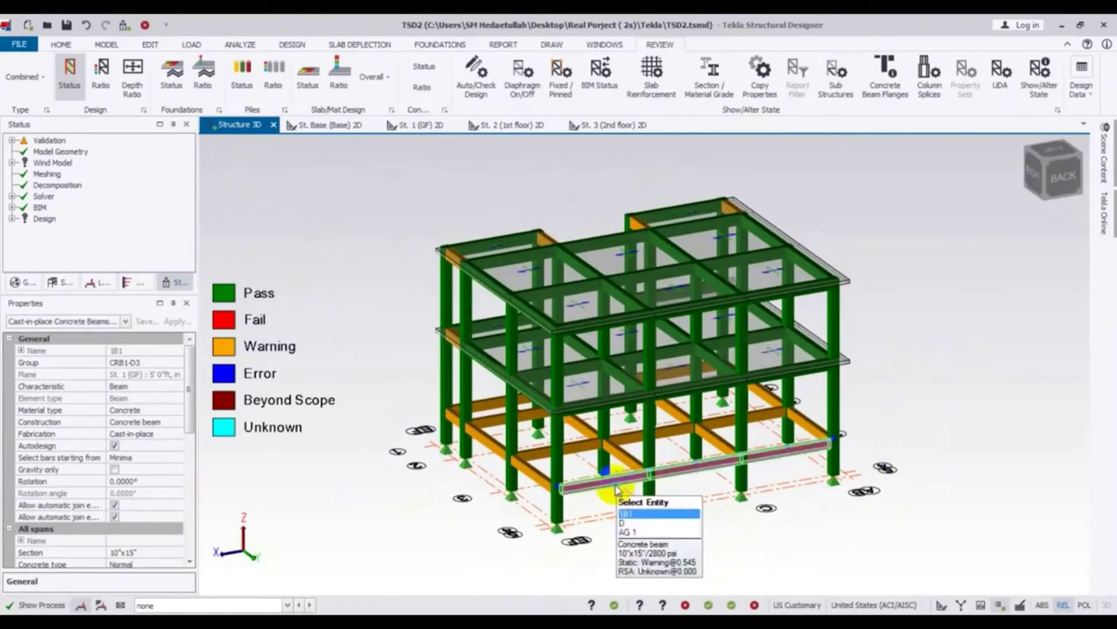
right_click(608, 484)
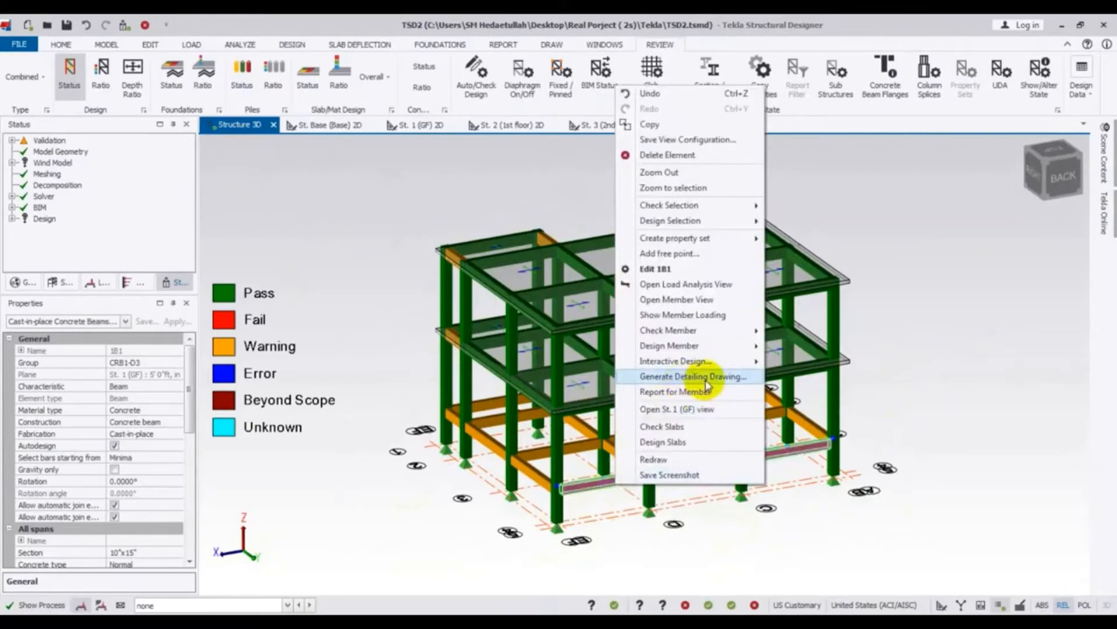
click(697, 376)
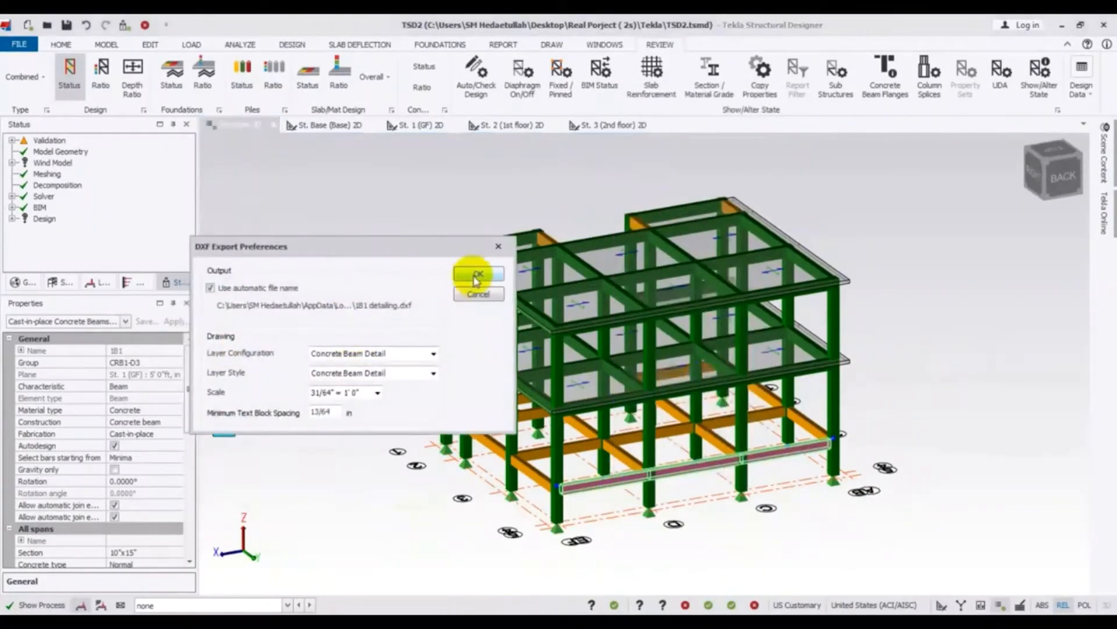
- Export the 1B1 detailing DXF at 1" = 1'0" scale
click(379, 392)
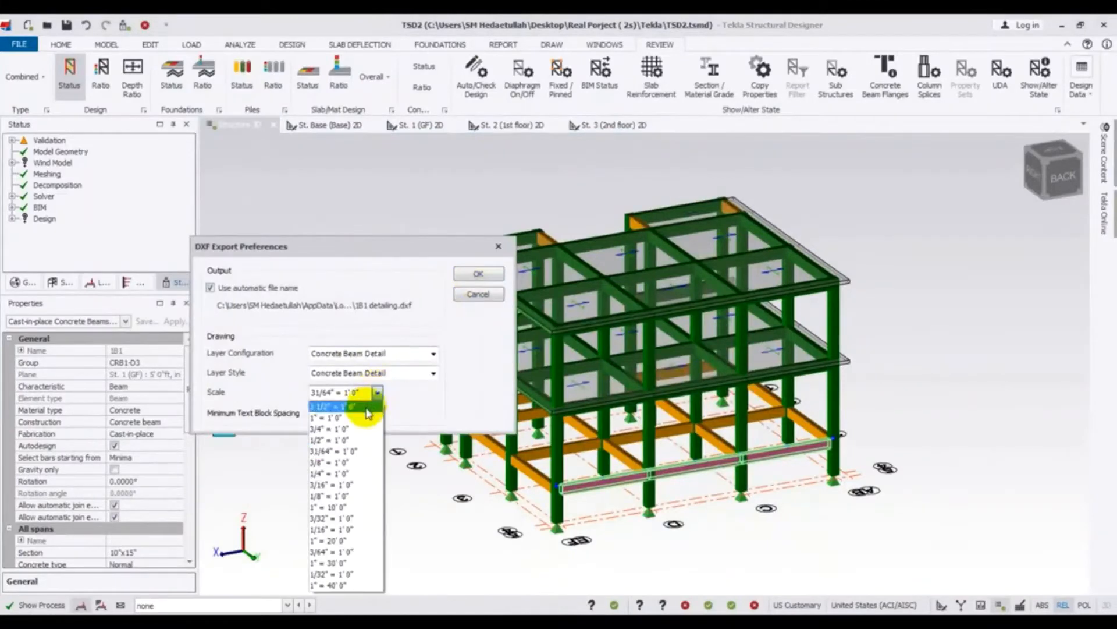
click(337, 407)
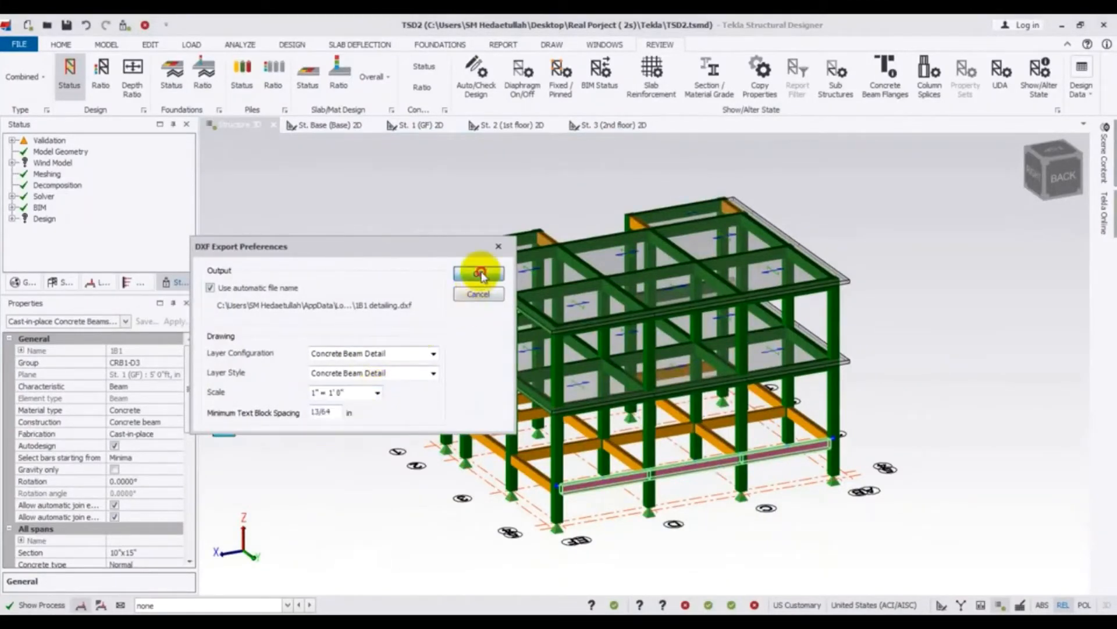
click(478, 272)
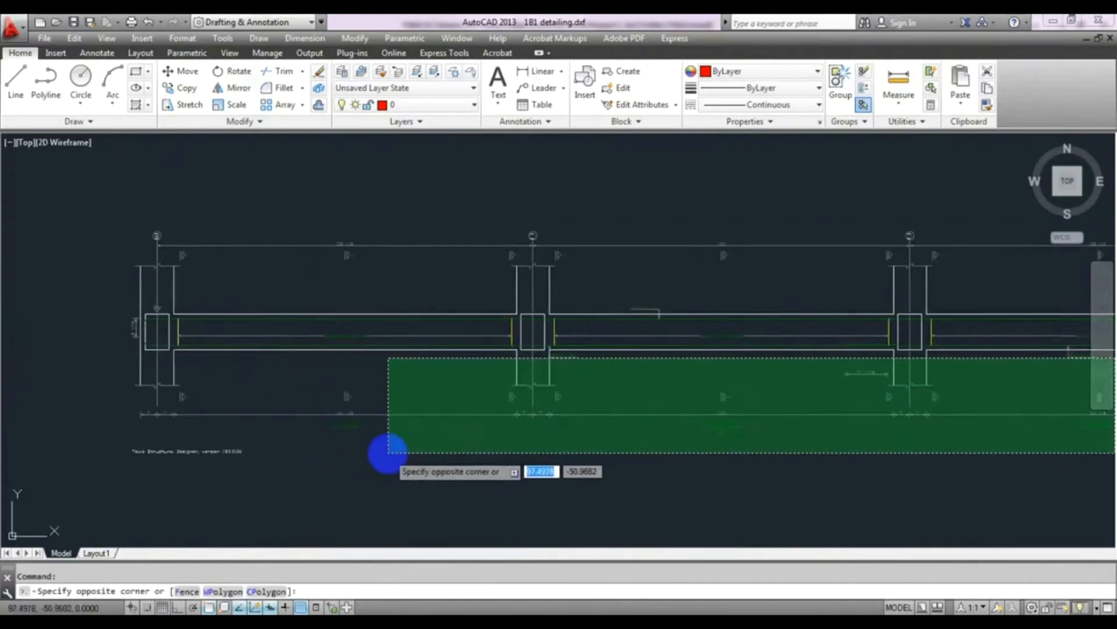
- Cancel the stray selection window on the 1B1 detailing drawing
key(Escape)
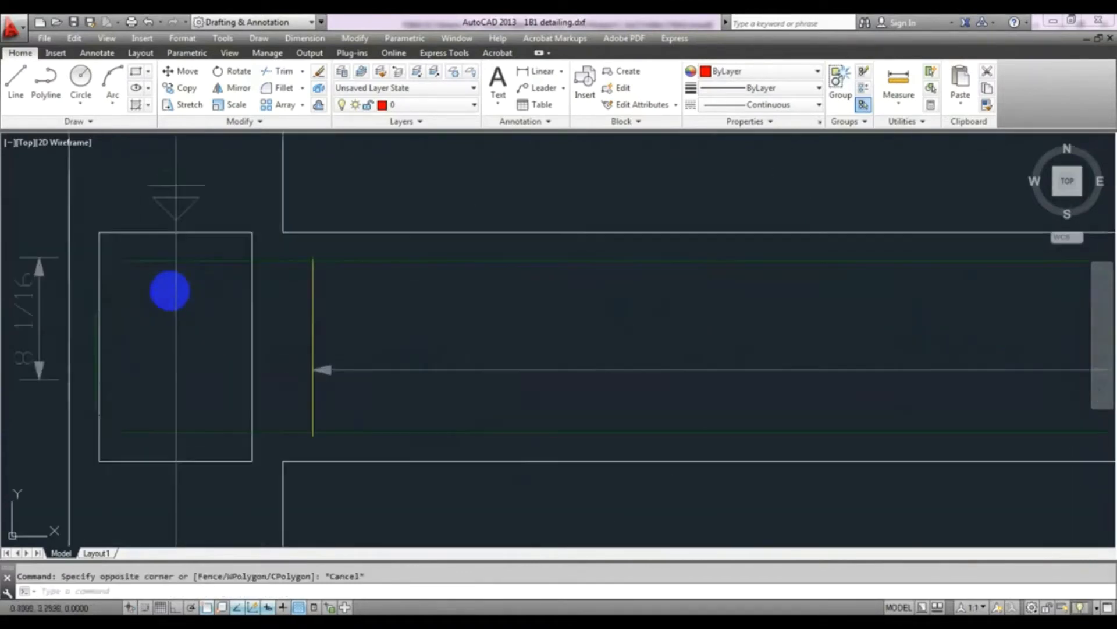
mouse_move(232, 232)
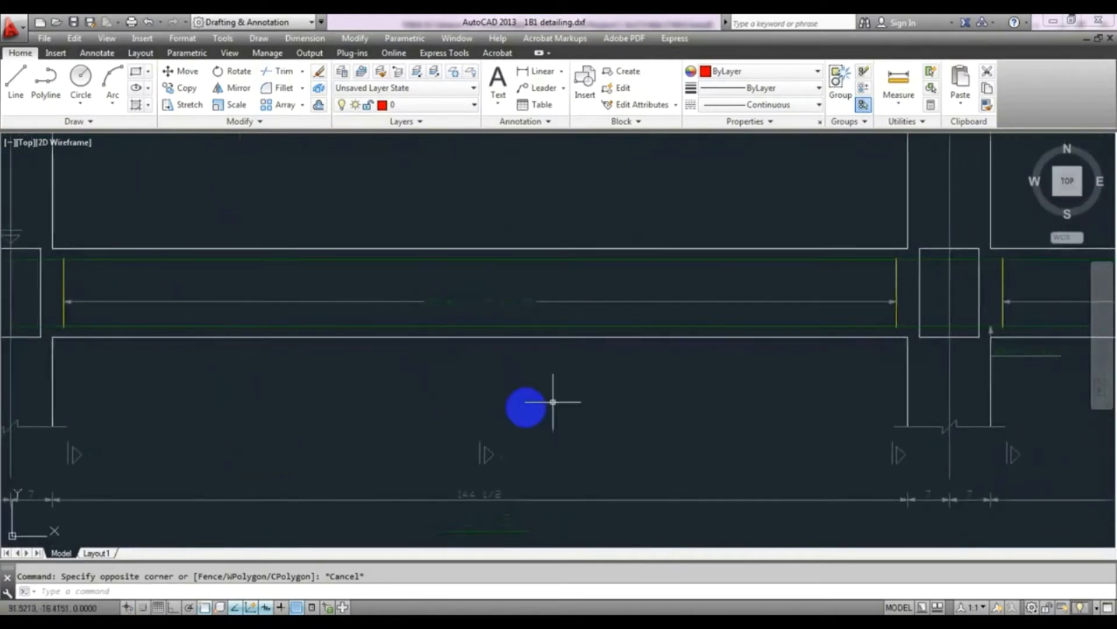
mouse_move(102, 361)
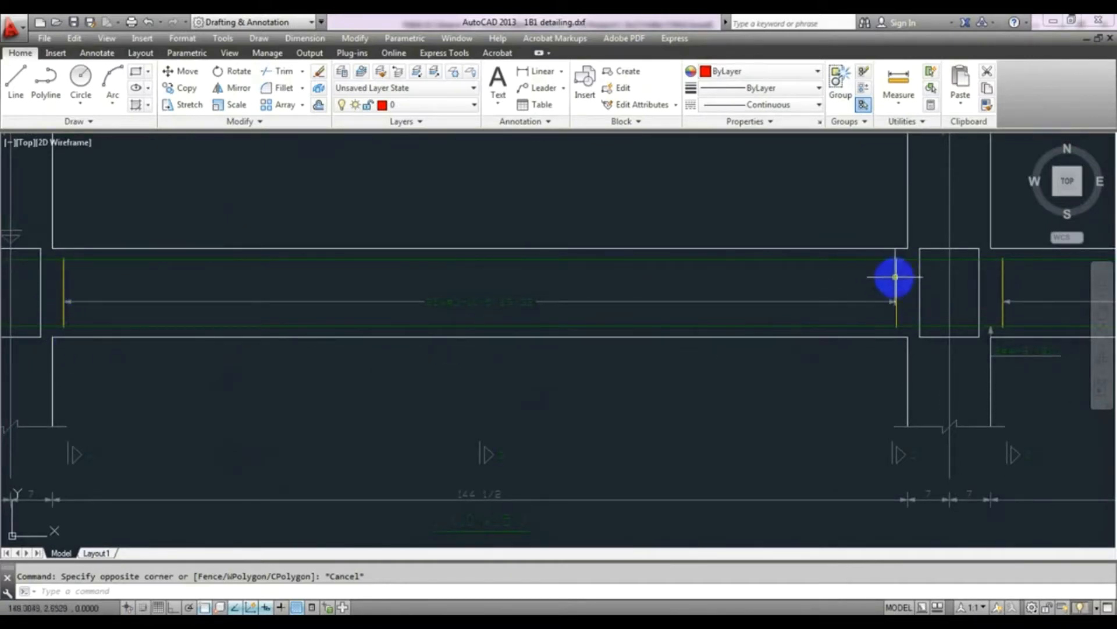
mouse_move(915, 375)
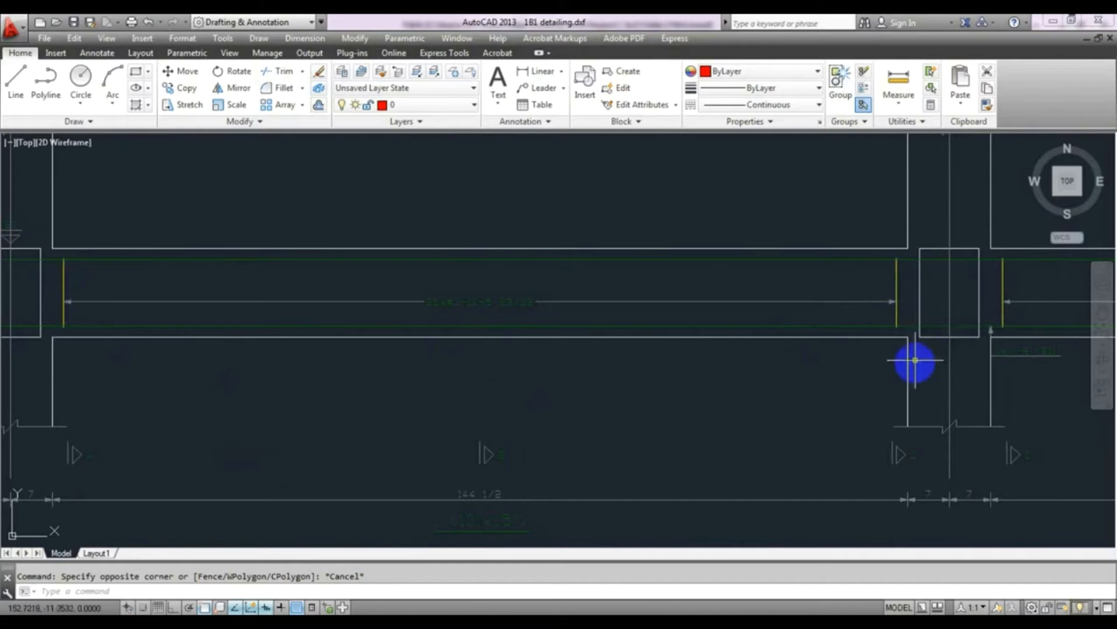
mouse_move(953, 282)
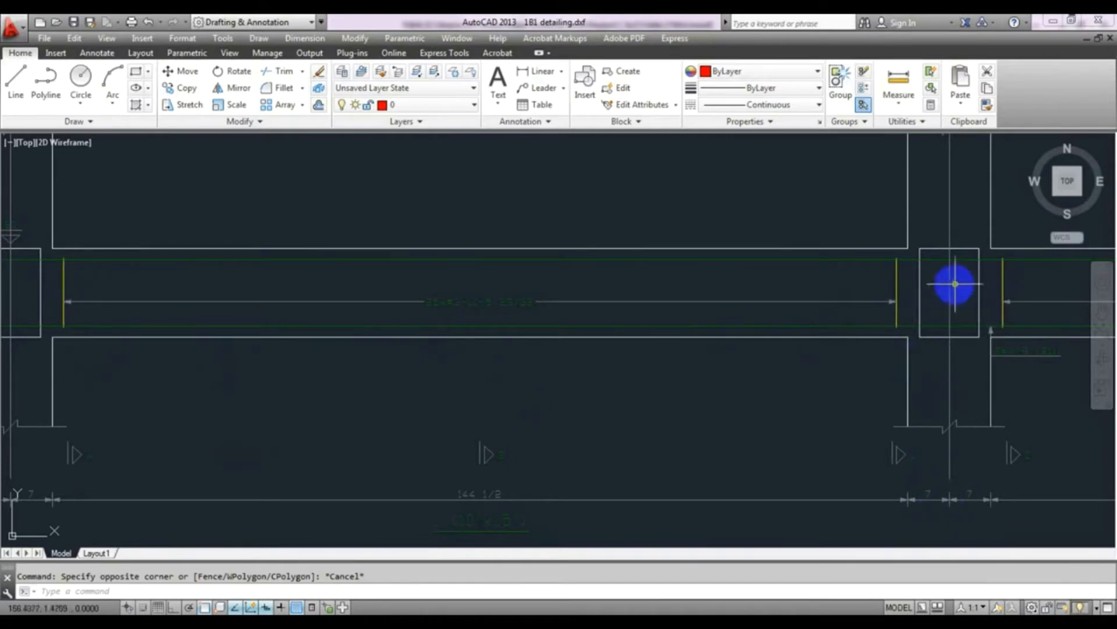
mouse_move(953, 375)
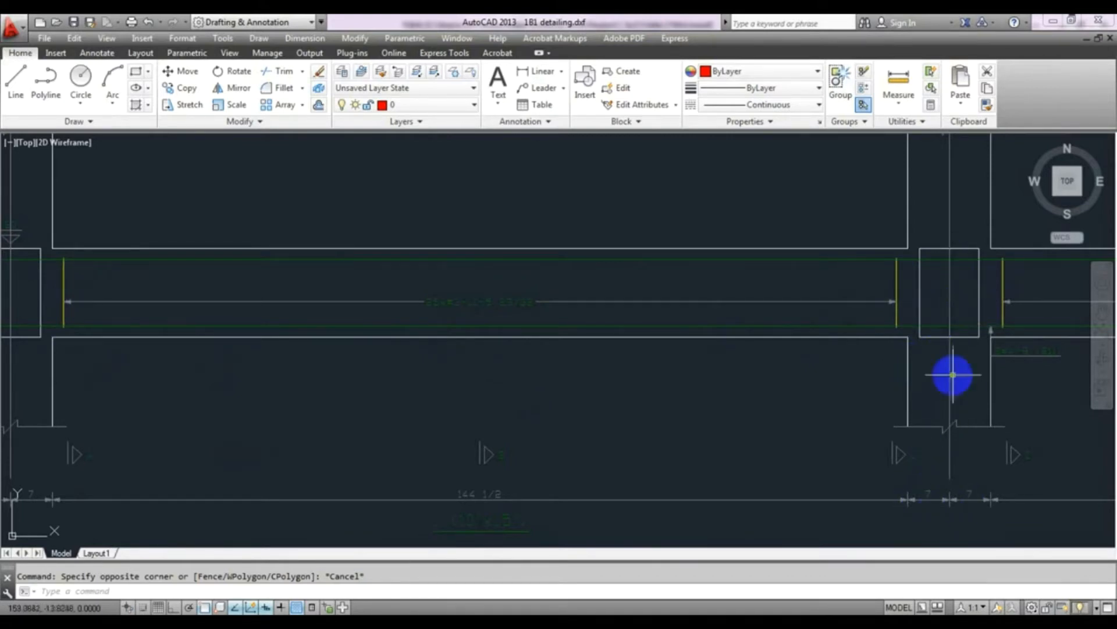
mouse_move(908, 361)
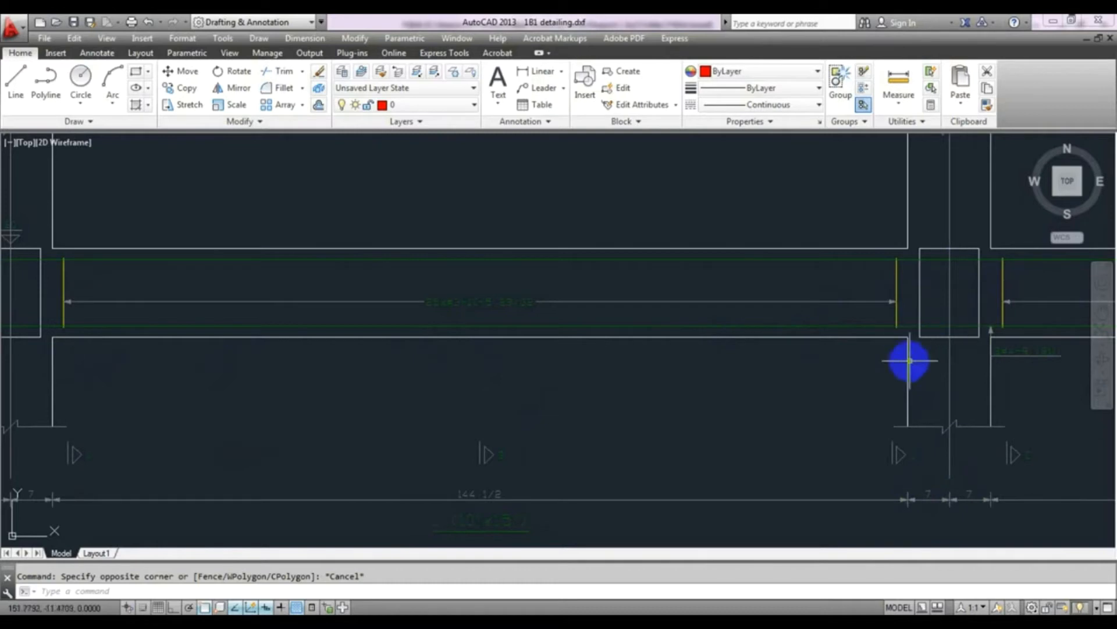
mouse_move(894, 297)
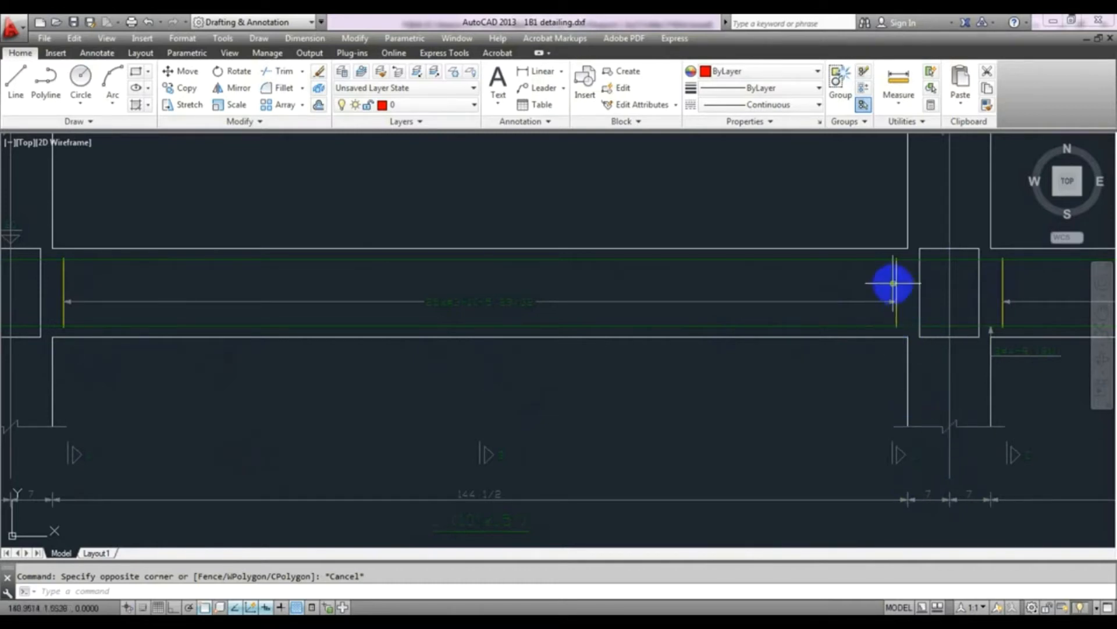
mouse_move(952, 357)
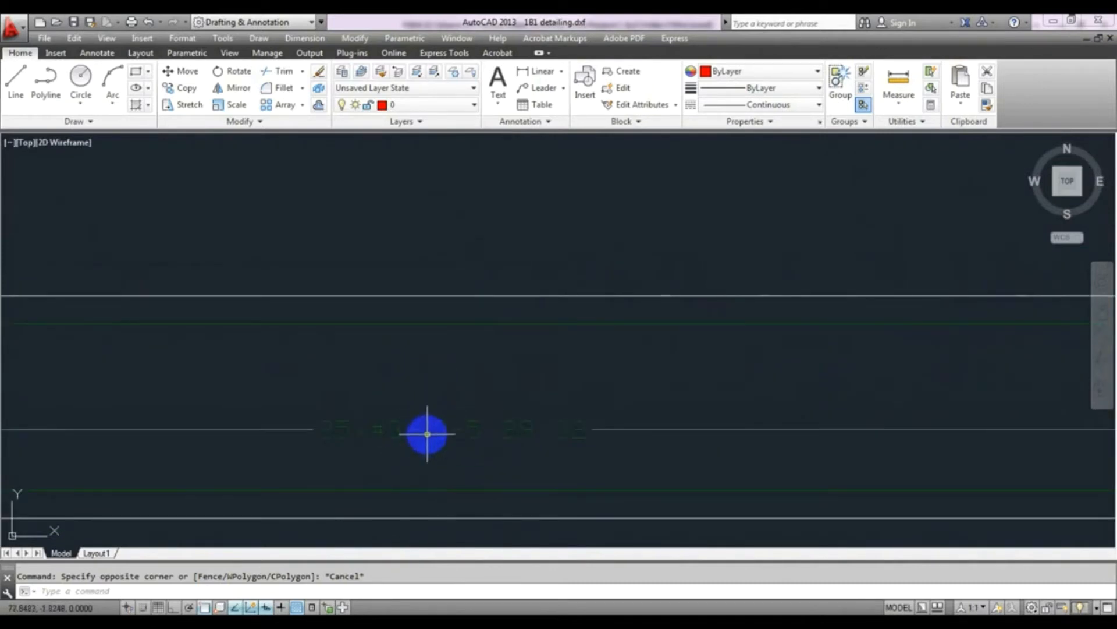
mouse_move(429, 460)
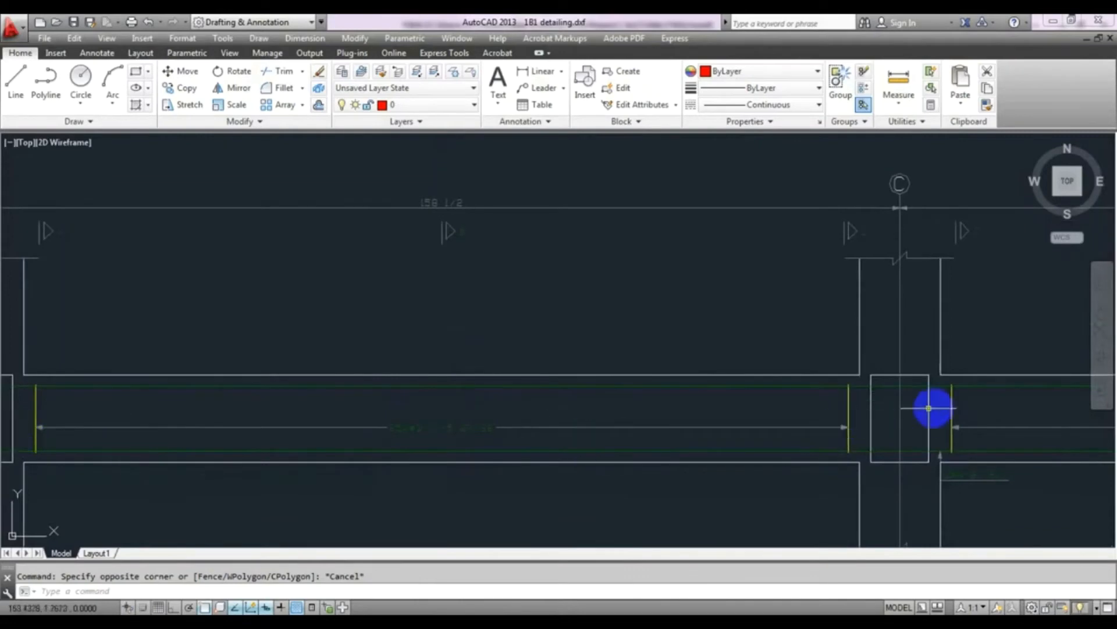
mouse_move(764, 442)
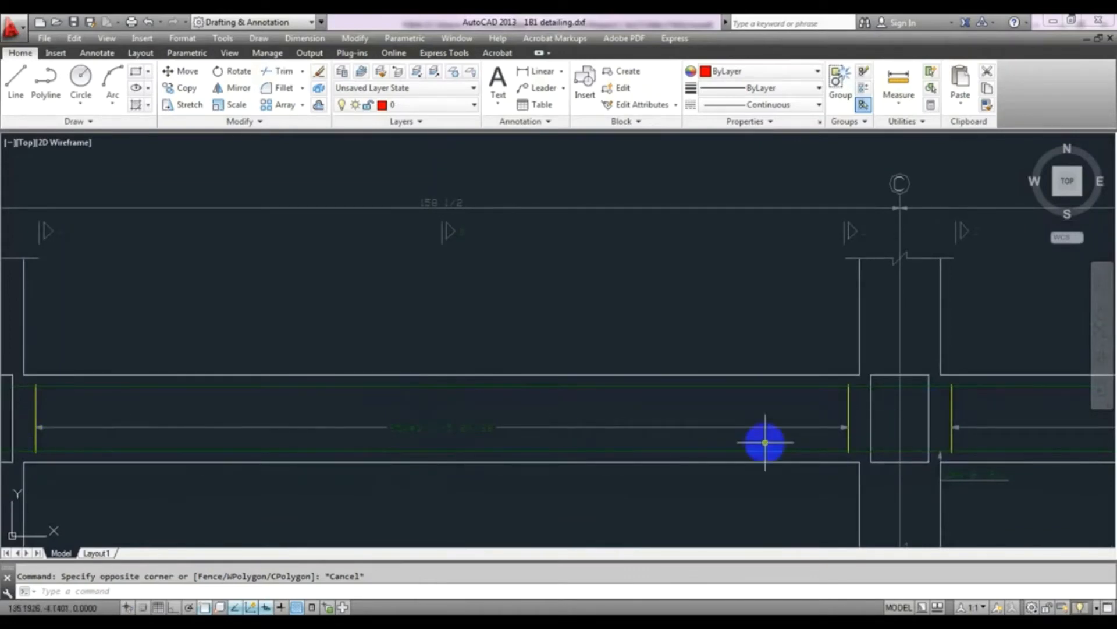
mouse_move(438, 436)
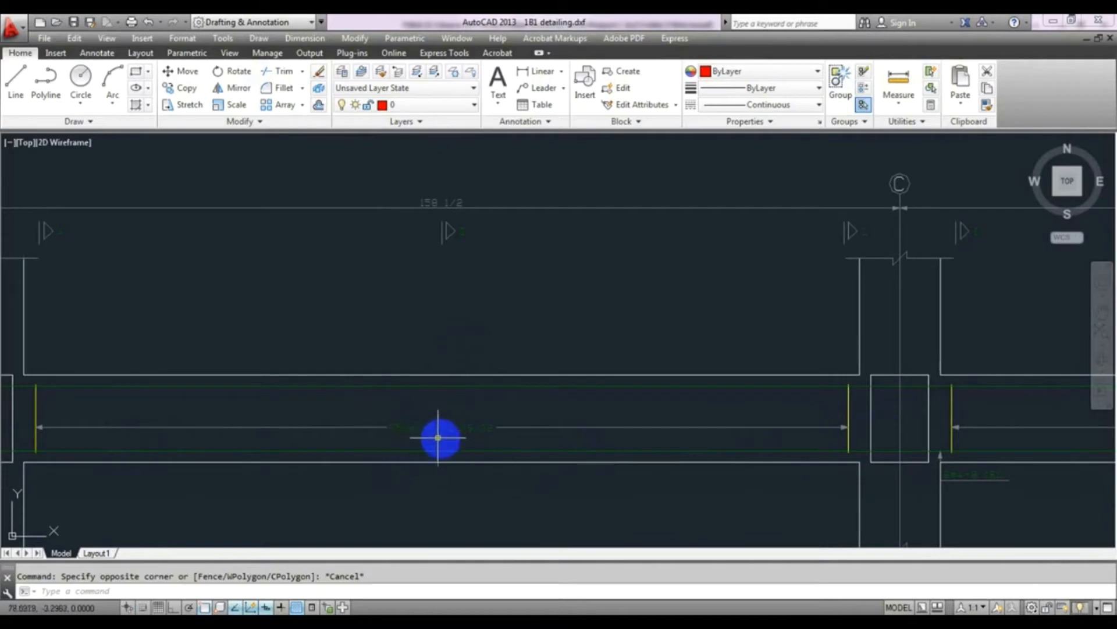
mouse_move(482, 458)
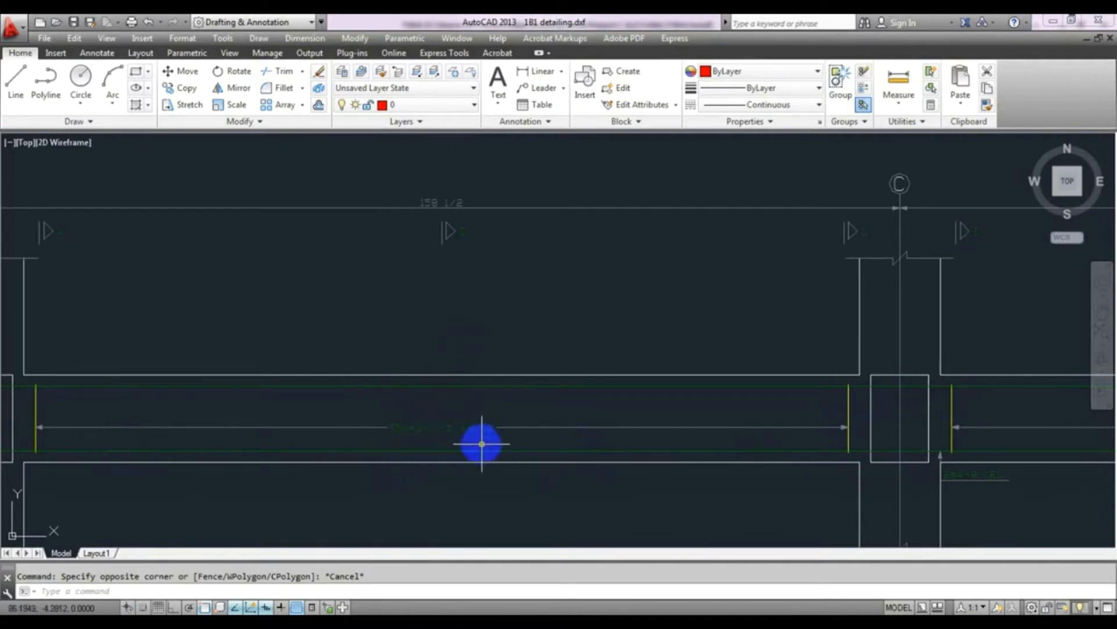
mouse_move(431, 451)
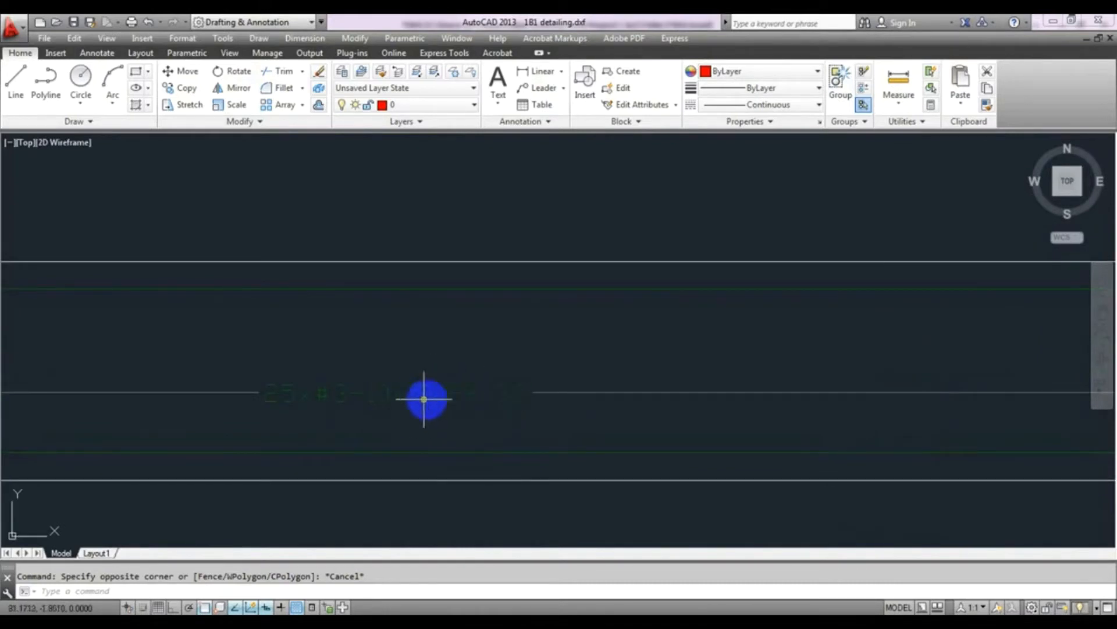
mouse_move(402, 402)
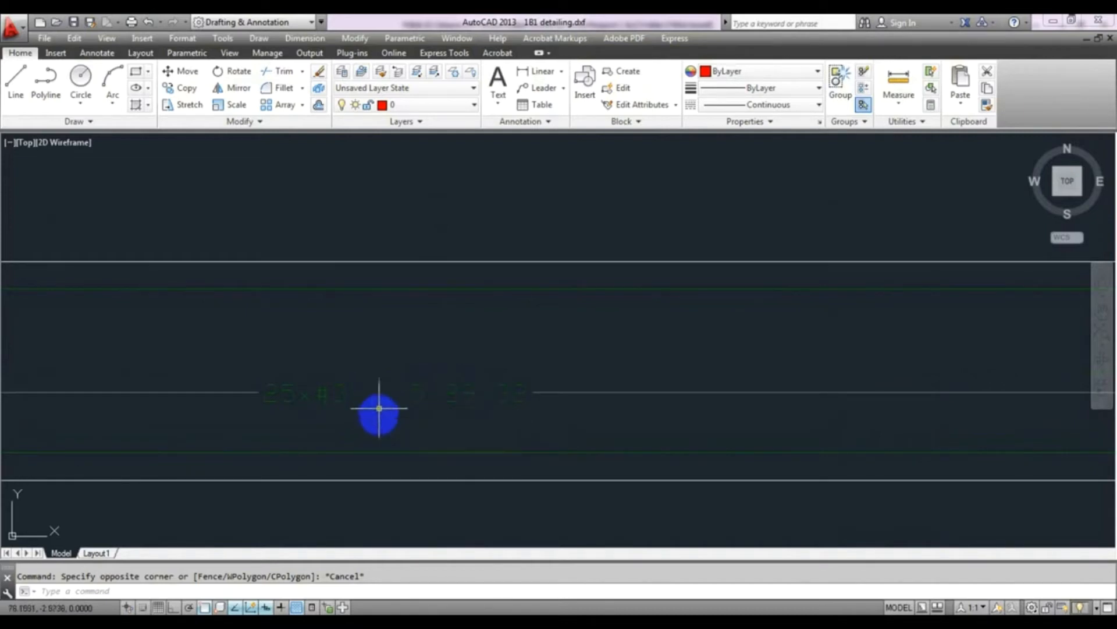
mouse_move(542, 408)
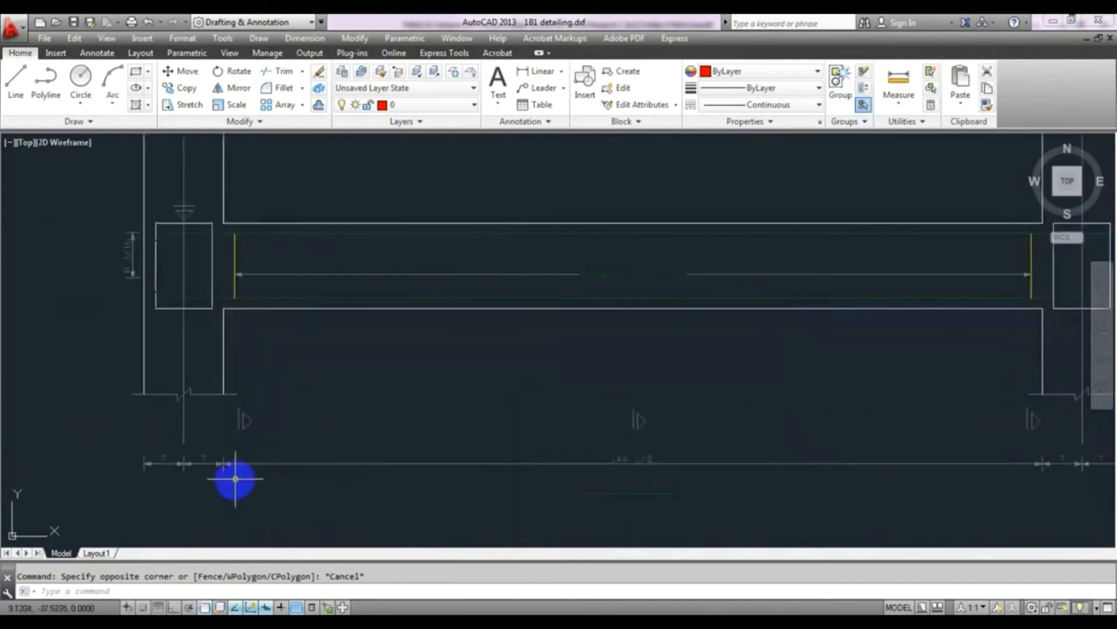
mouse_move(647, 470)
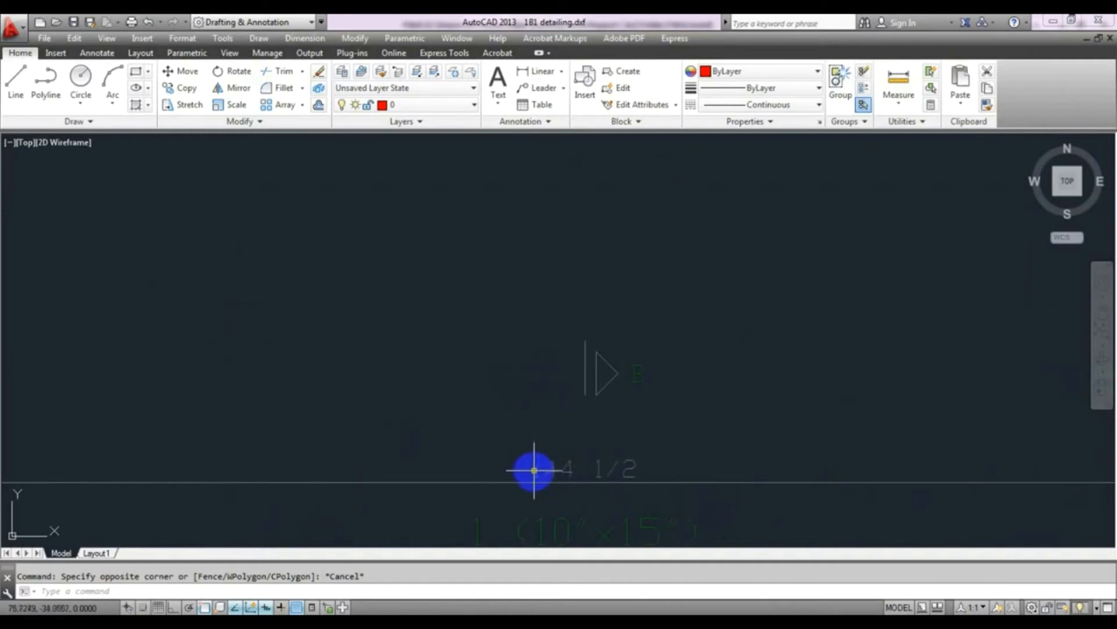
mouse_move(580, 482)
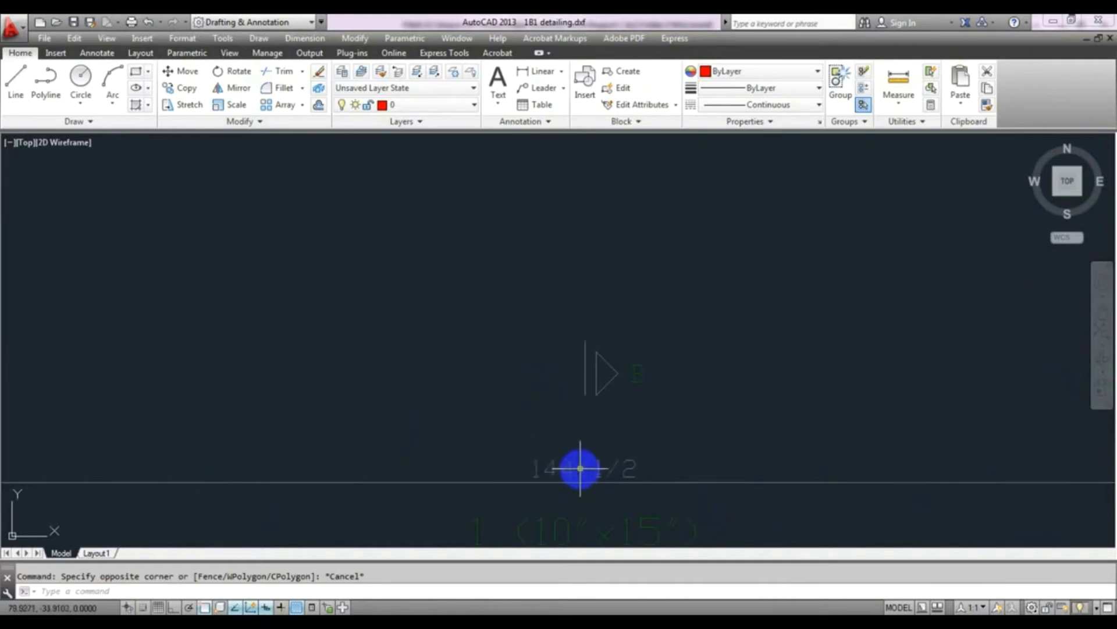
mouse_move(283, 541)
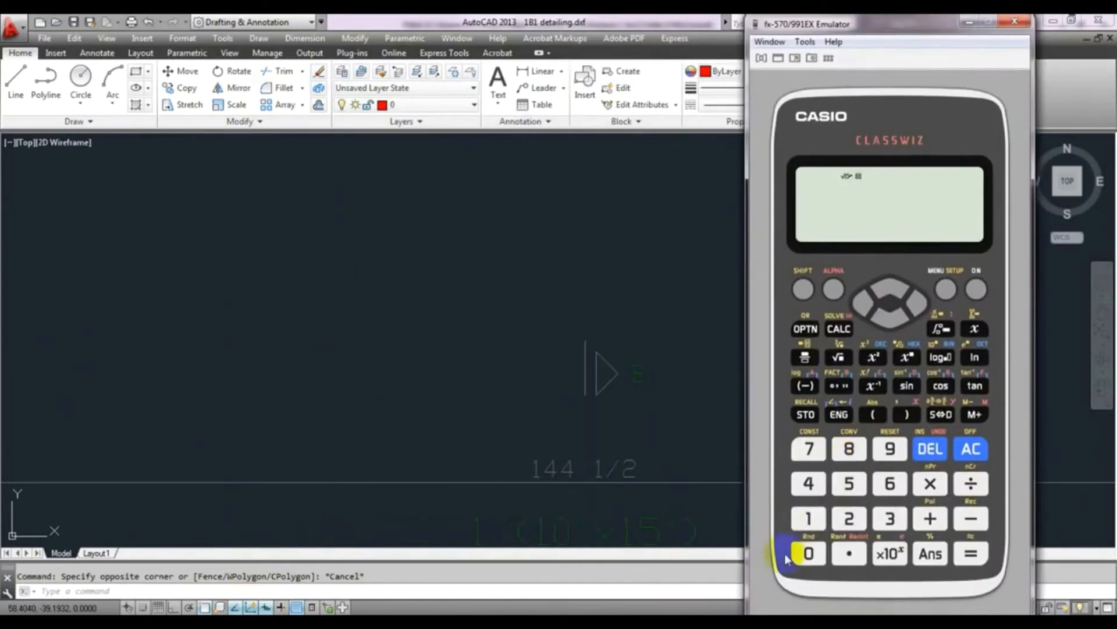
- Divide the 144.5 span by 24 on the calculator and move it aside
click(808, 483)
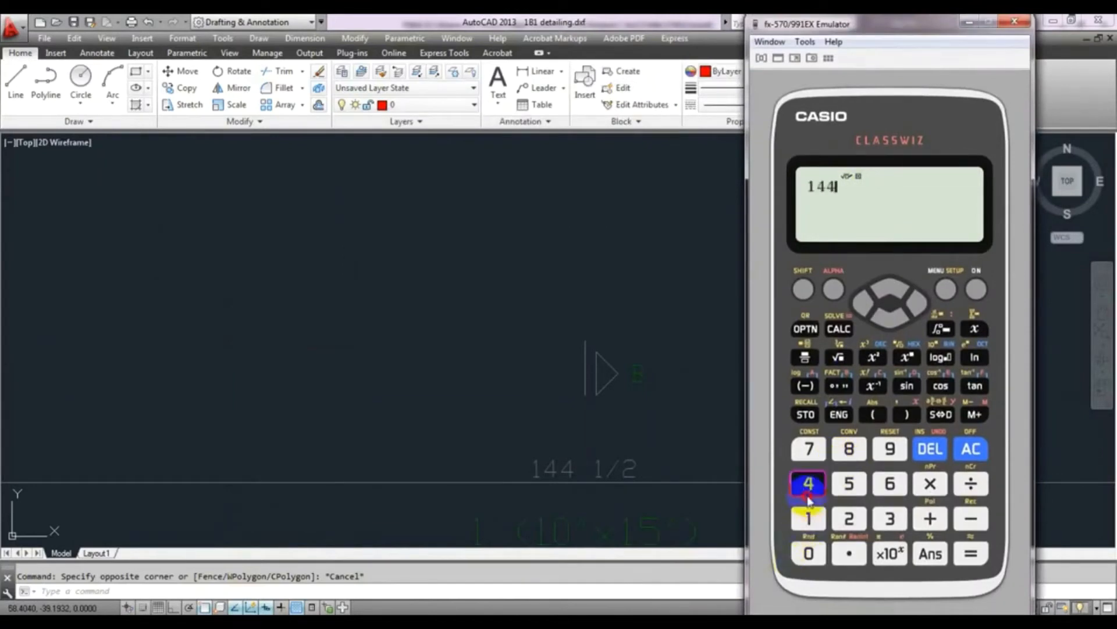
click(971, 483)
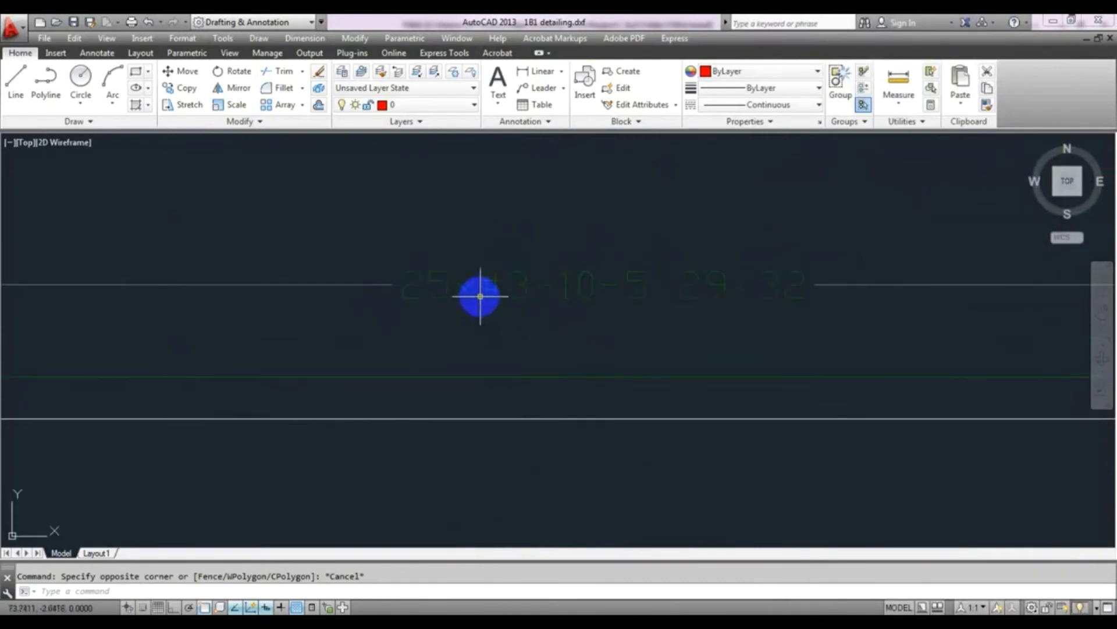
mouse_move(419, 280)
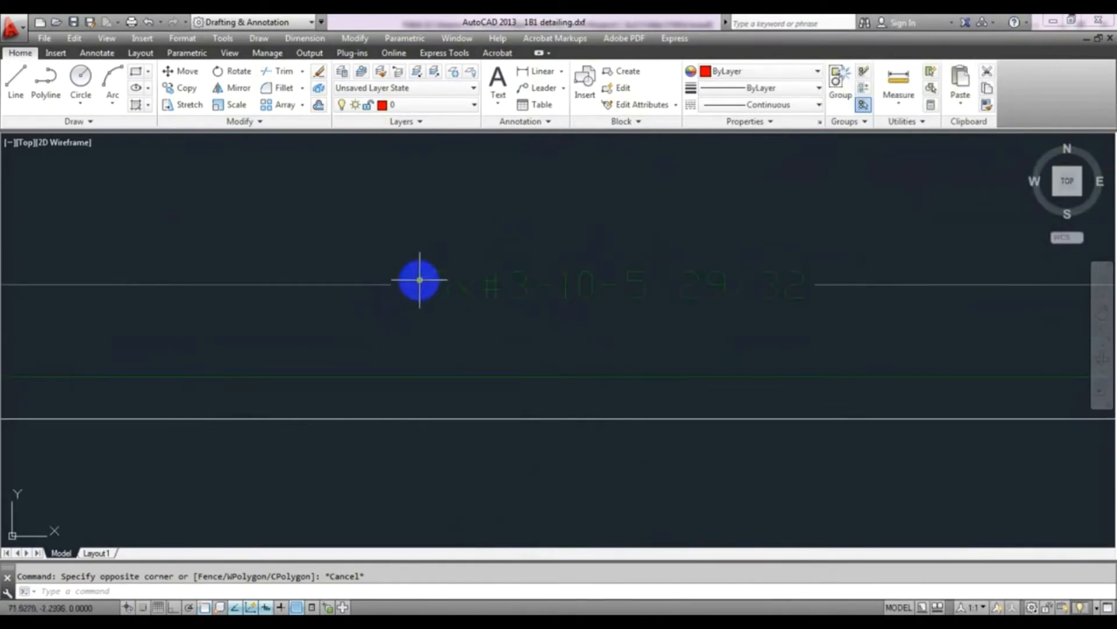
mouse_move(435, 328)
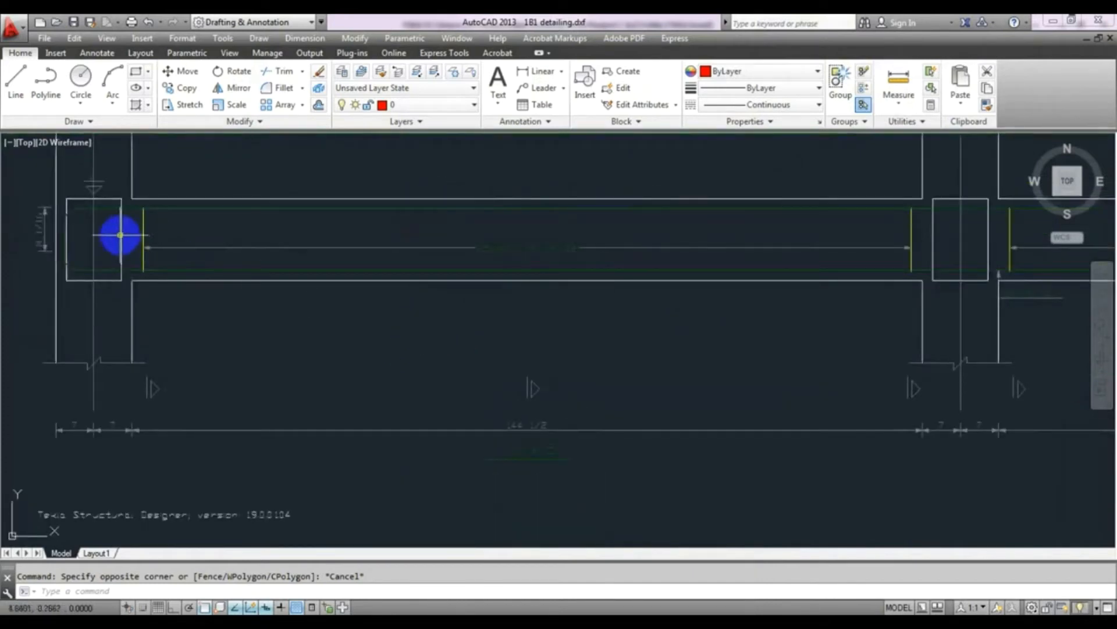
mouse_move(487, 256)
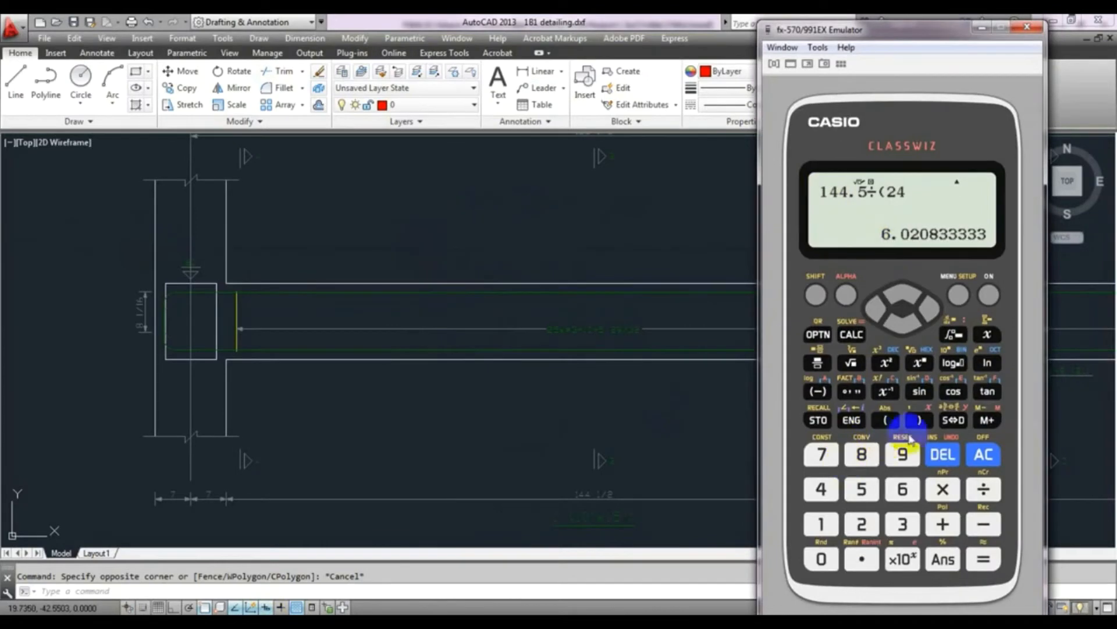
click(943, 454)
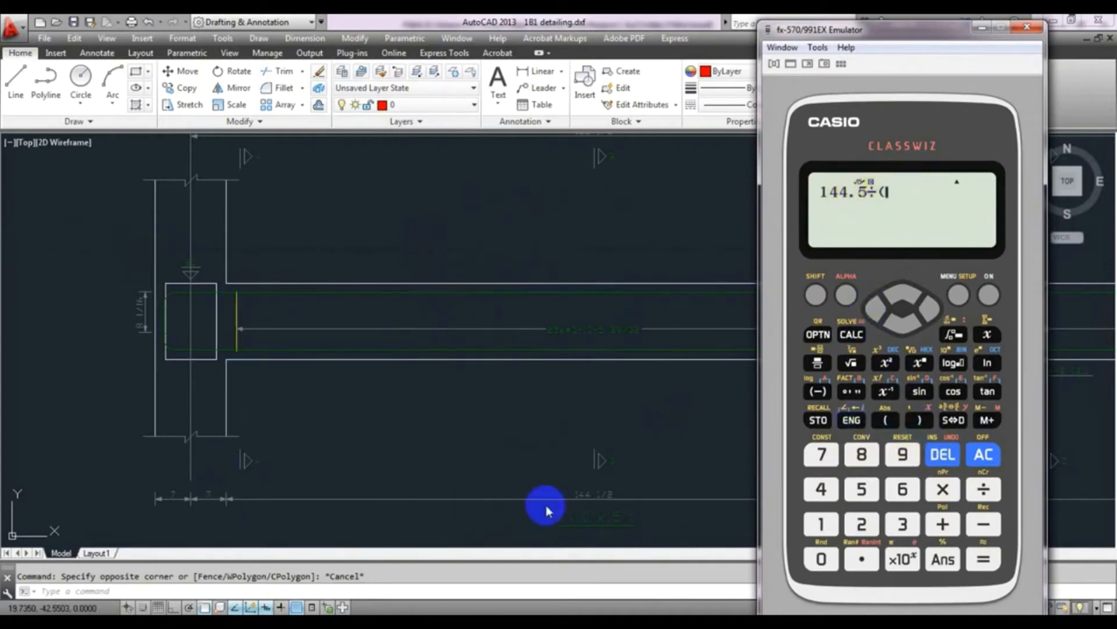
mouse_move(599, 513)
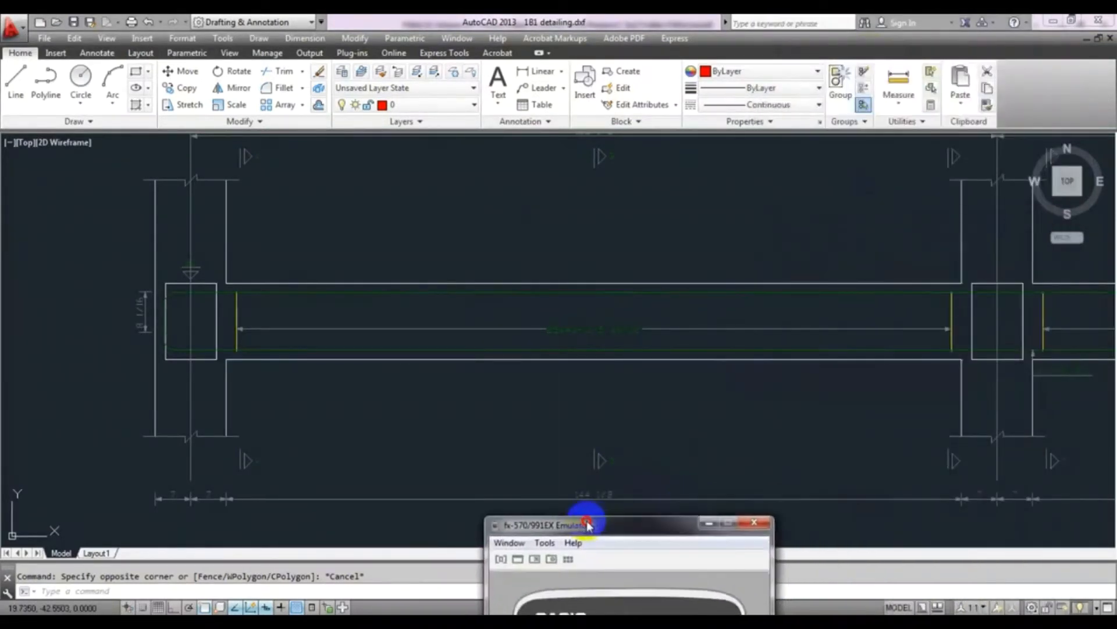
drag(587, 524, 510, 523)
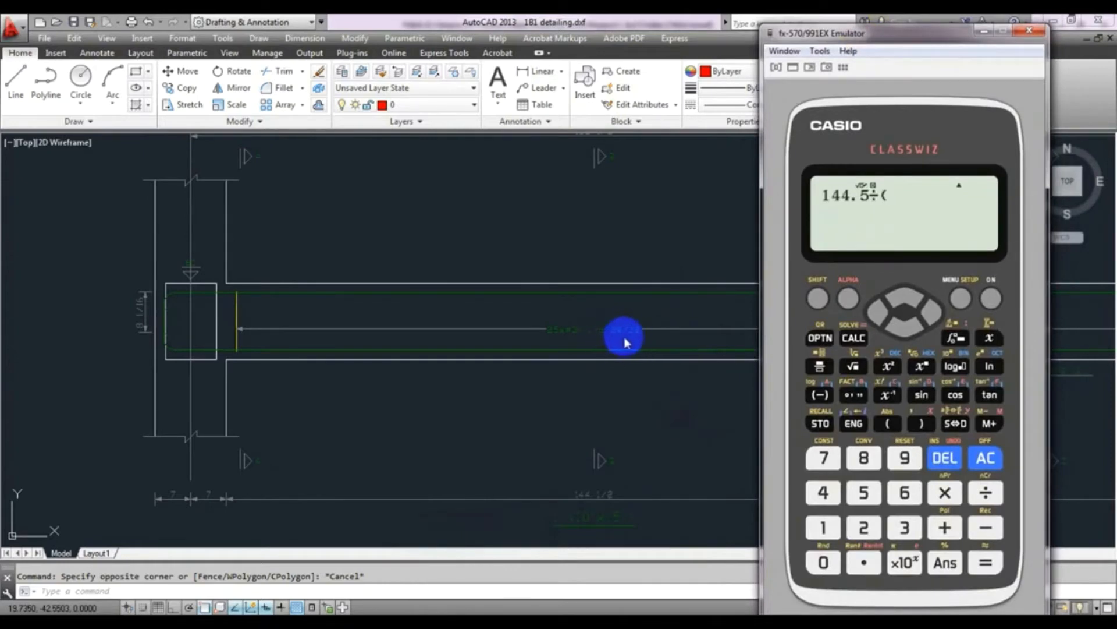
mouse_move(599, 331)
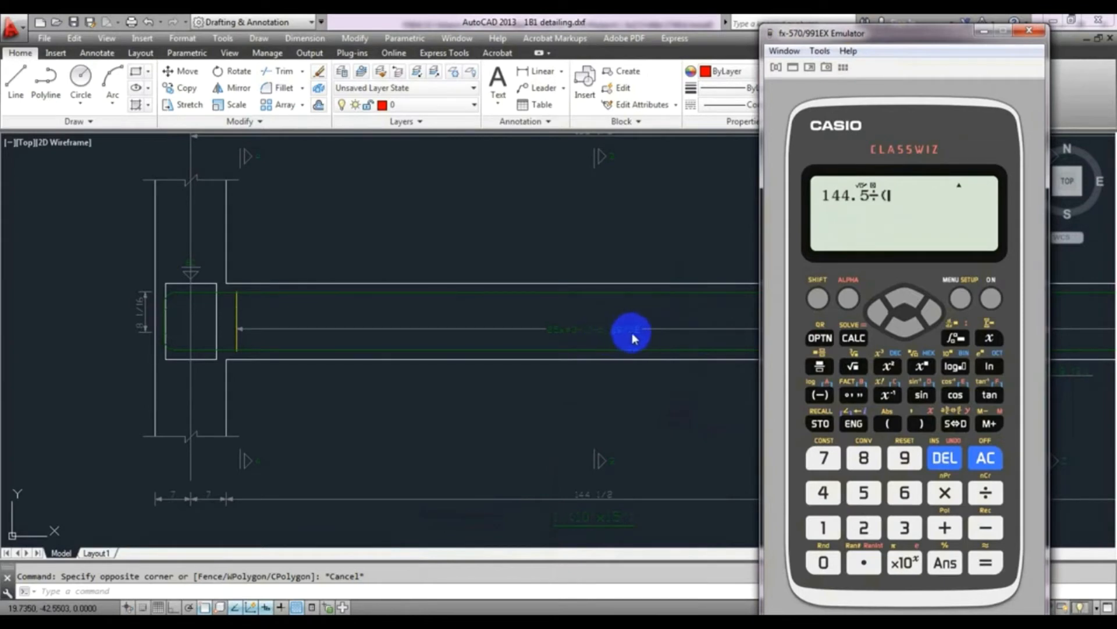
mouse_move(617, 316)
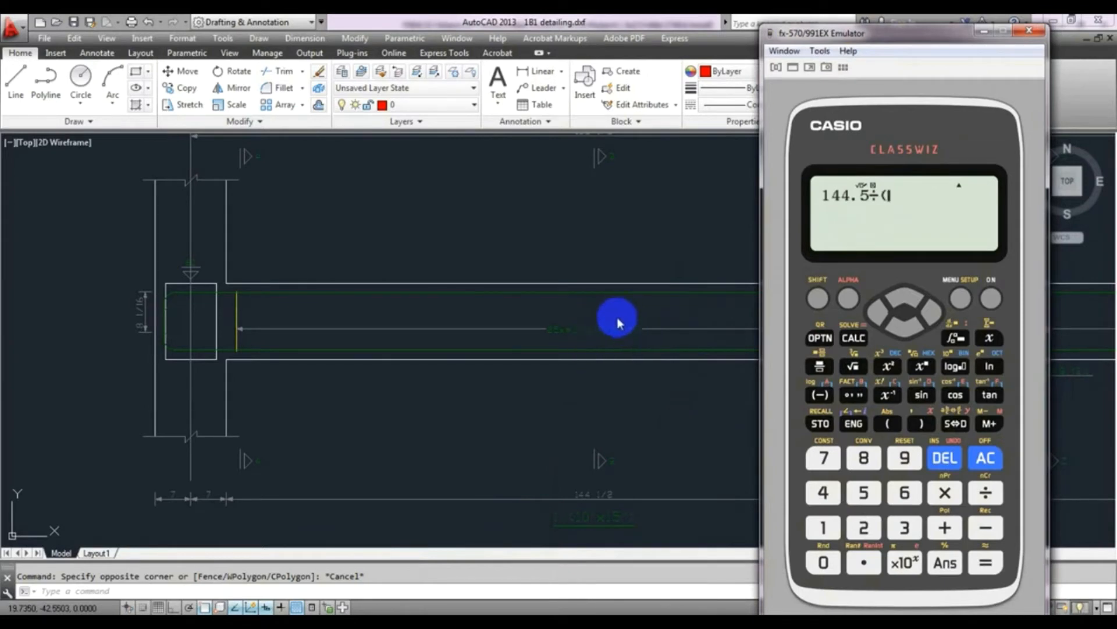
mouse_move(608, 413)
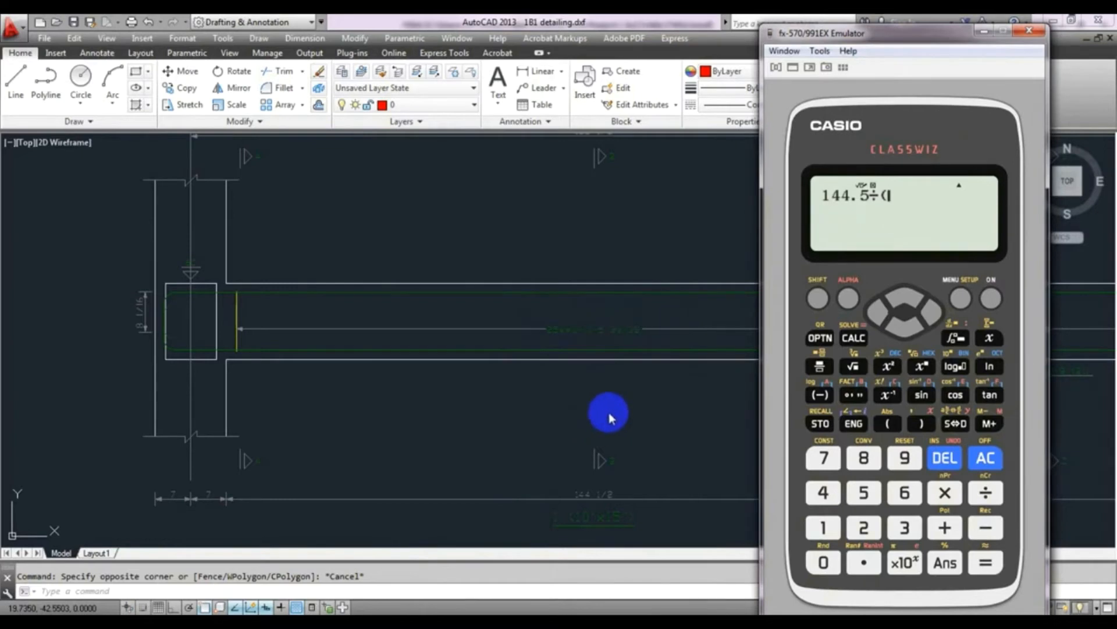
- Close the 1B1 detailing drawing in AutoCAD
click(1026, 33)
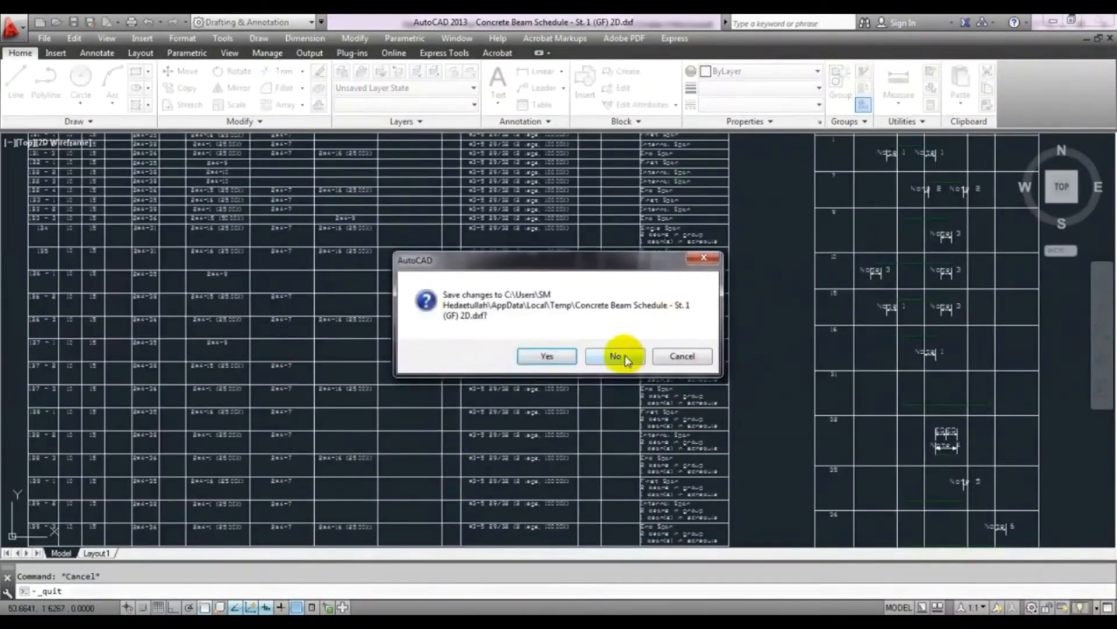
- Discard the beam schedule, select first-floor beam 2B1 and generate its detailing drawing
click(615, 356)
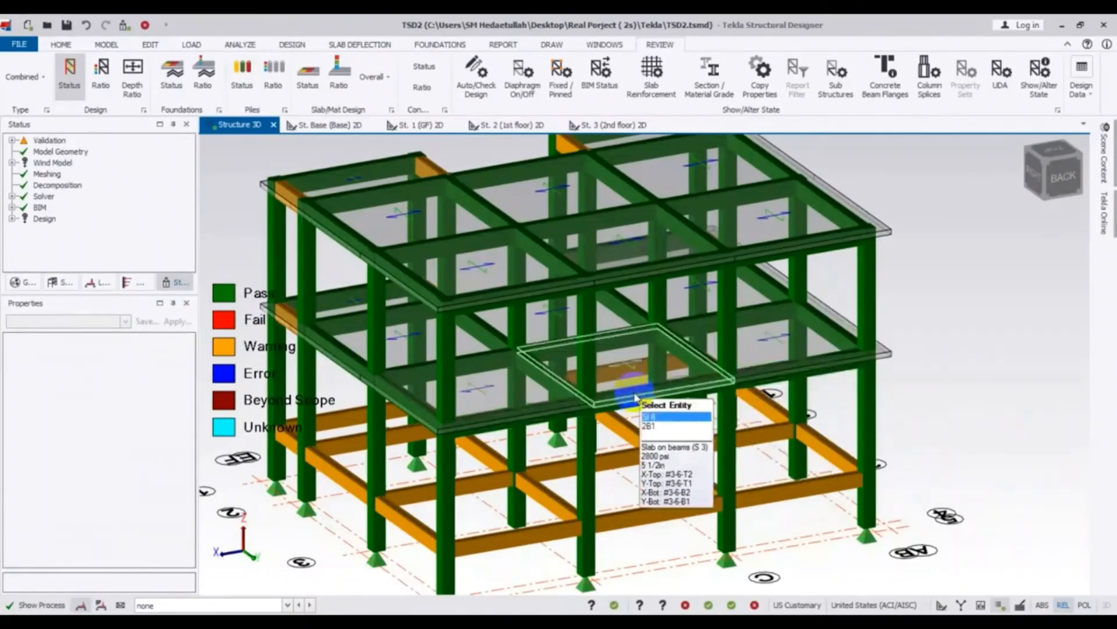
click(584, 407)
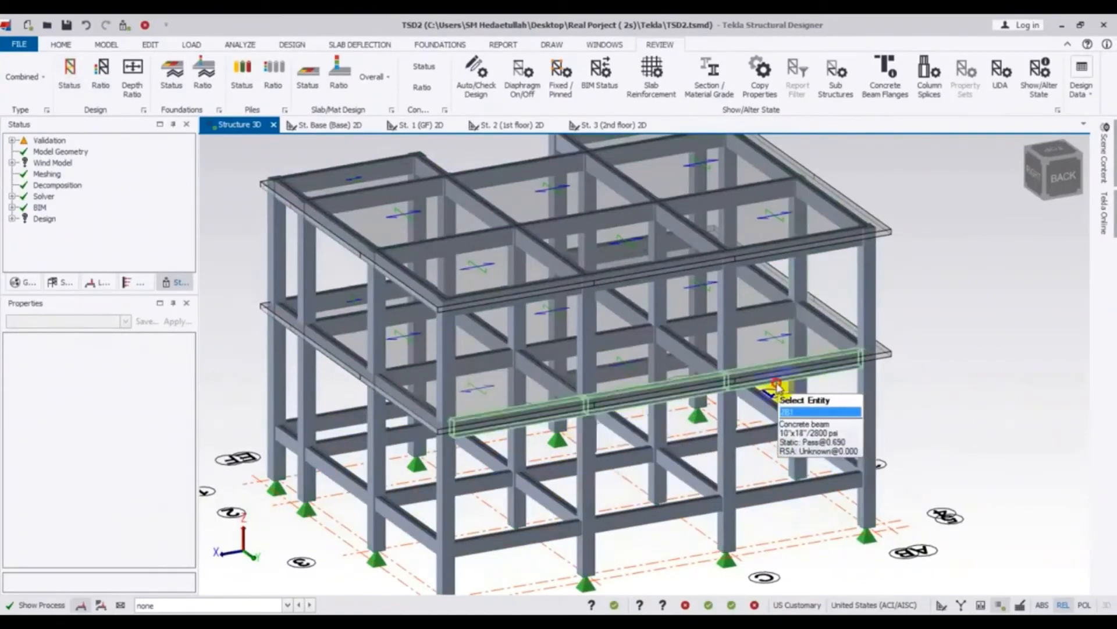
click(773, 389)
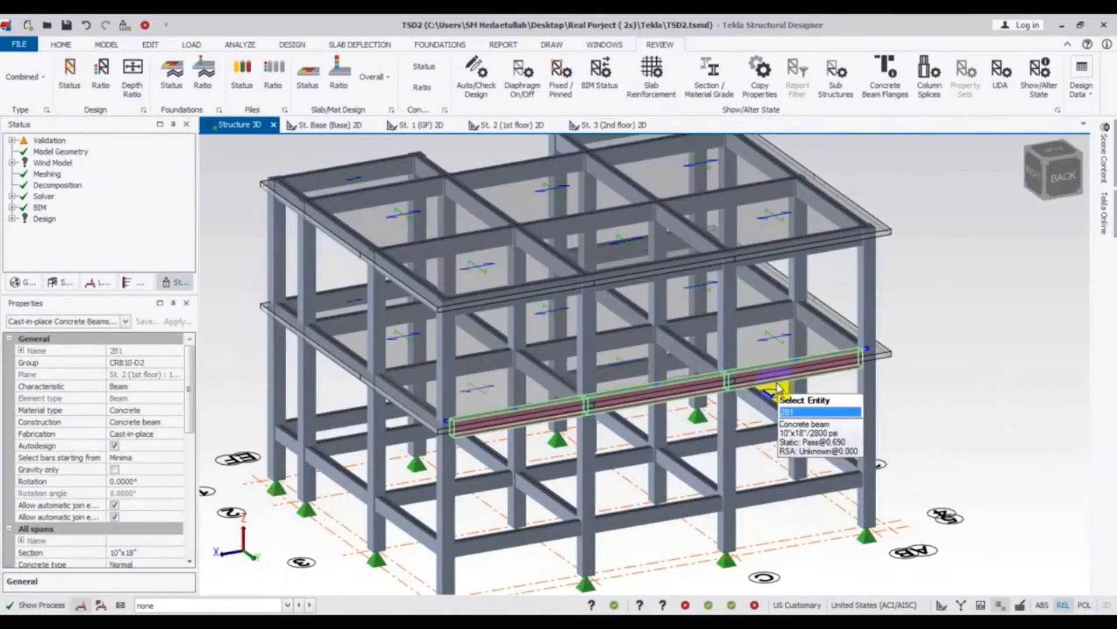
right_click(770, 385)
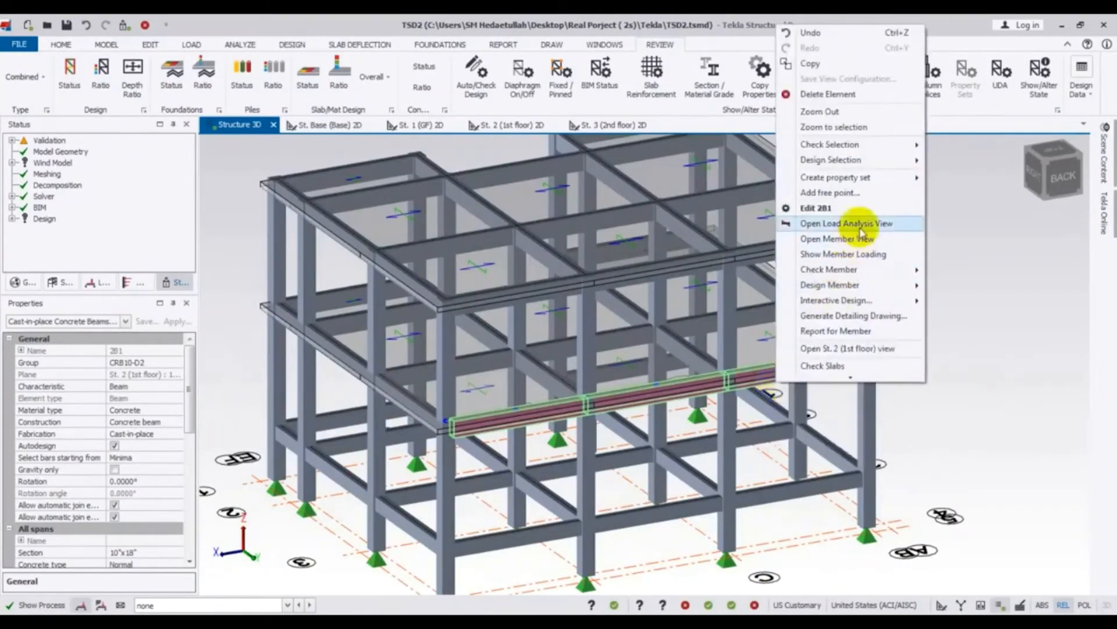
mouse_move(864, 331)
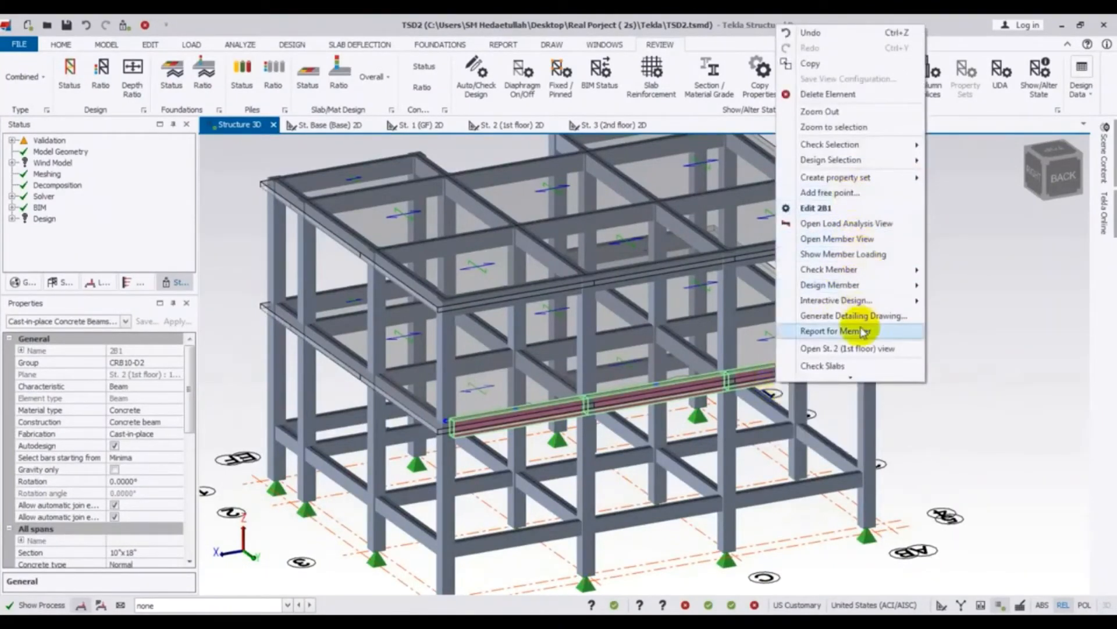
click(847, 315)
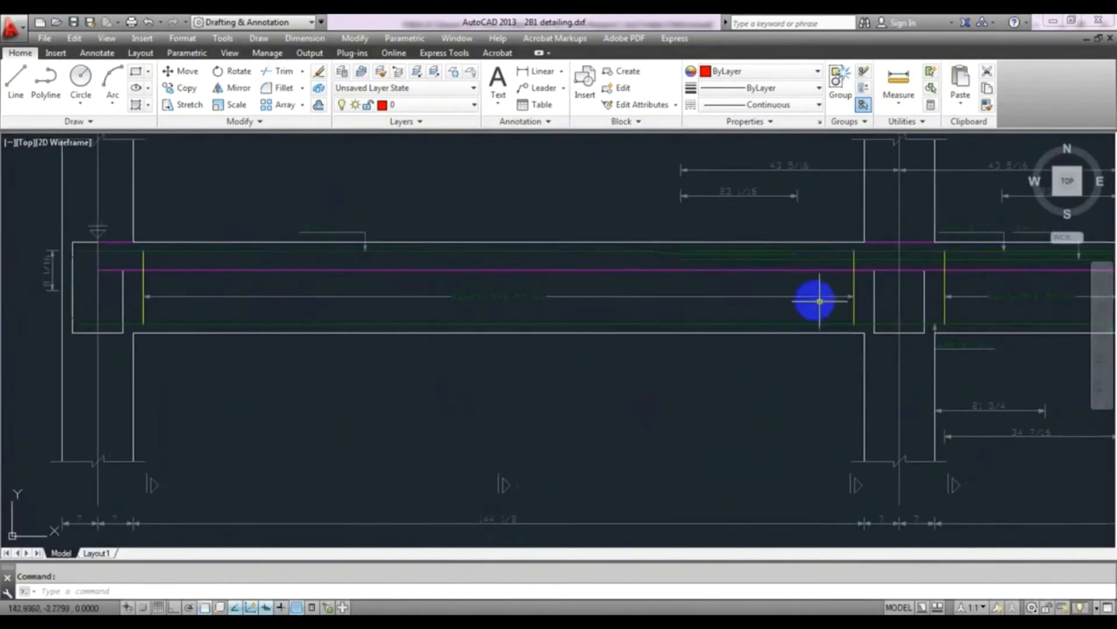
mouse_move(476, 348)
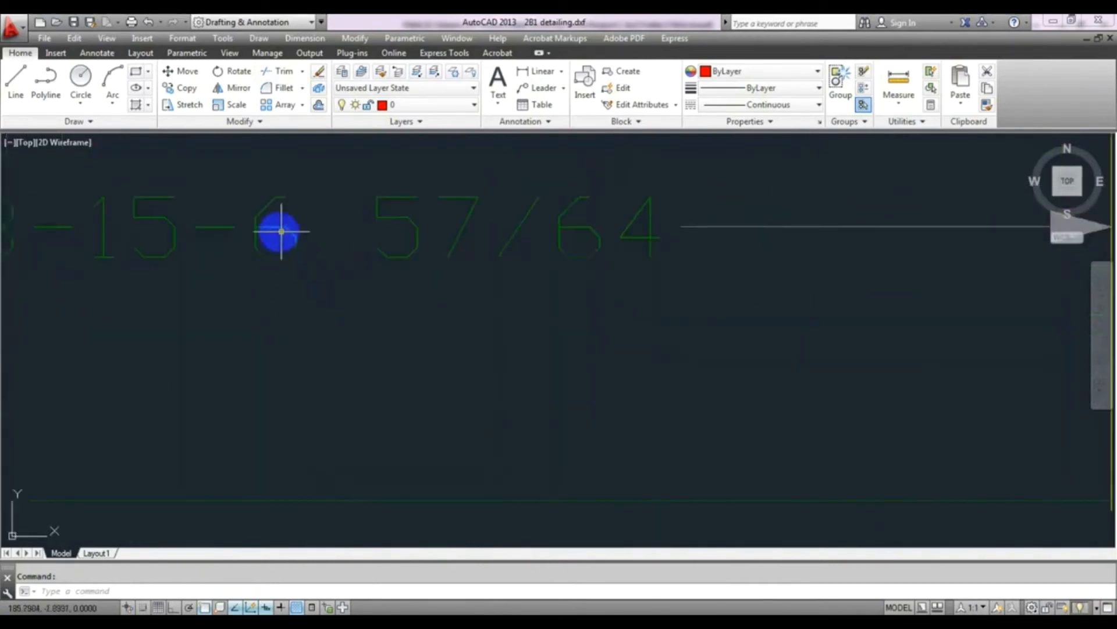
mouse_move(392, 257)
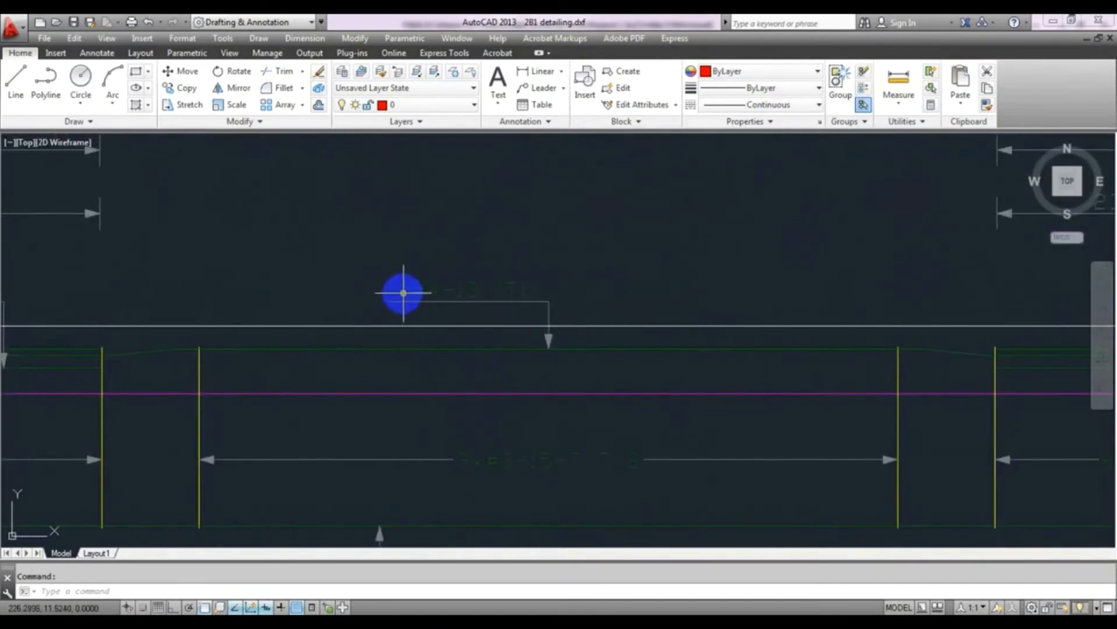
mouse_move(412, 298)
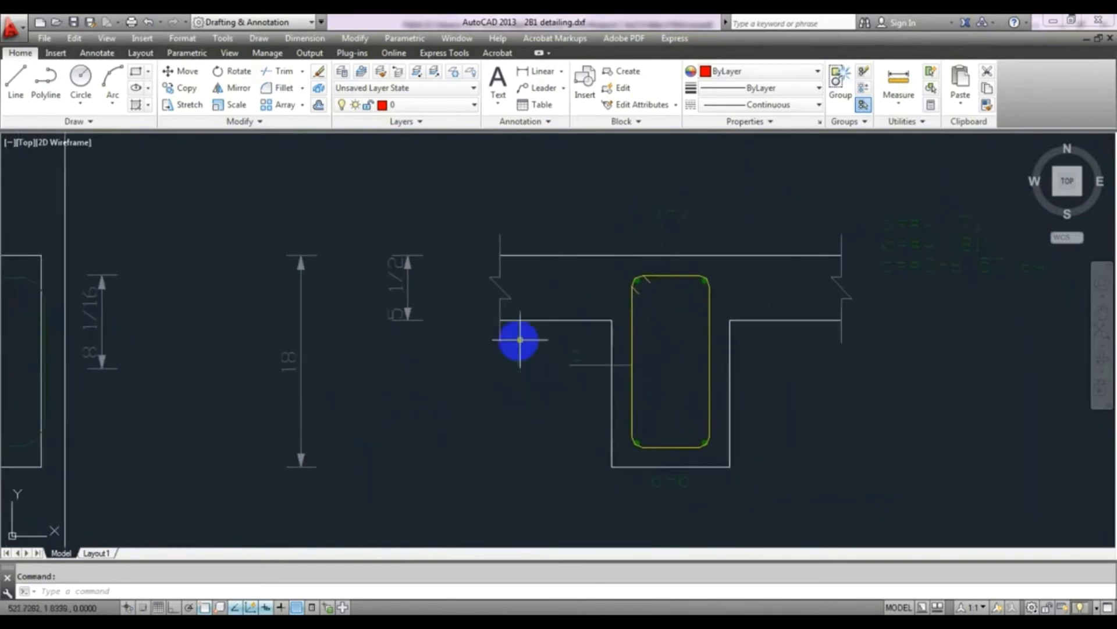
mouse_move(529, 414)
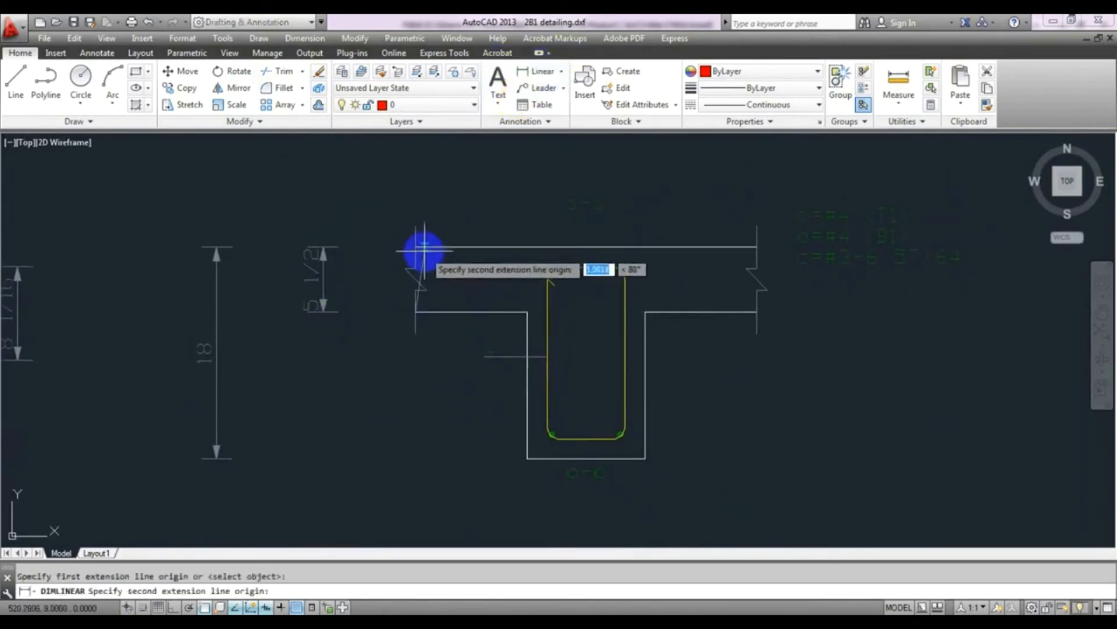
- Dimension the 5 1/2 slab depth on the 2B1 cross-section with DIMLINEAR
click(421, 257)
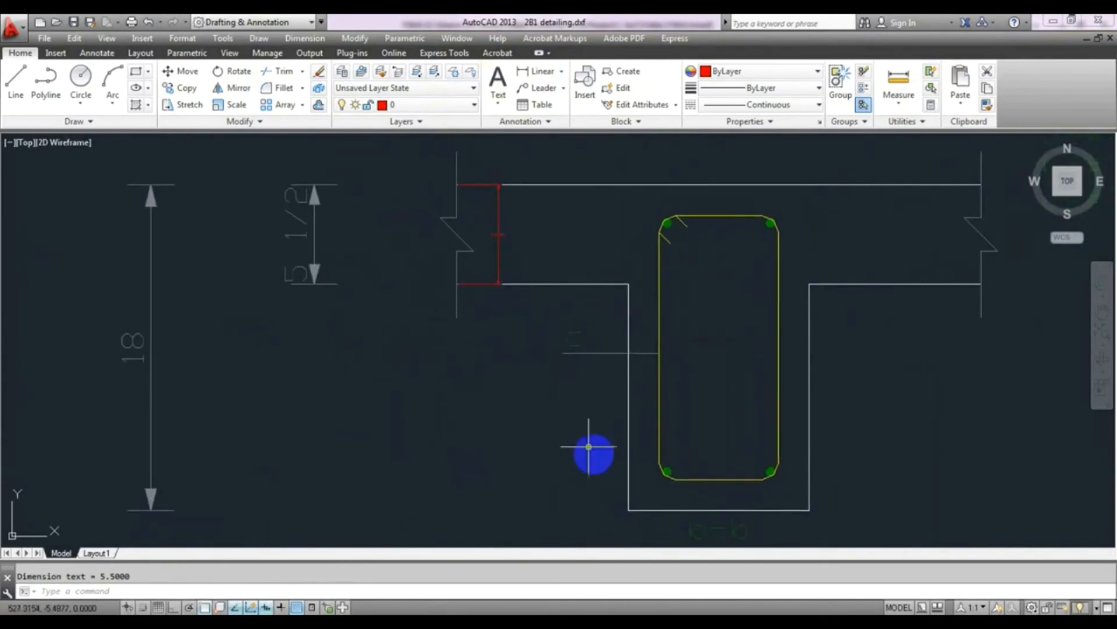
mouse_move(565, 491)
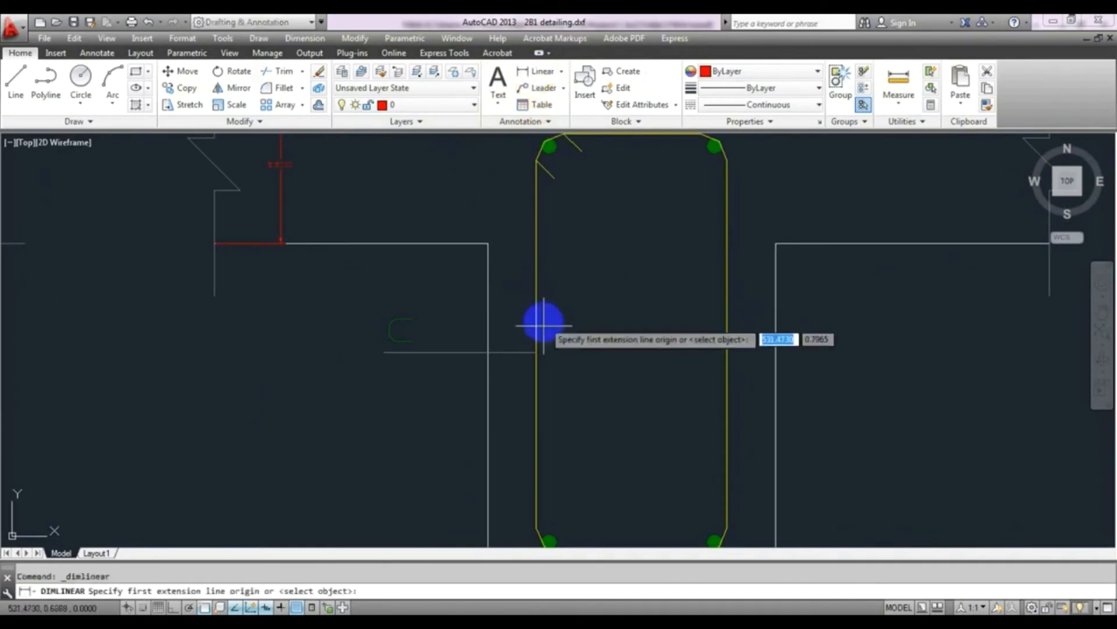
click(540, 323)
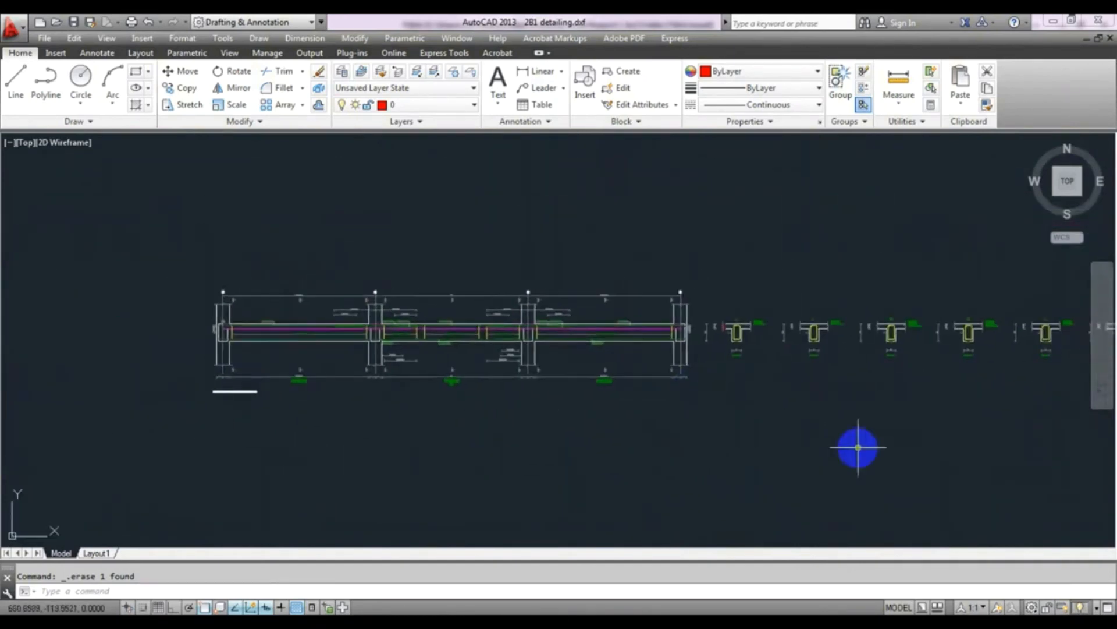
drag(859, 447, 753, 408)
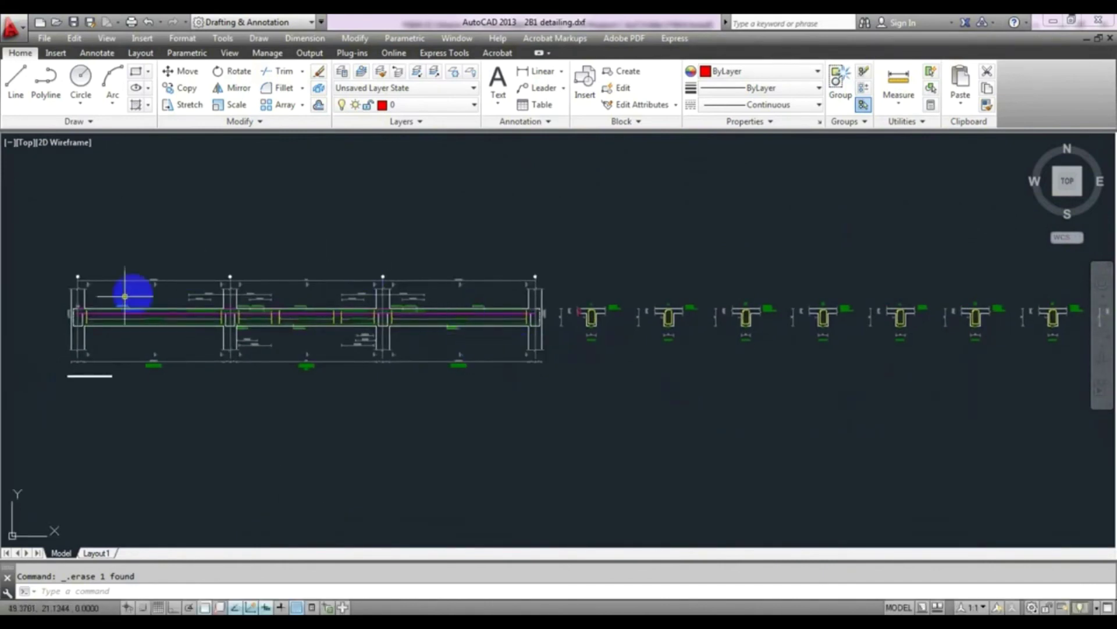
mouse_move(499, 349)
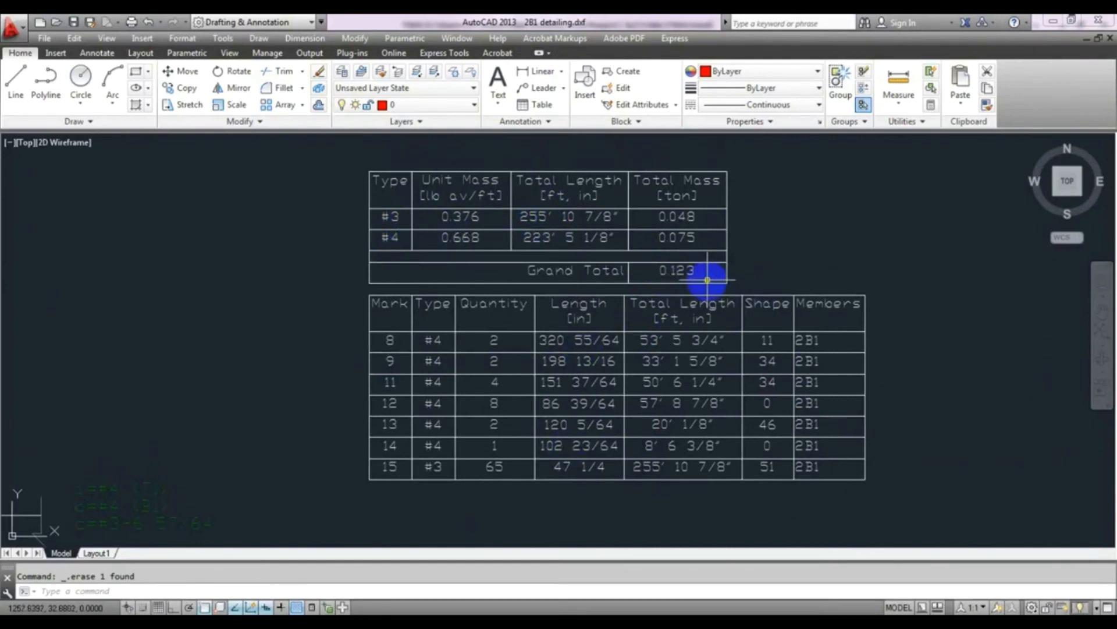
mouse_move(708, 279)
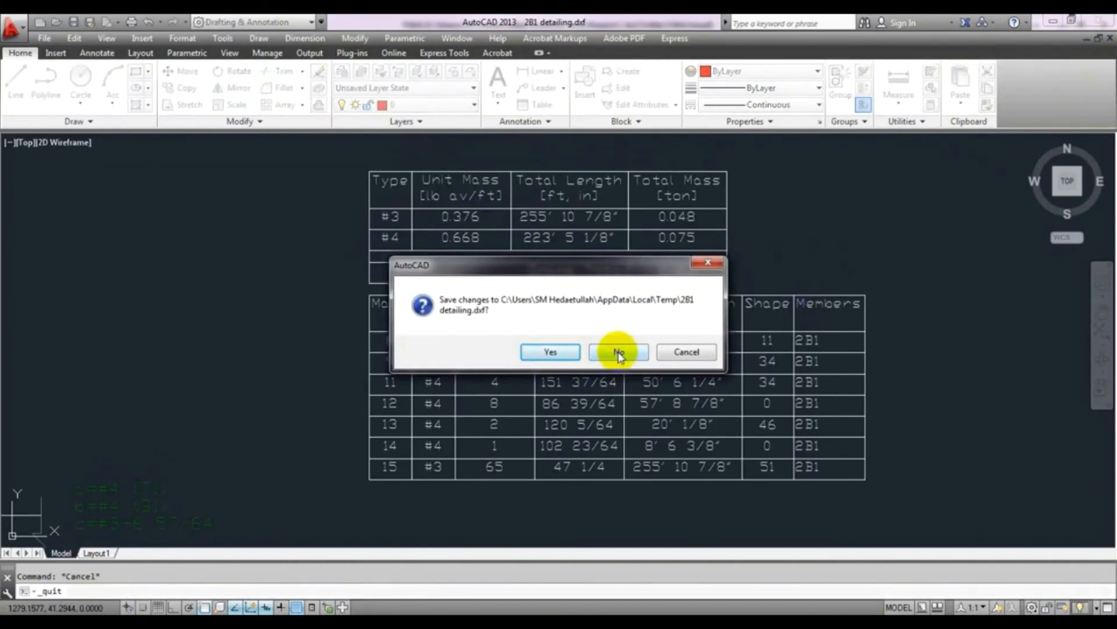
- Decline saving so 2B1 detailing.dxf closes with its changes discarded
click(619, 352)
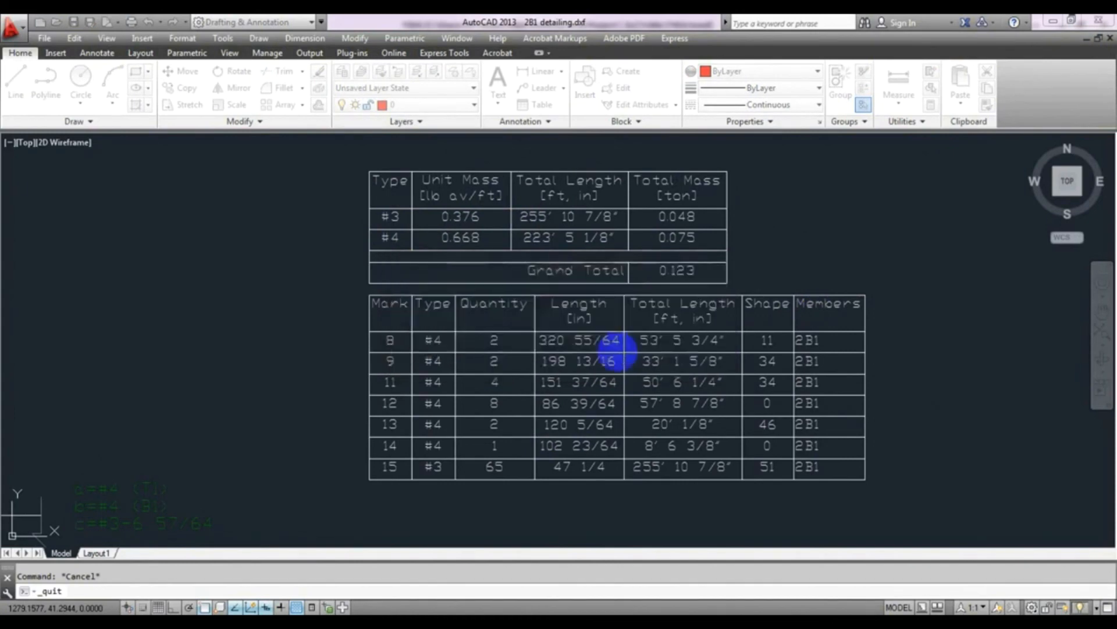
mouse_move(798, 297)
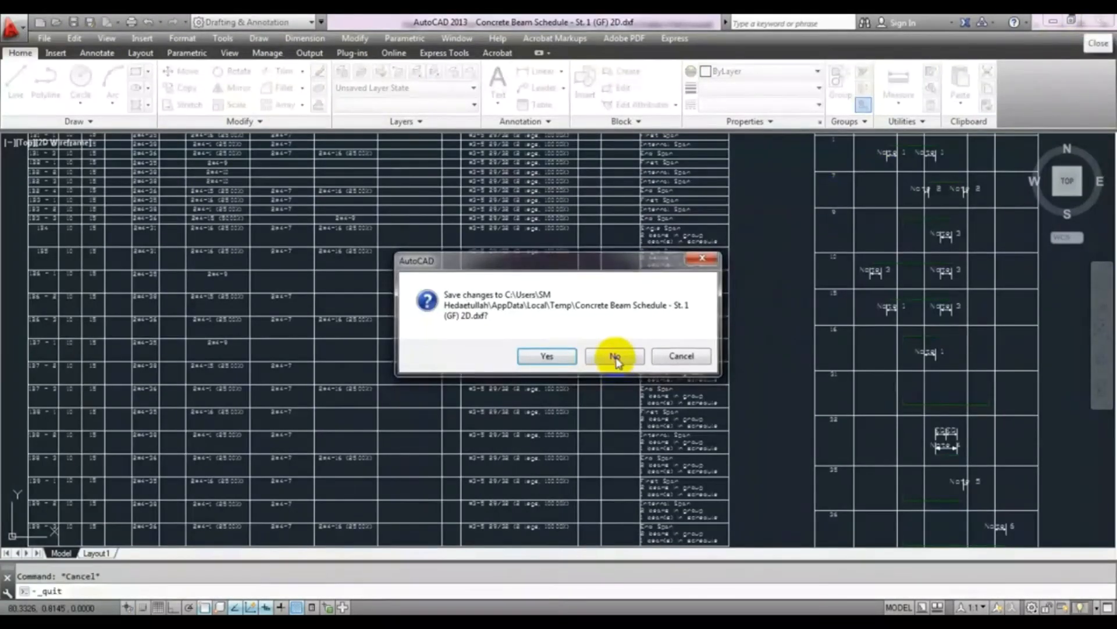
- Answer No to the save prompt for the Concrete Beam Schedule St. 1 (GF) drawing
click(615, 356)
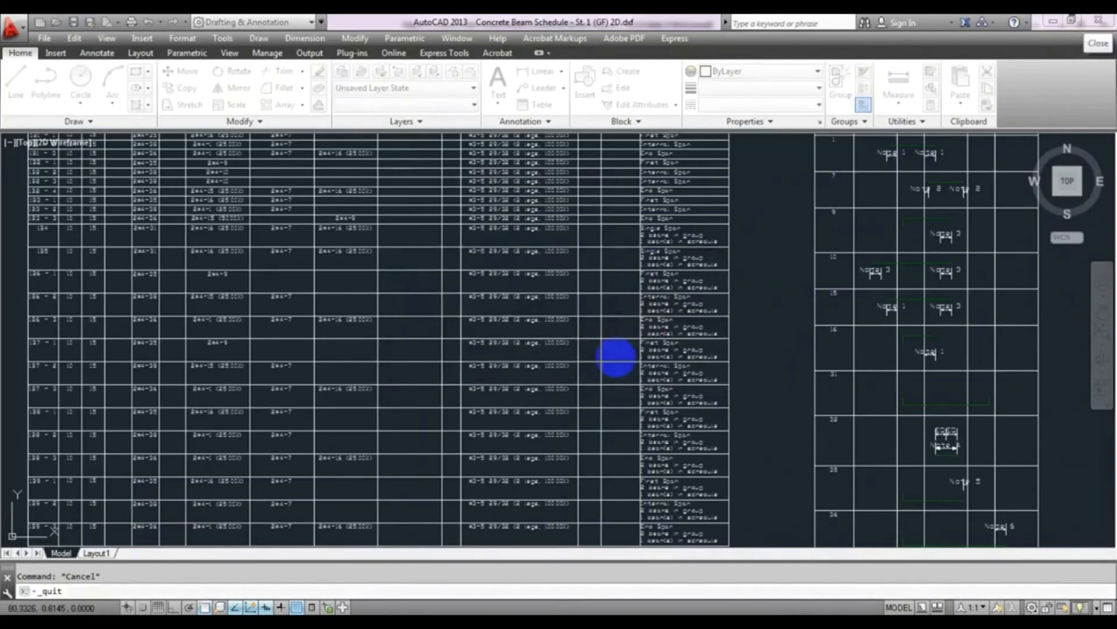